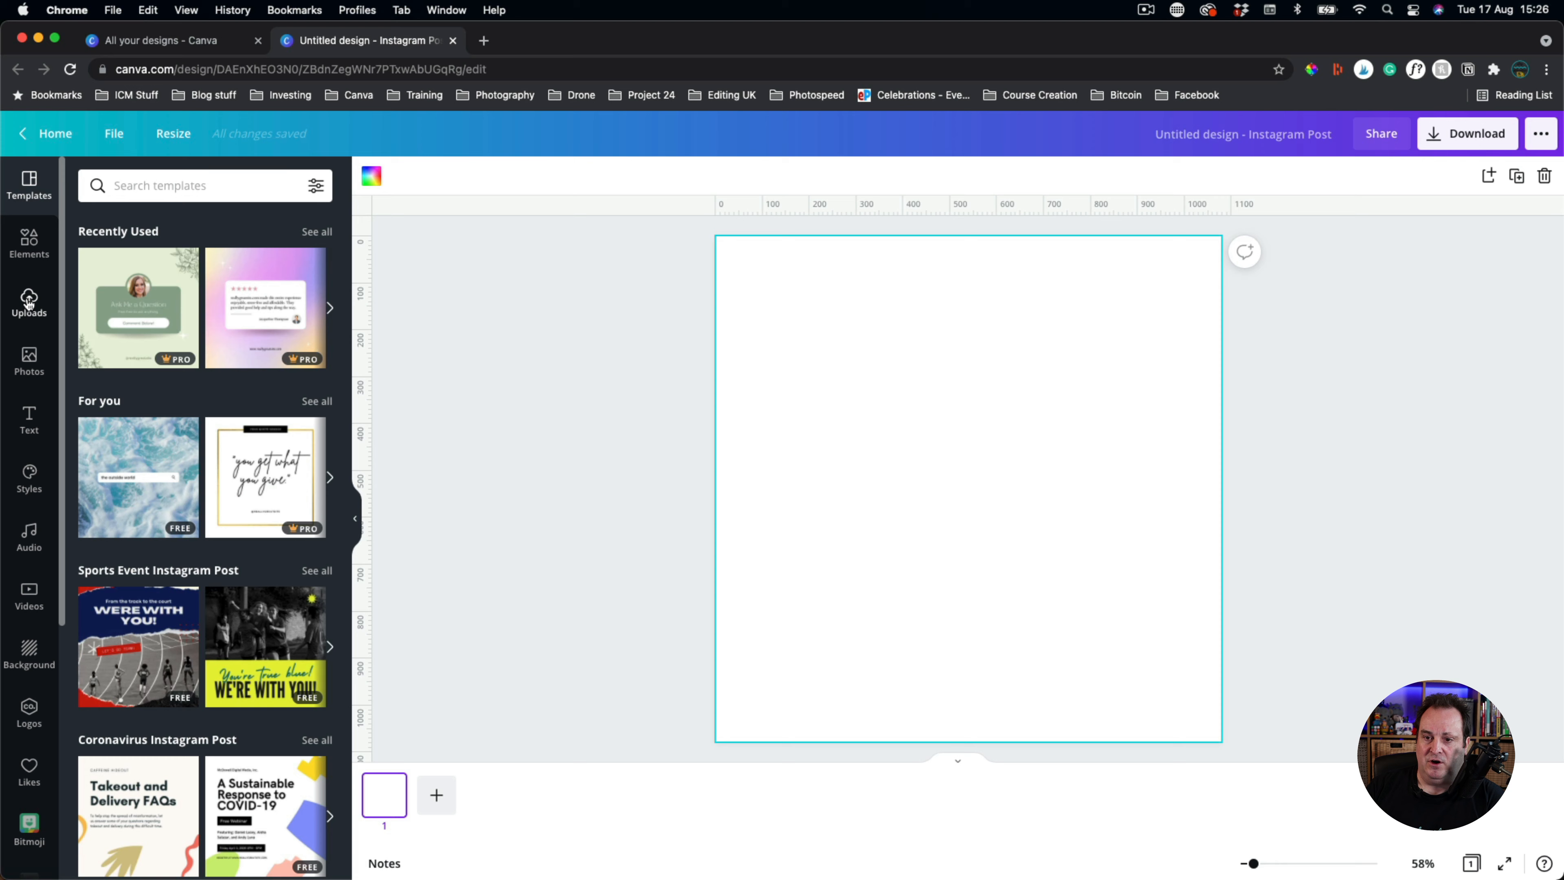
# - Find 'head' in Elements and add the solid black head silhouette to the page
pyautogui.click(29, 245)
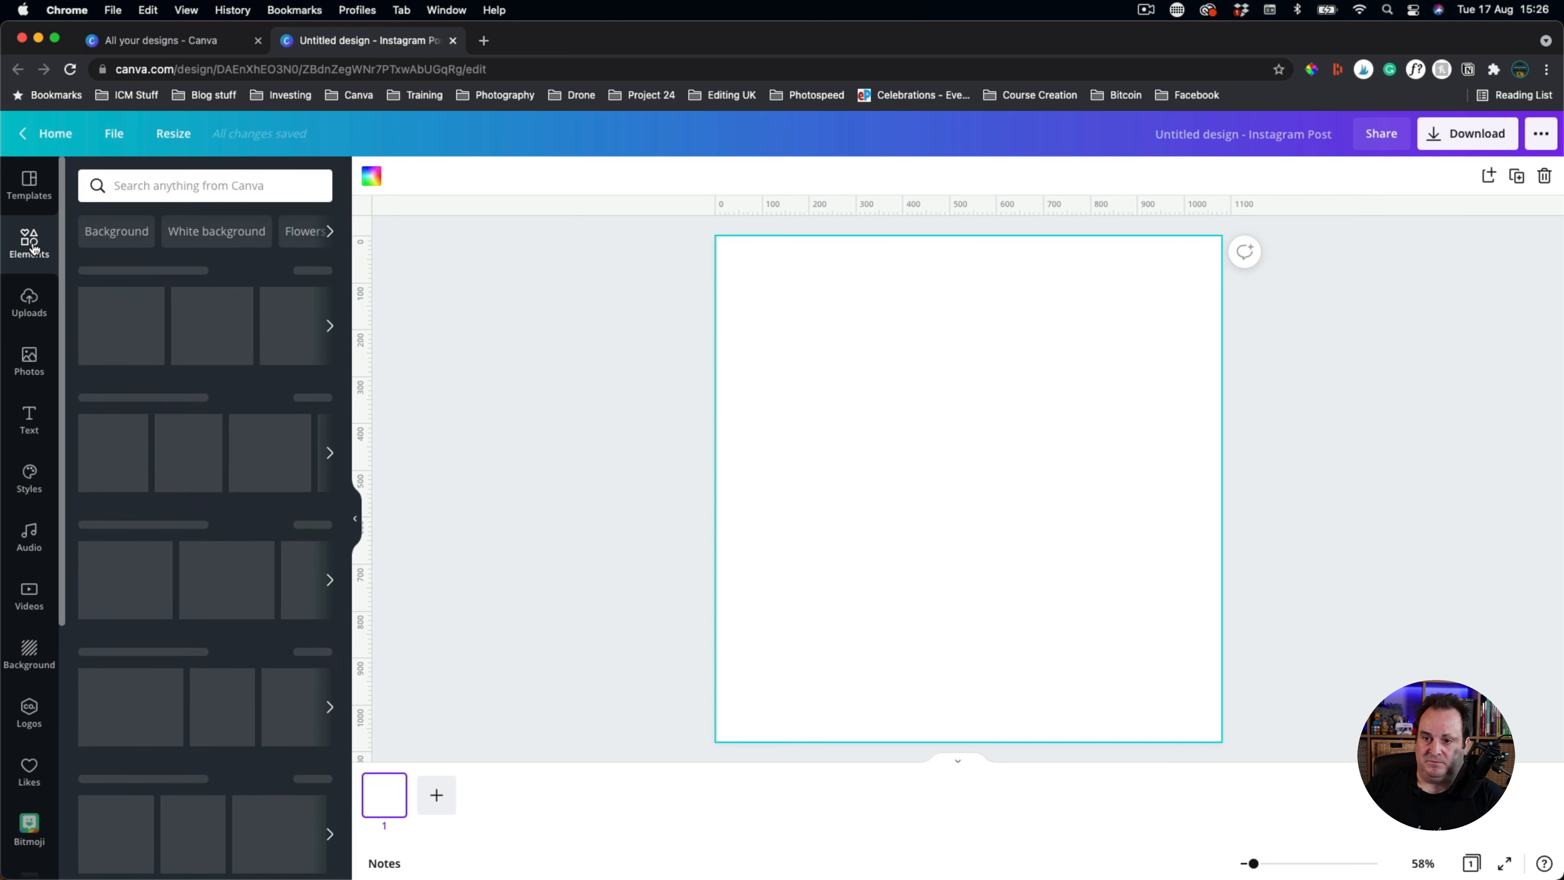
pyautogui.click(29, 242)
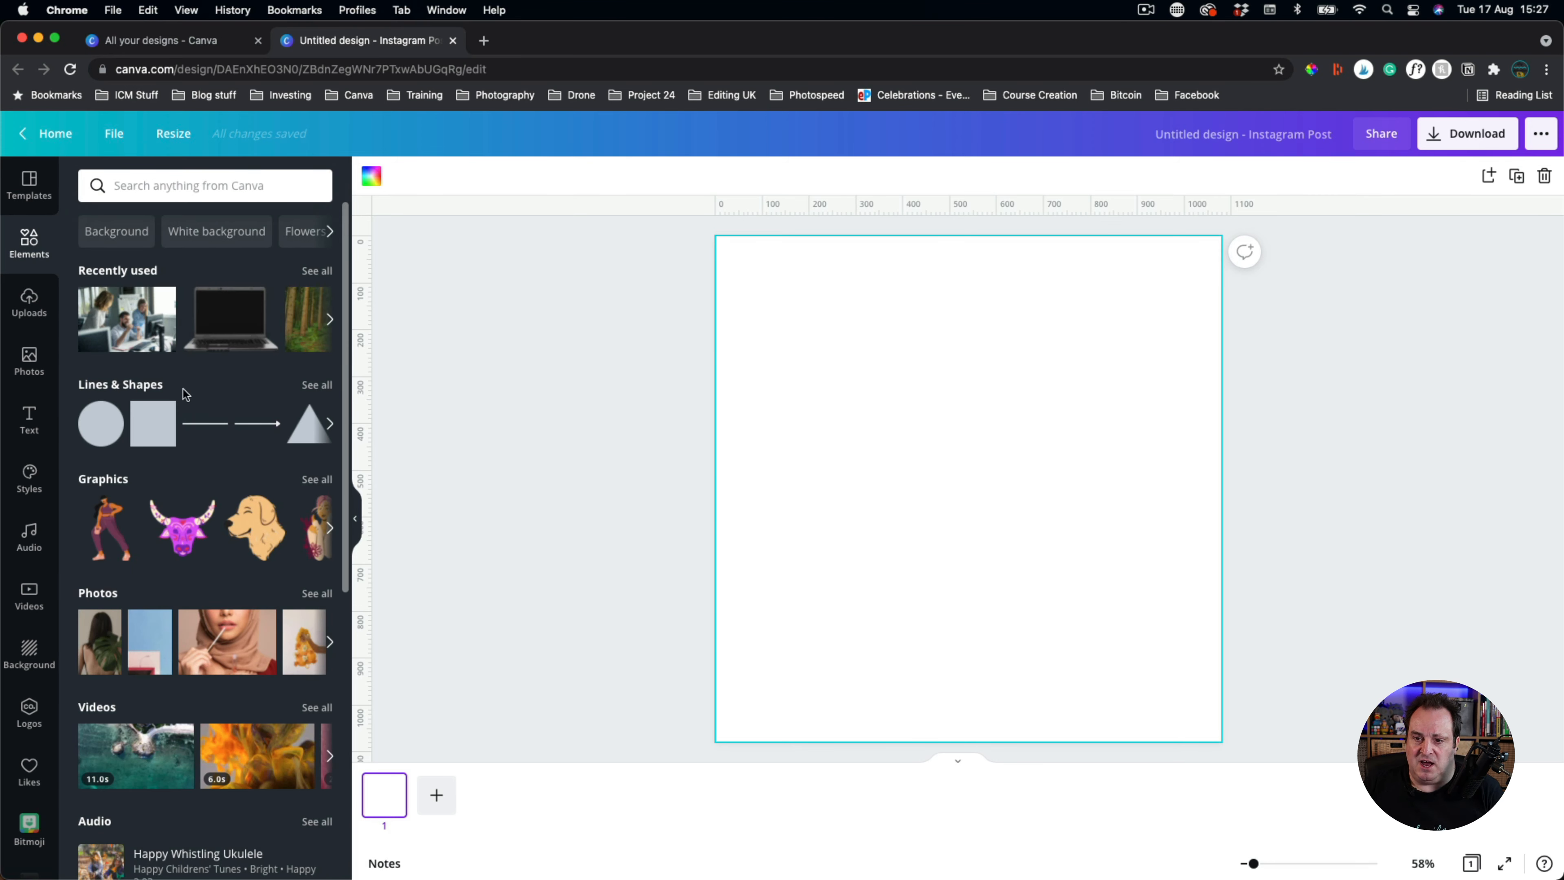
pyautogui.click(205, 186)
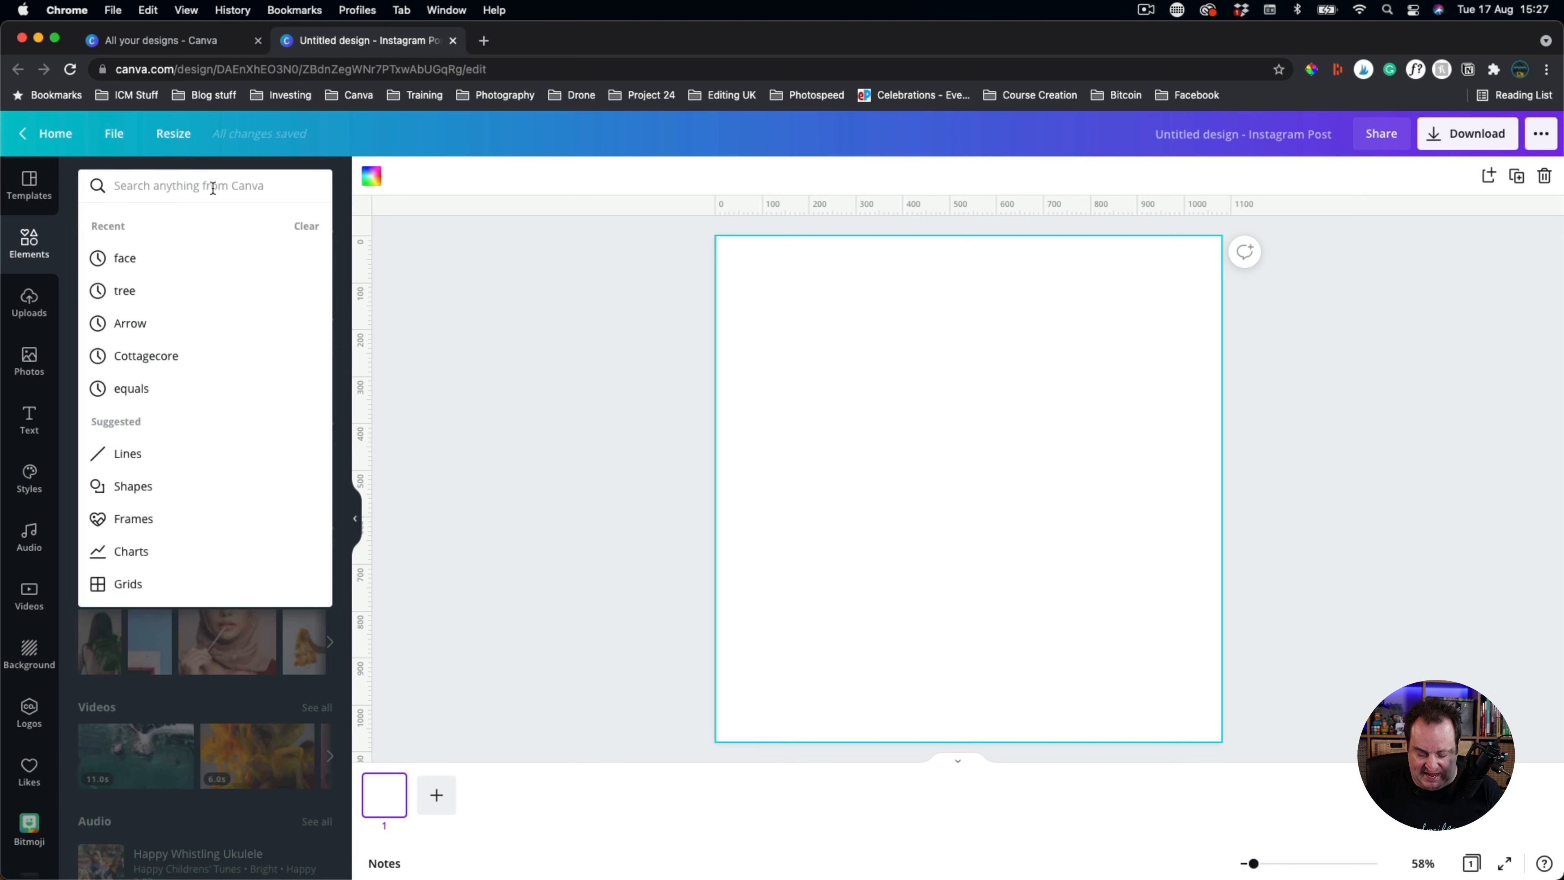
pyautogui.write('head')
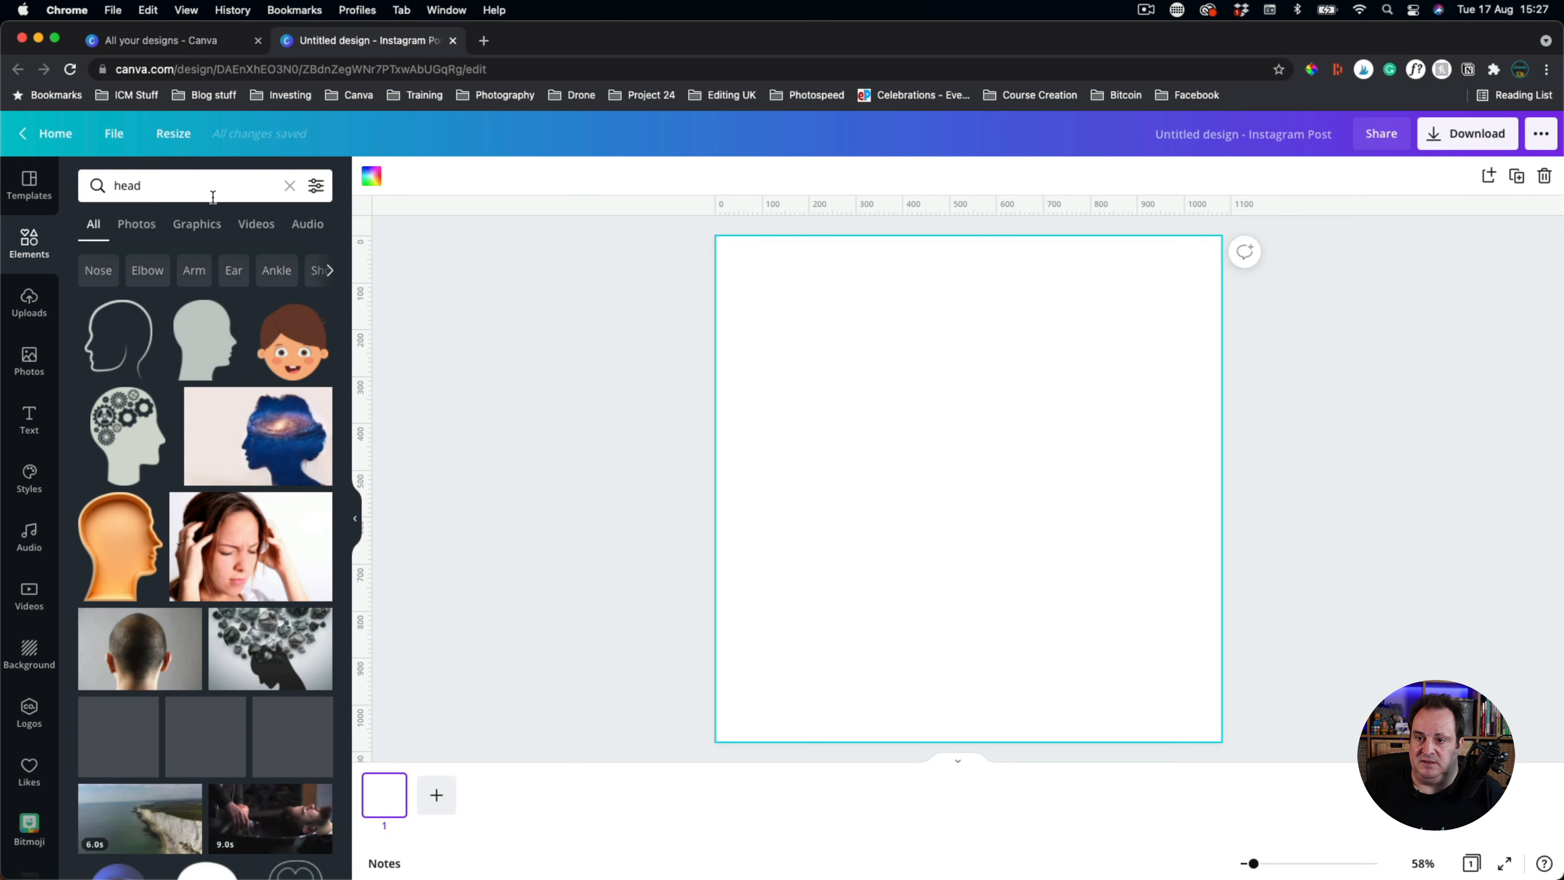
pyautogui.click(205, 339)
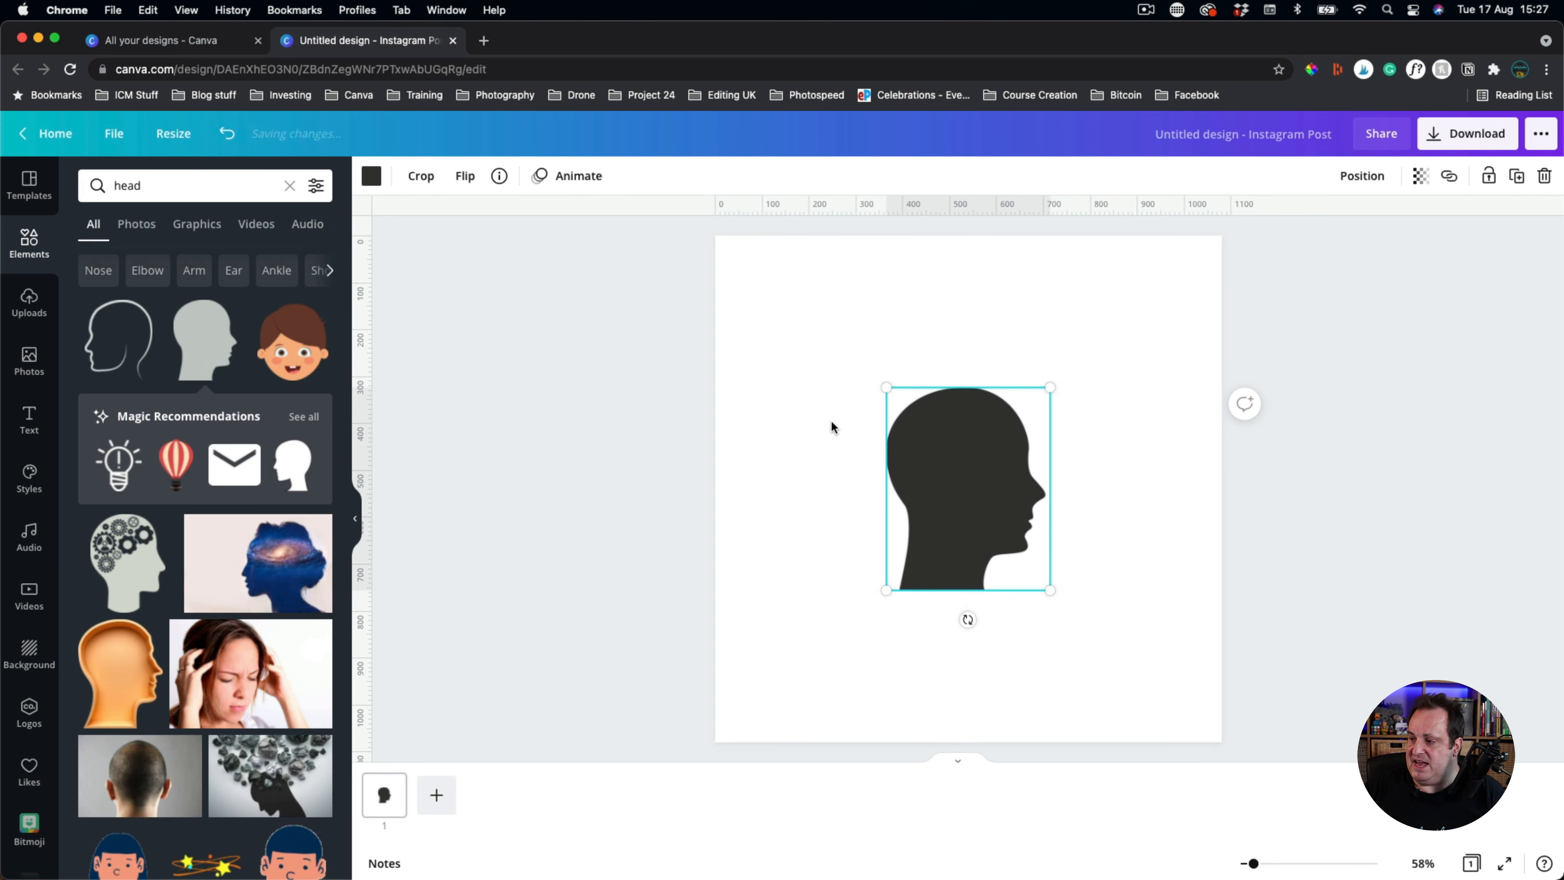
pyautogui.moveTo(738, 488)
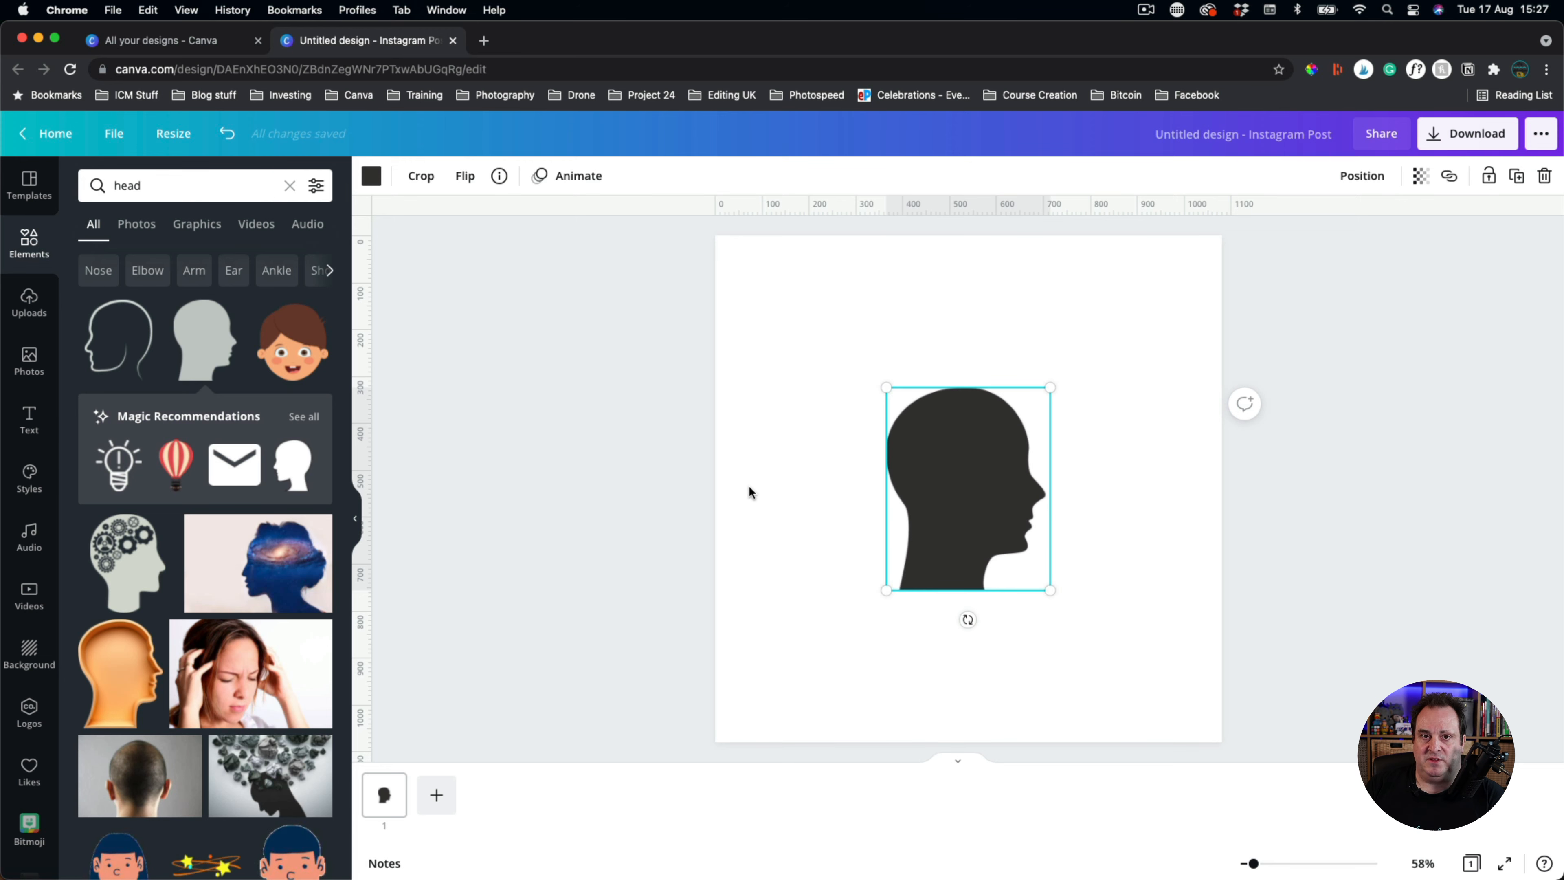
# - Flip the head horizontally to face left, then search 'tre' graphics and clear the search
pyautogui.click(463, 176)
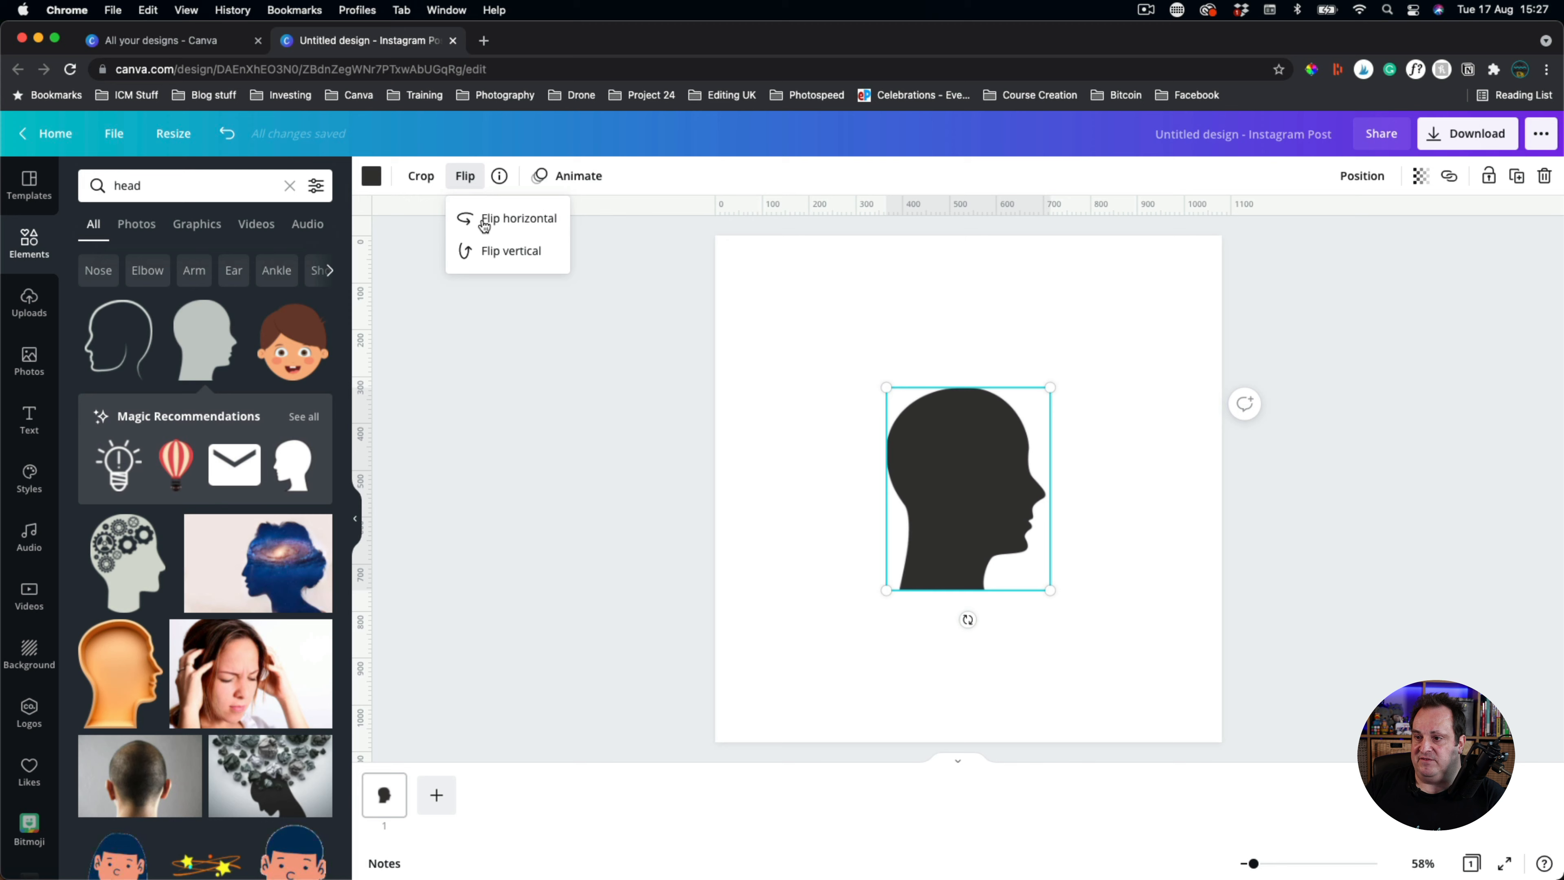
pyautogui.click(518, 217)
pyautogui.write('t6re')
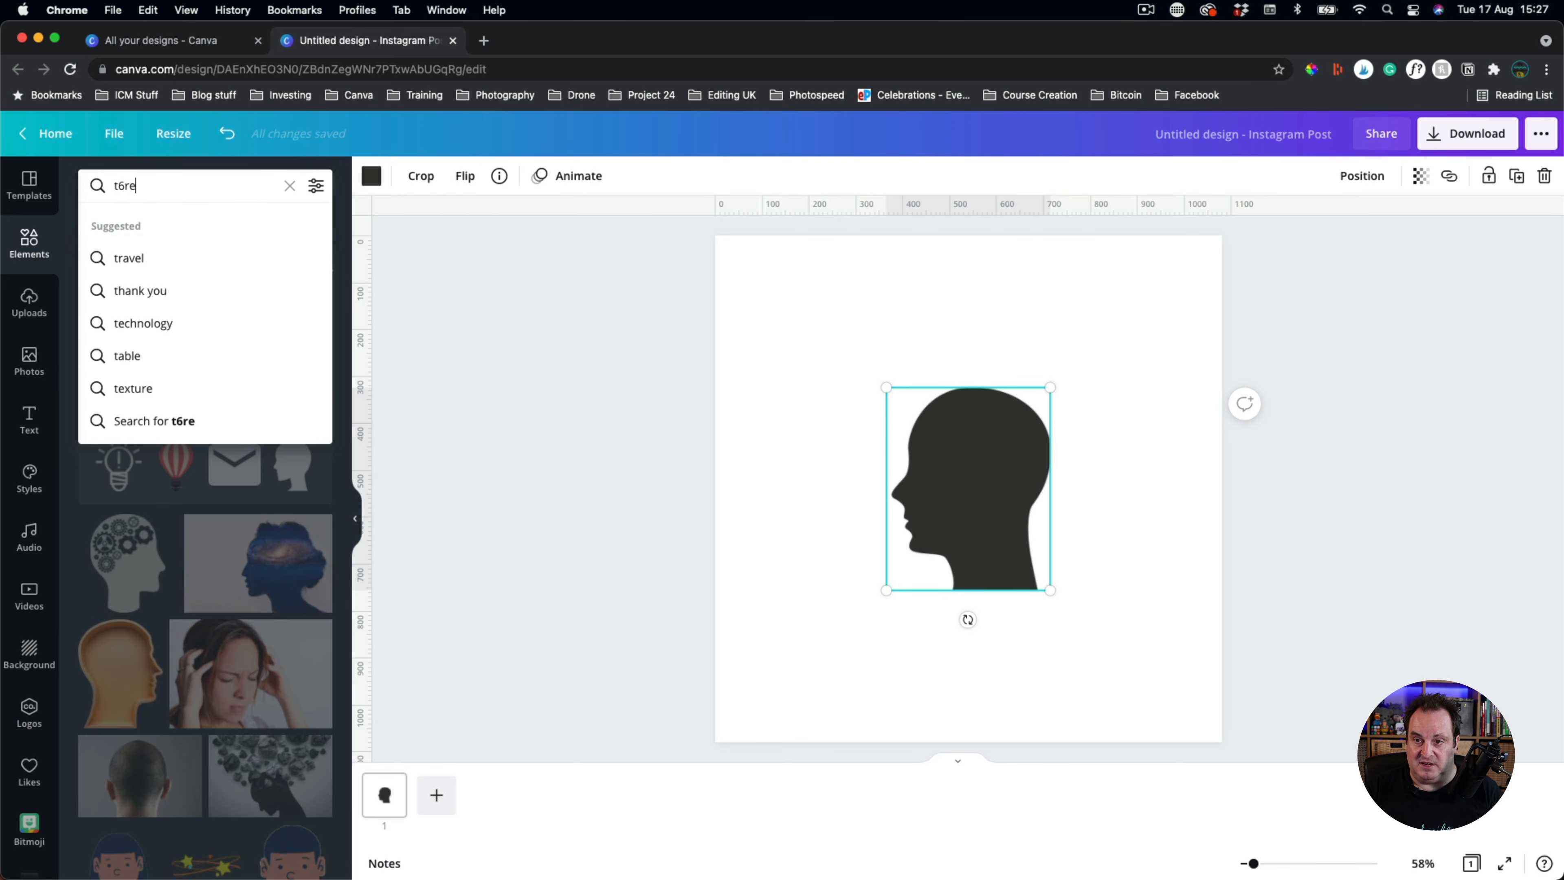
pyautogui.write('tre')
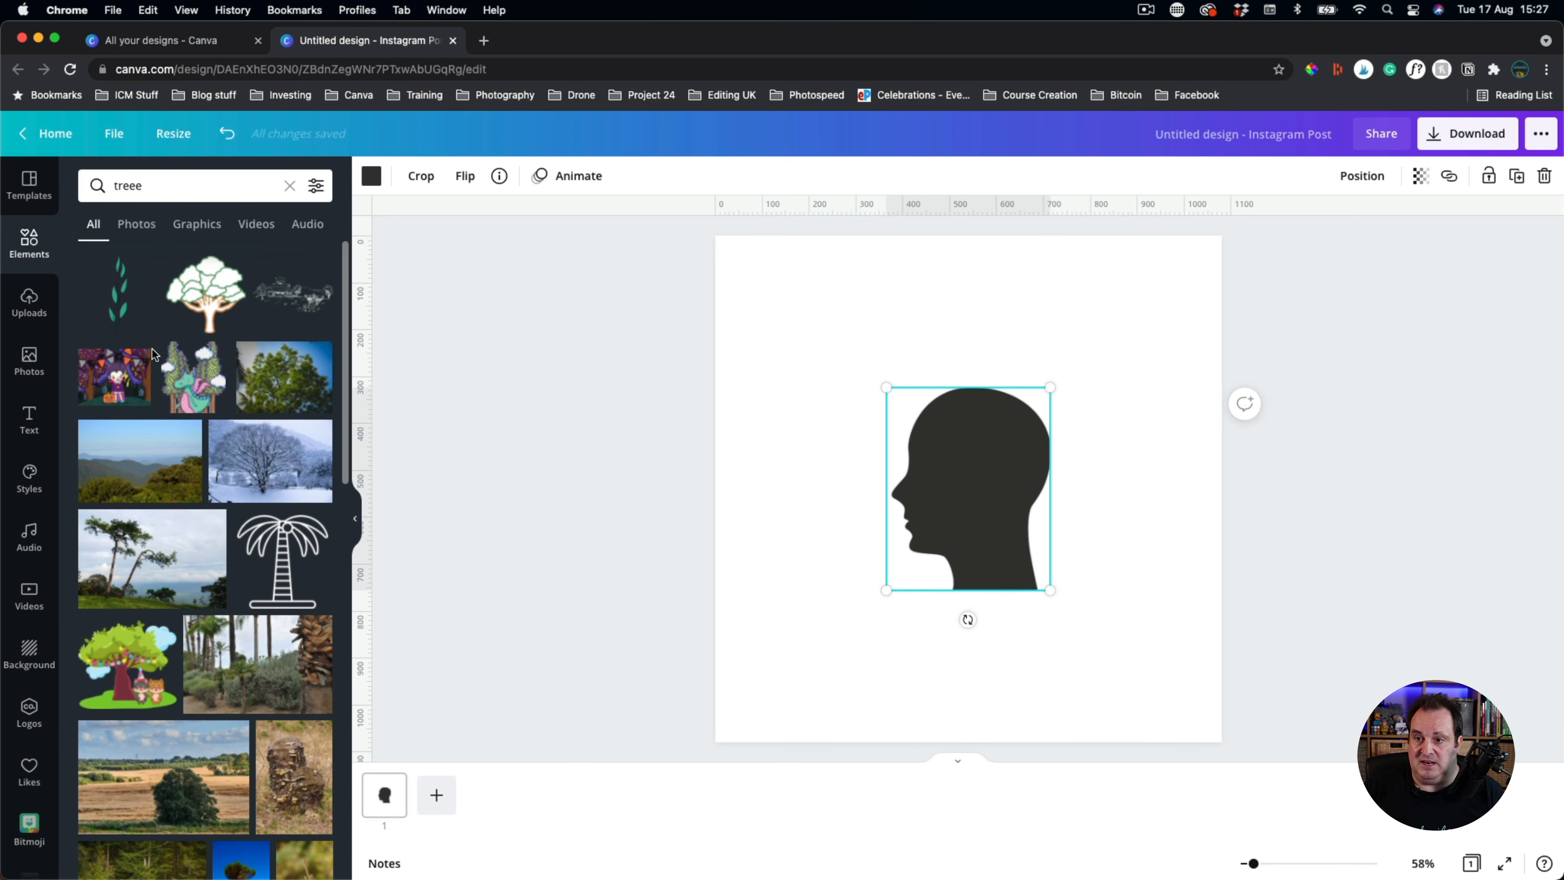
pyautogui.click(196, 223)
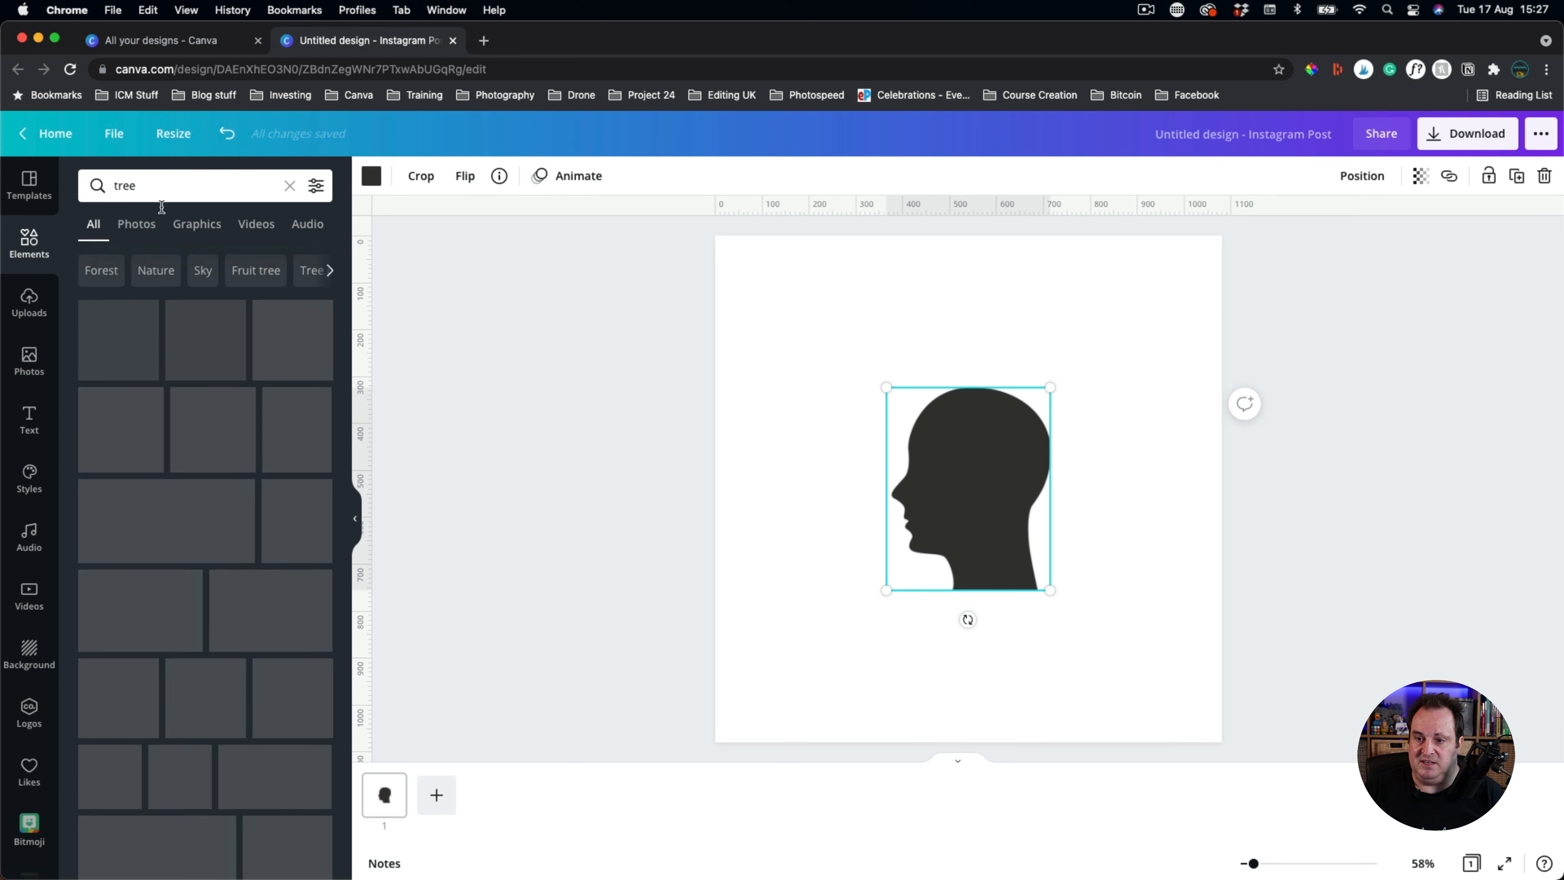
pyautogui.click(196, 223)
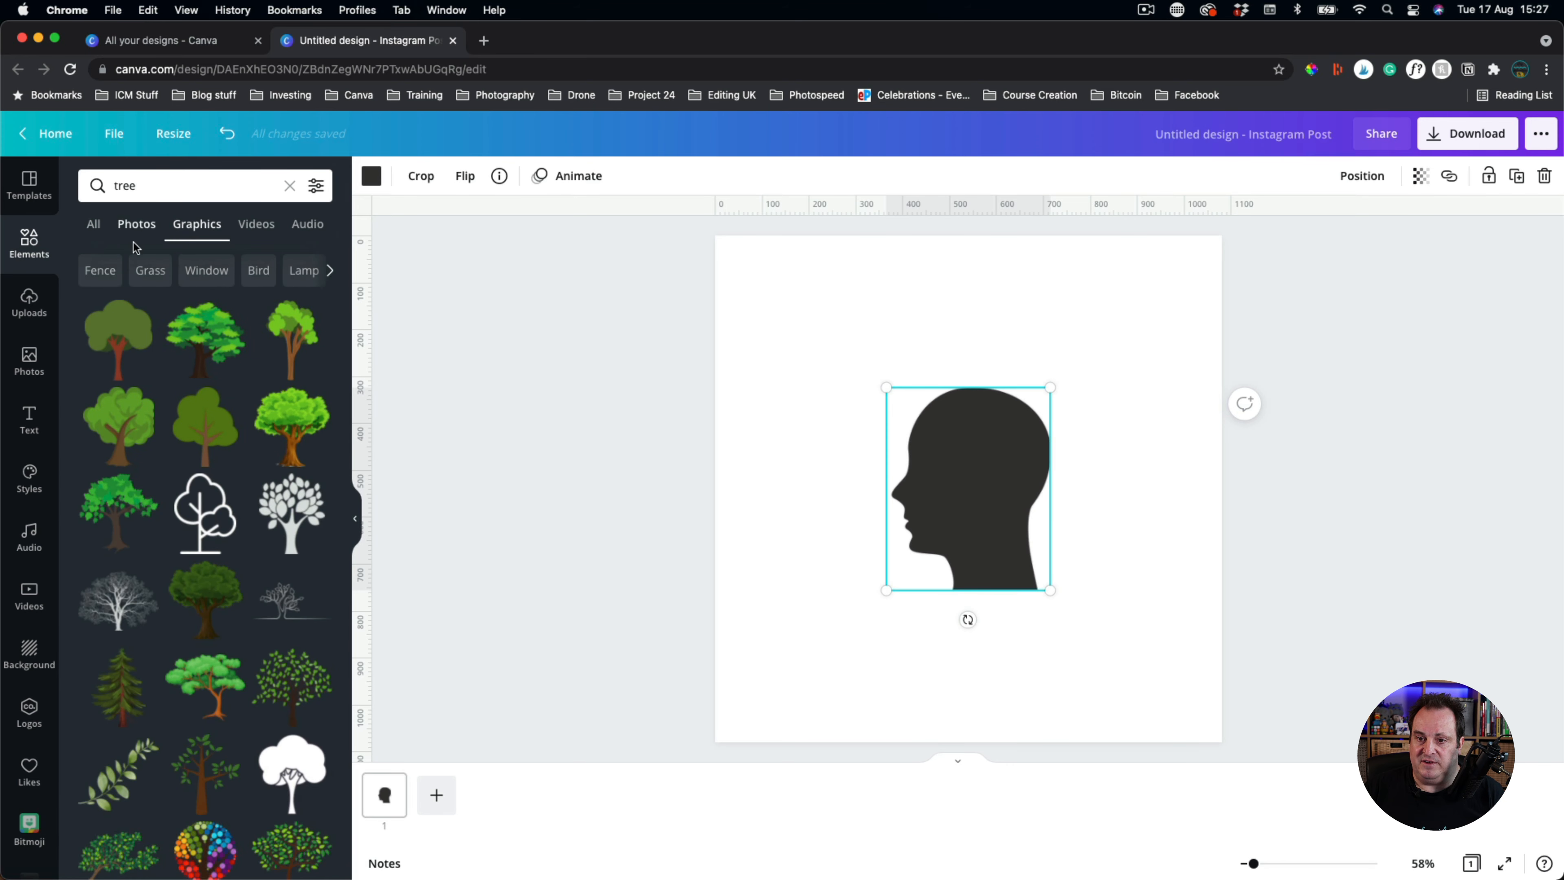
pyautogui.click(289, 186)
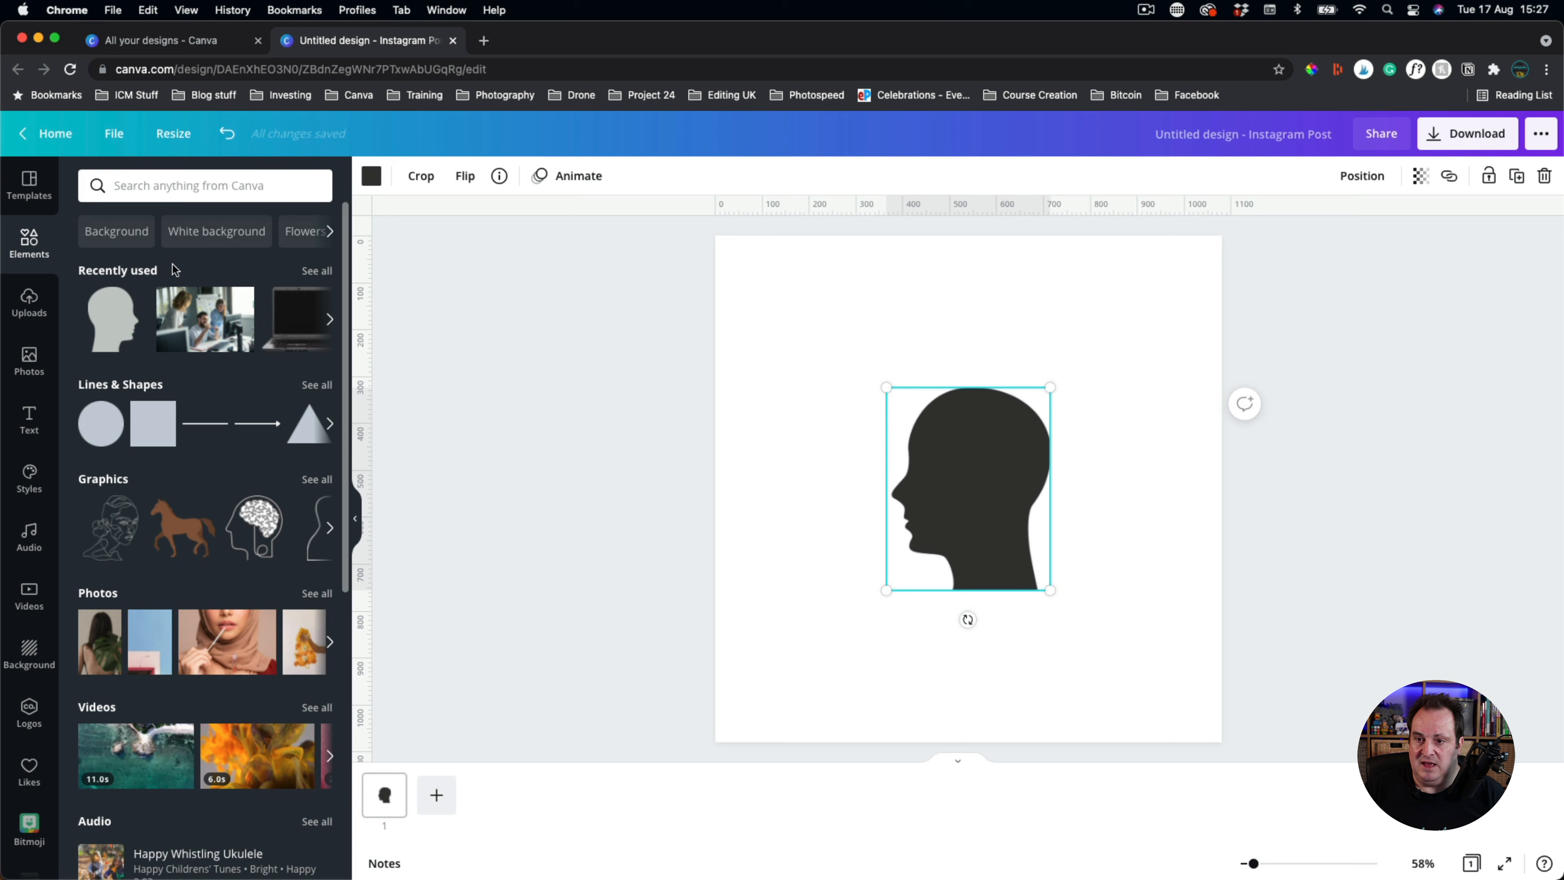
# - Add the bare tree from Recently used onto the head and colour it pure black
pyautogui.click(316, 270)
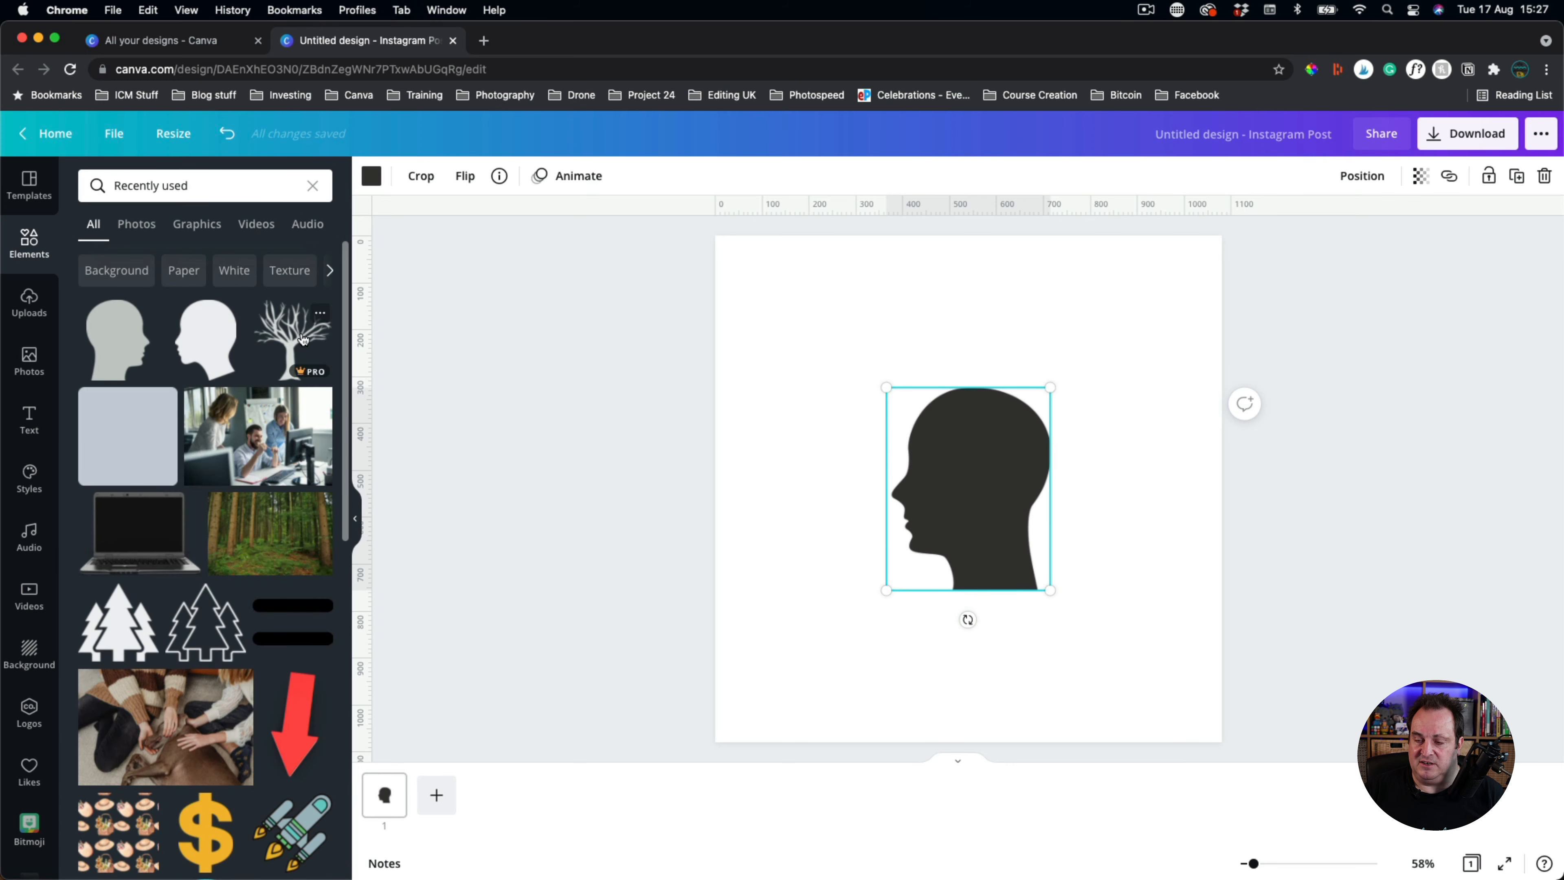
pyautogui.click(292, 337)
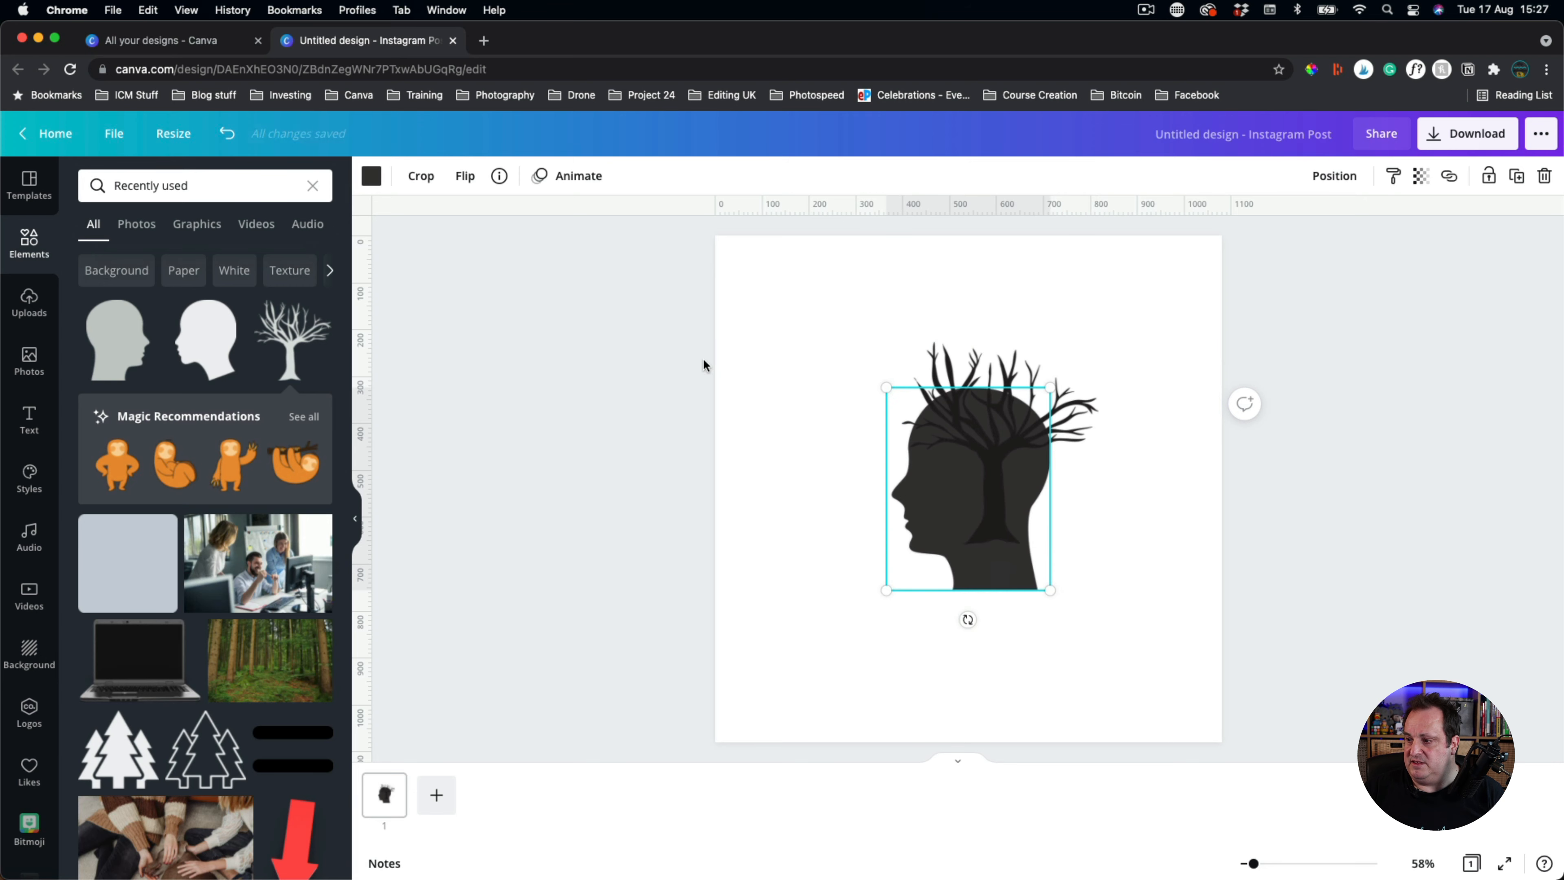
pyautogui.click(373, 175)
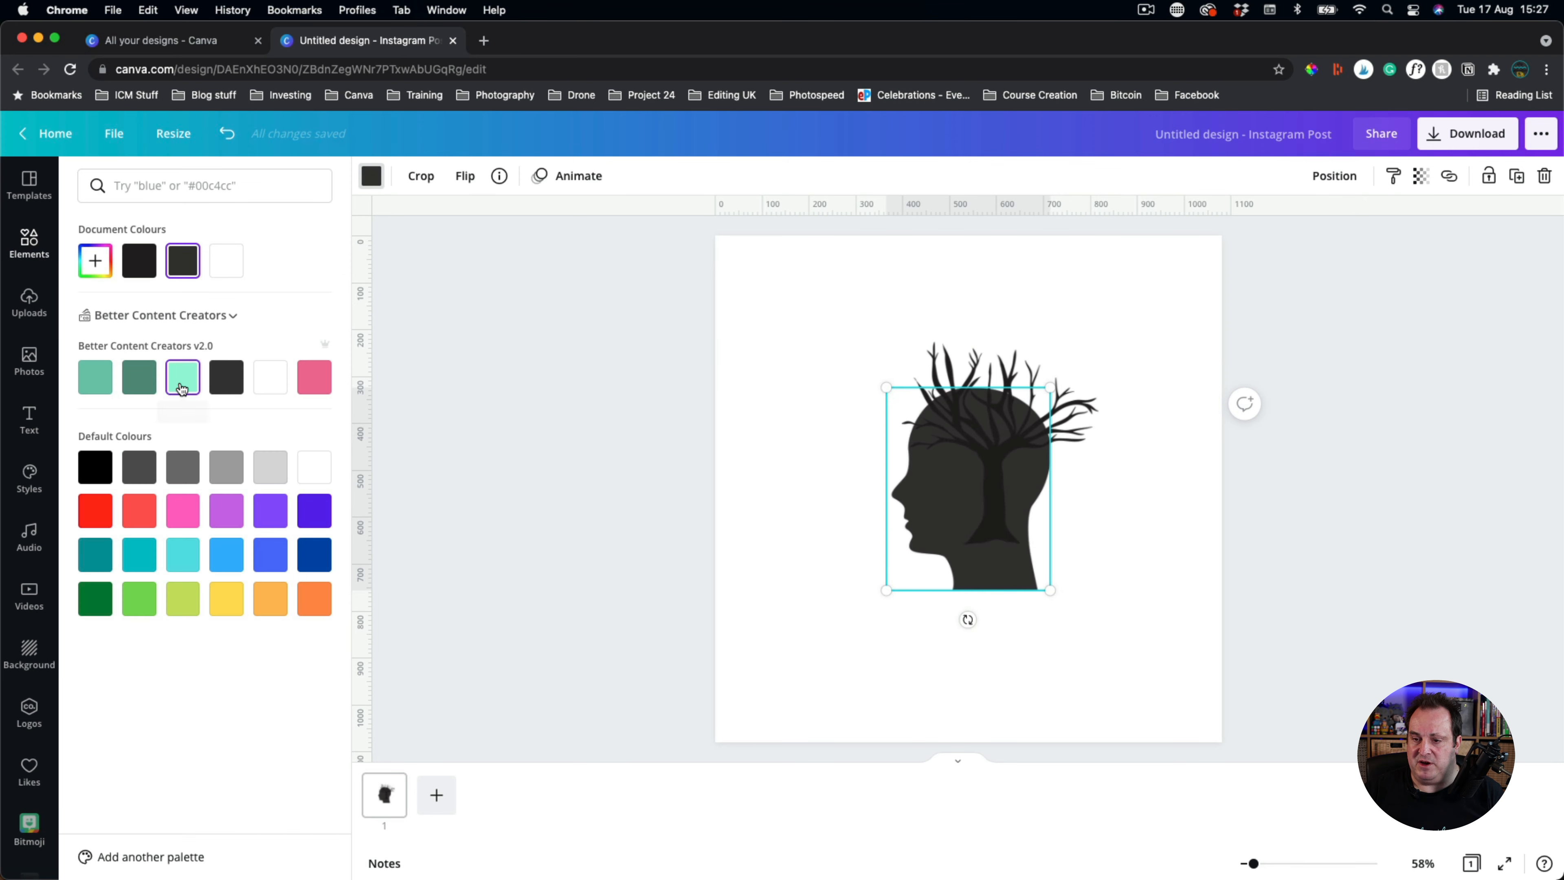
pyautogui.click(95, 467)
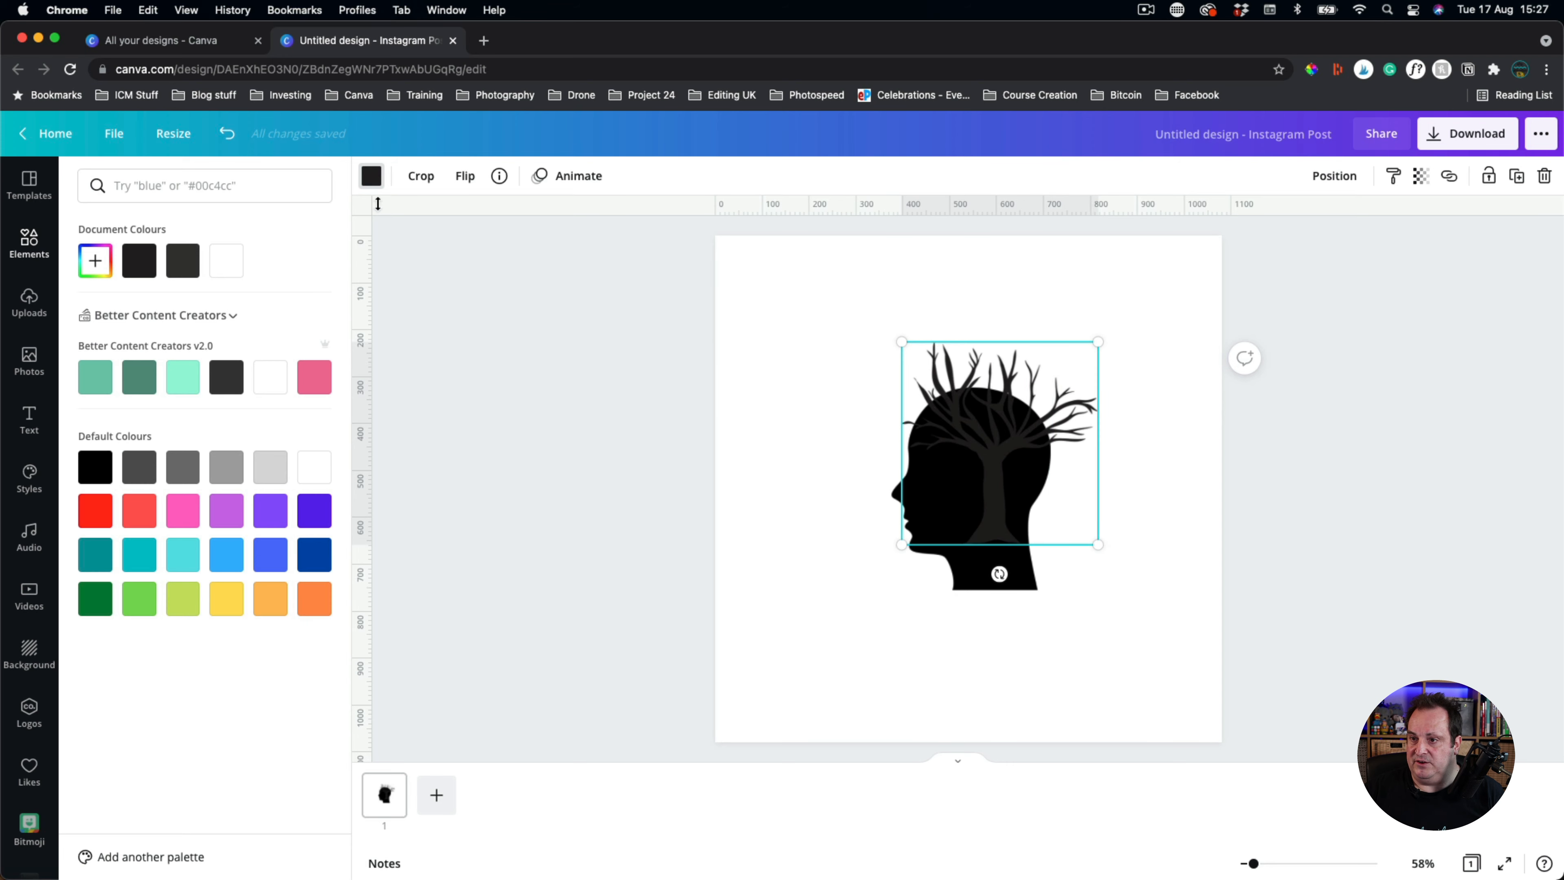
# - Make the head shape pure black and enlarge head and tree together to fill the page
pyautogui.click(182, 261)
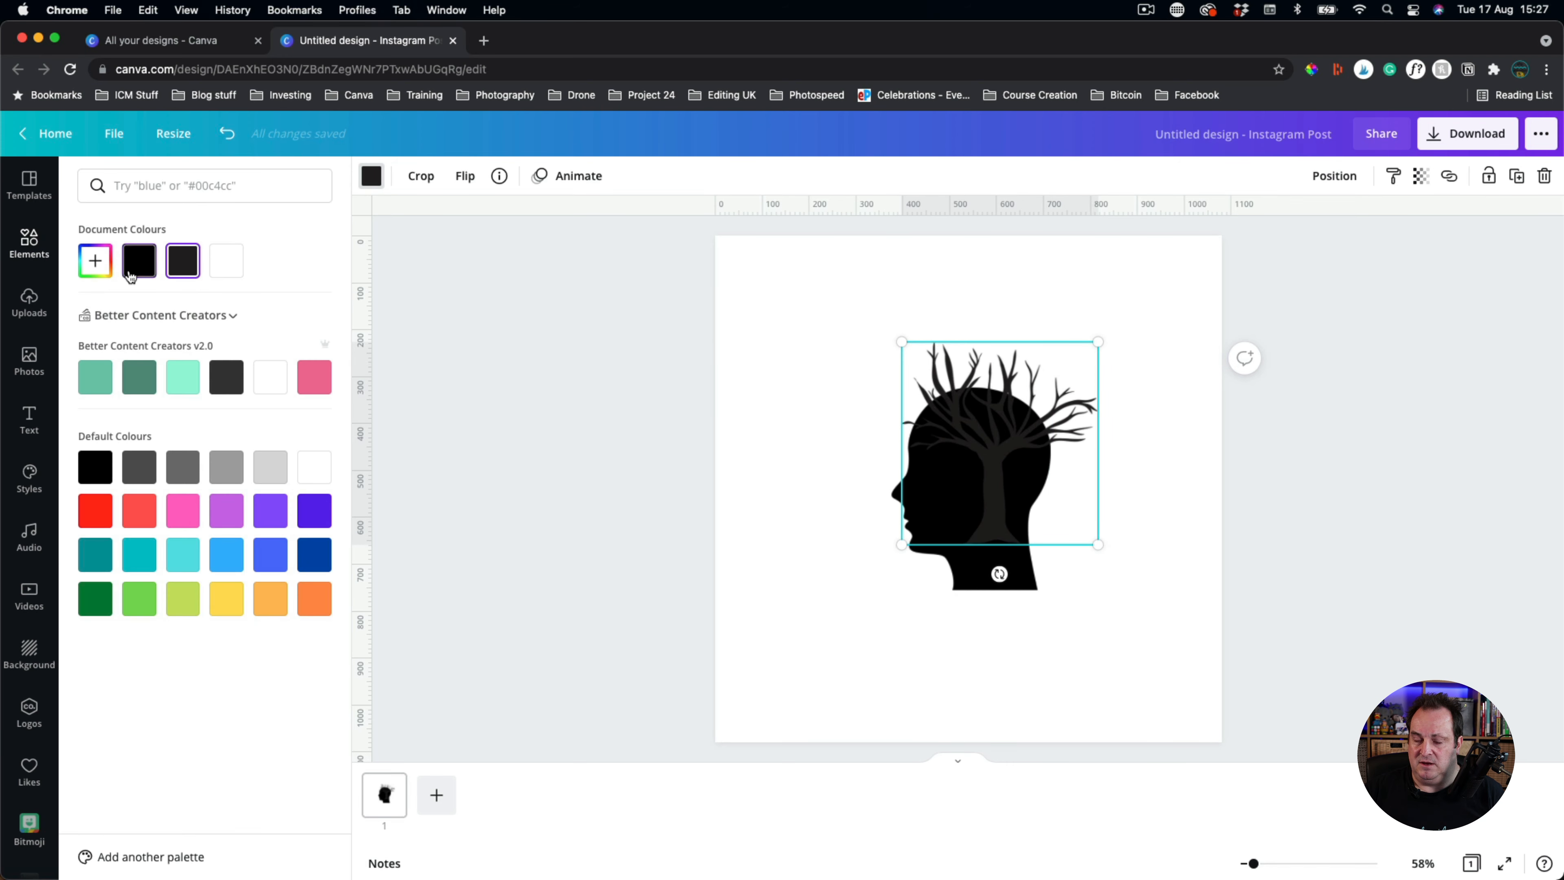
pyautogui.click(29, 243)
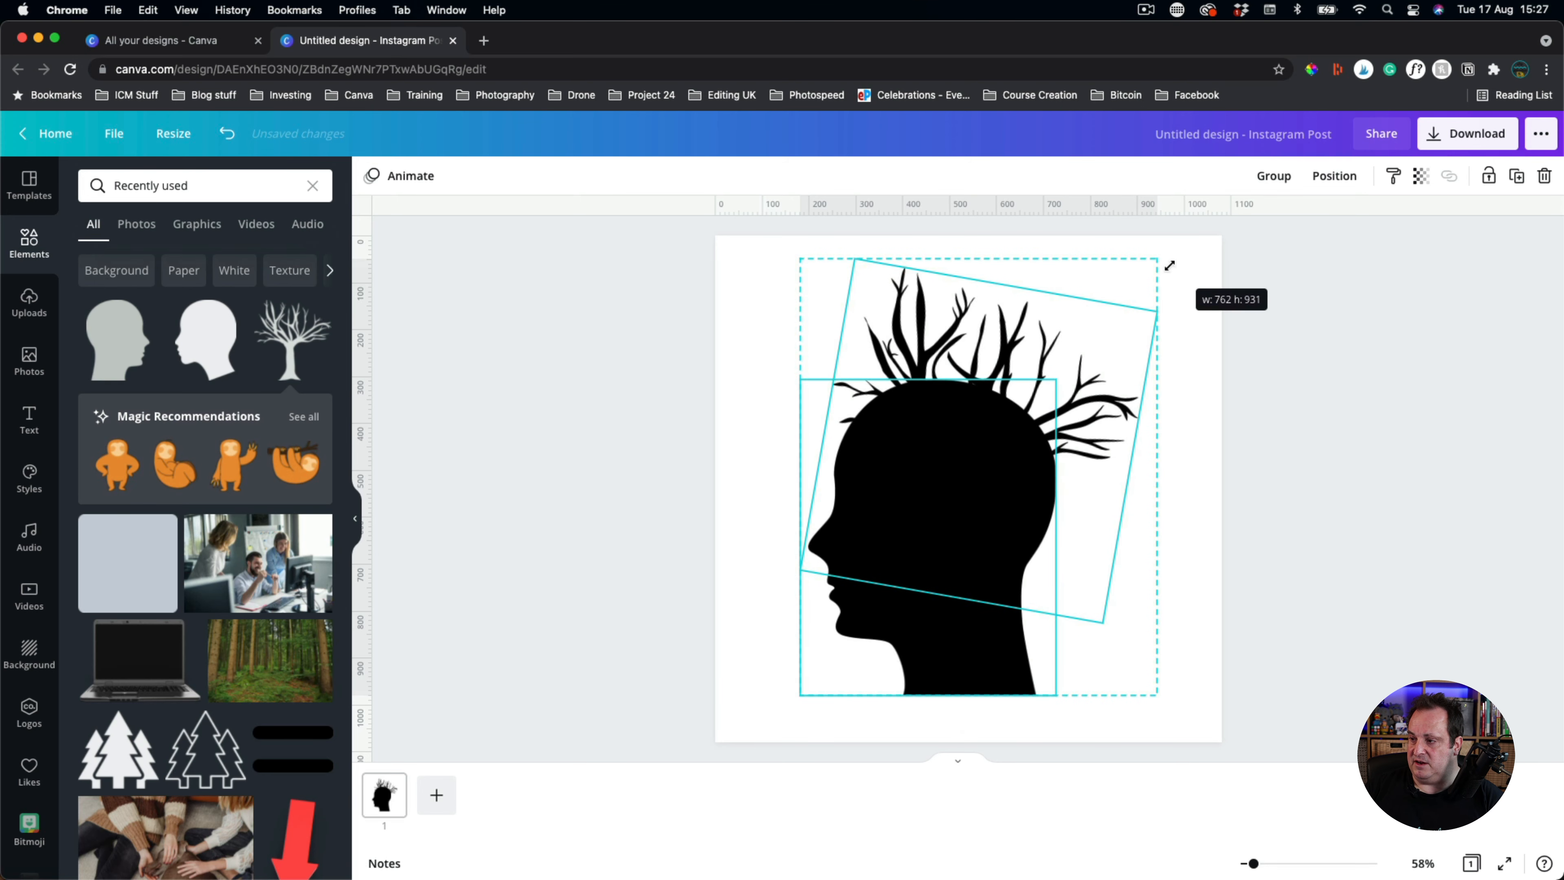
pyautogui.click(1395, 395)
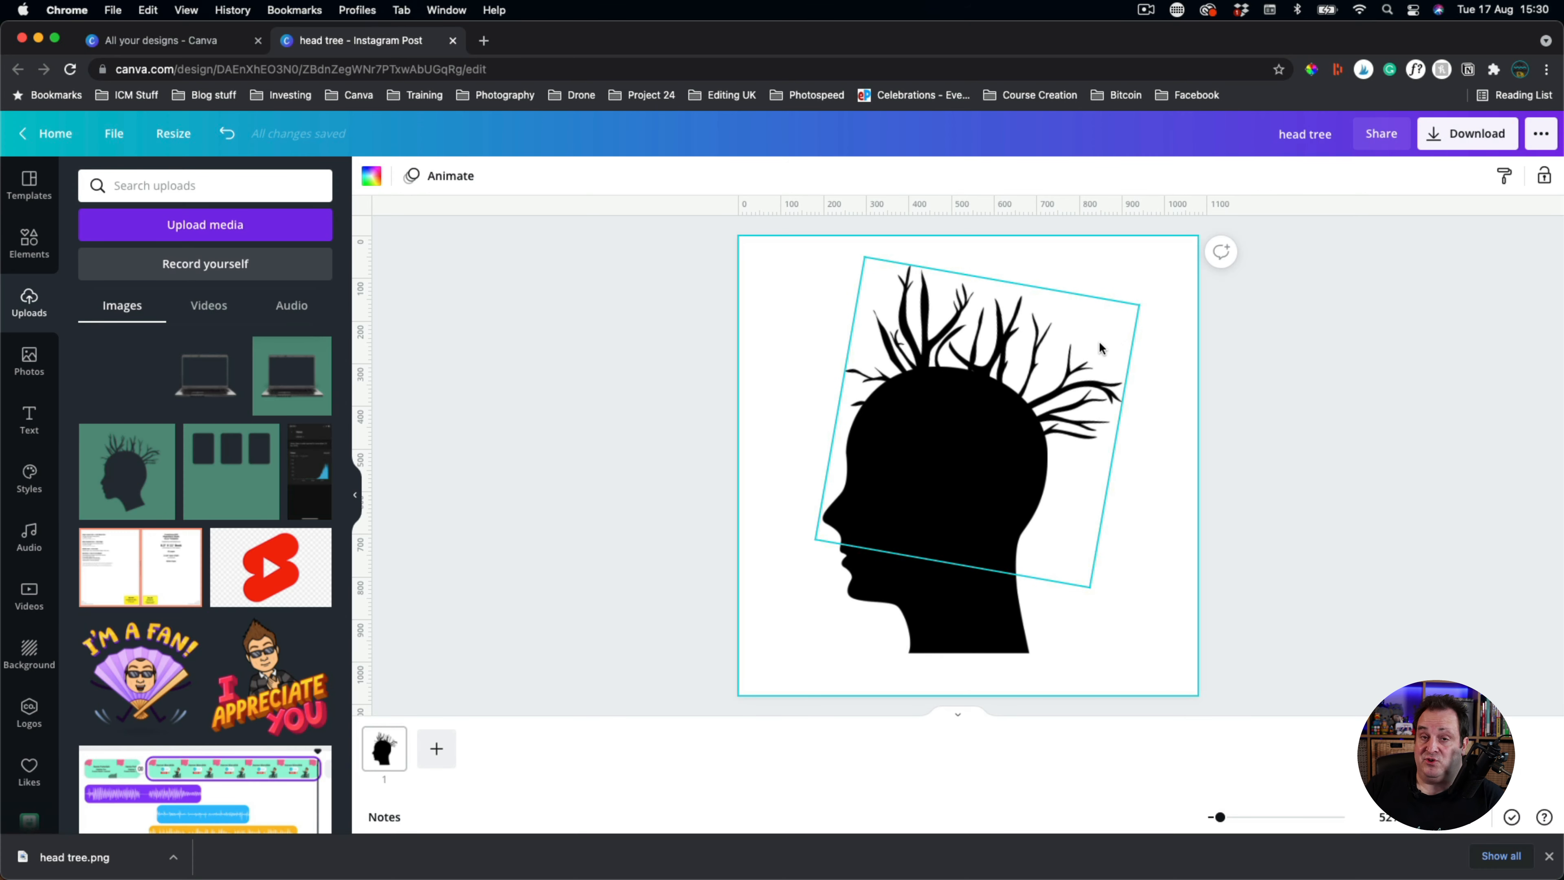
pyautogui.moveTo(1107, 379)
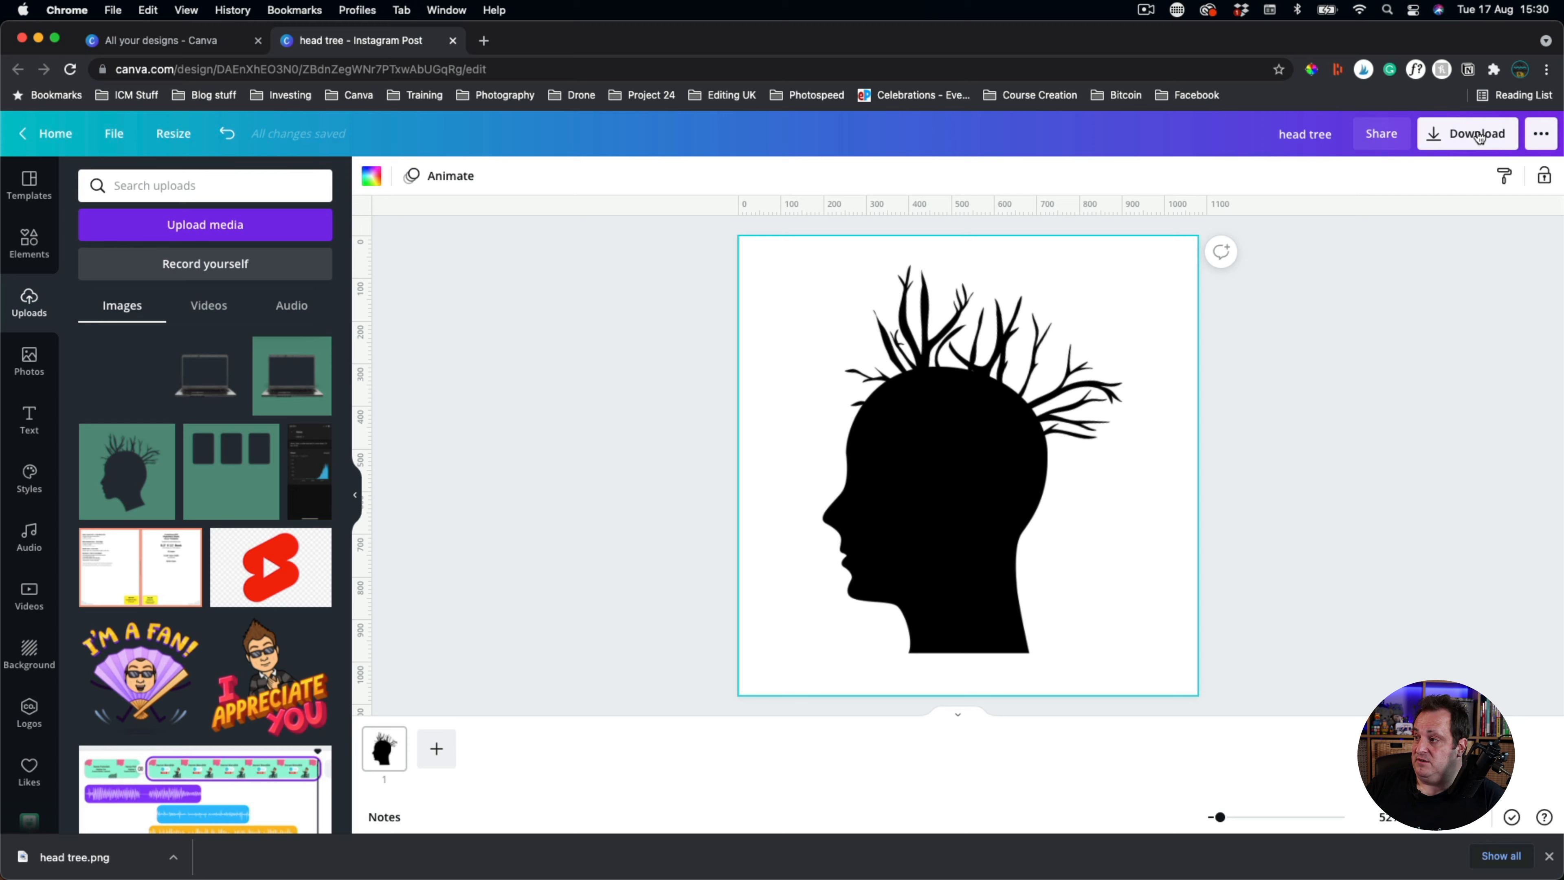
# - Download the design as a PNG named head tree 2
pyautogui.click(1468, 133)
pyautogui.write(' 2')
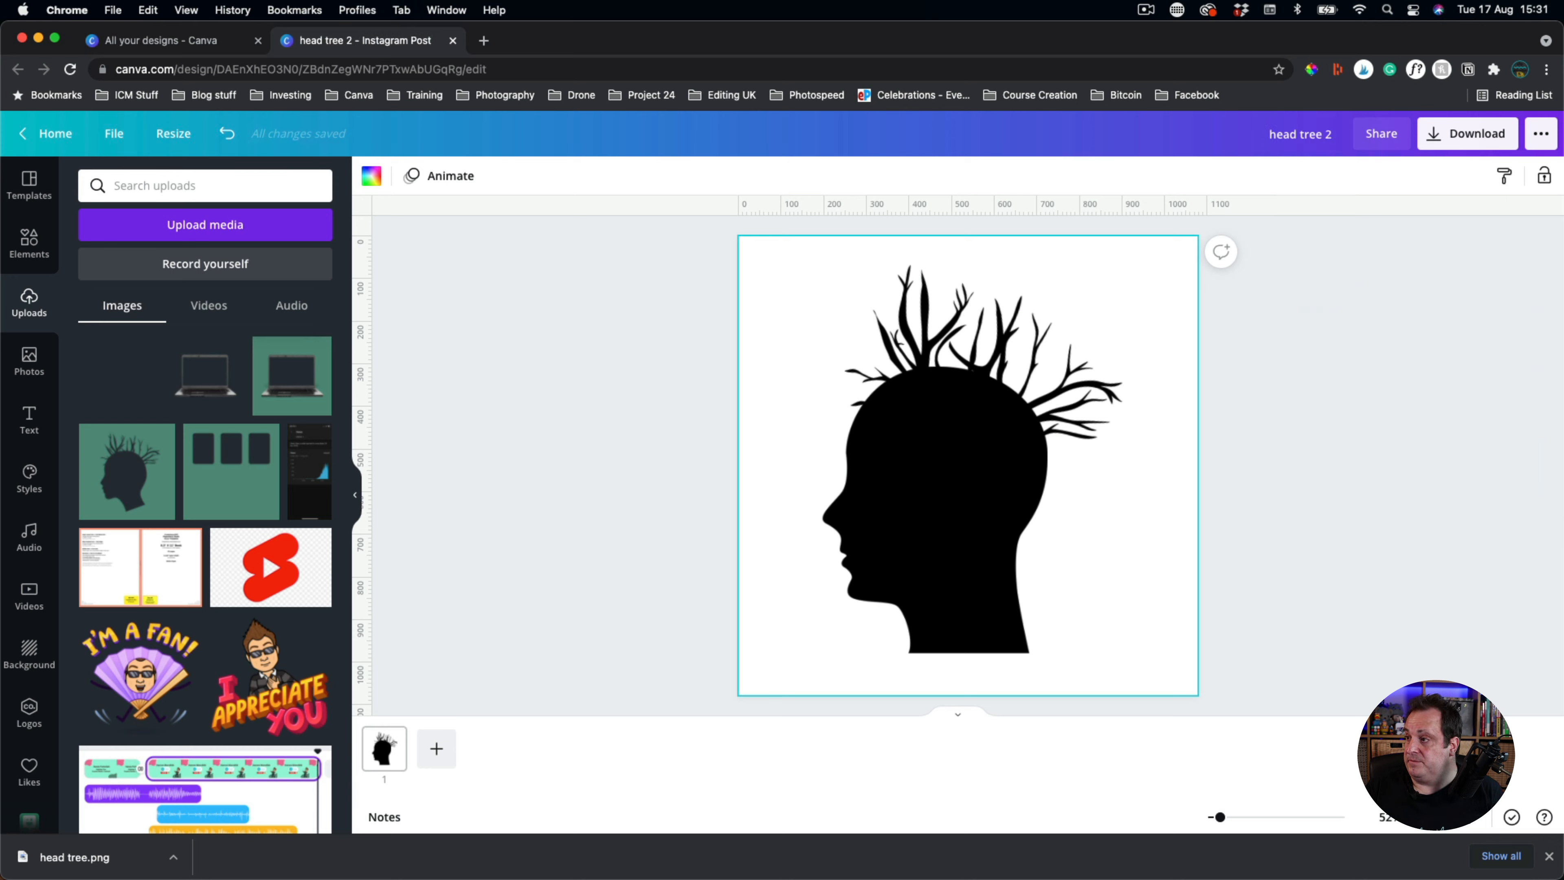
pyautogui.click(1466, 133)
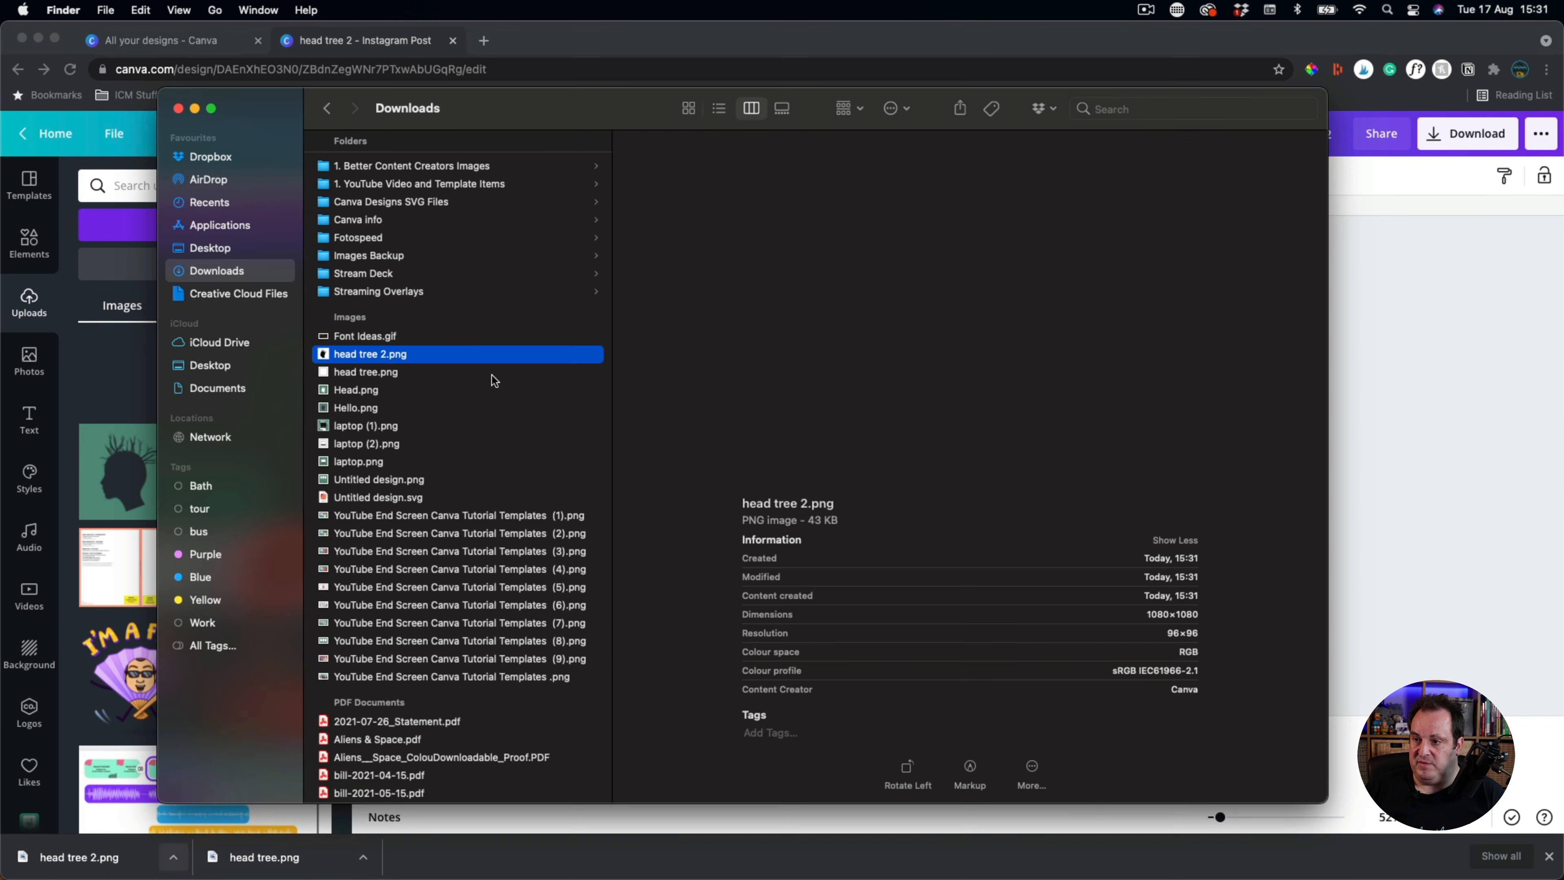
# - Open head tree 2.png from Downloads in Preview
pyautogui.rightClick(369, 355)
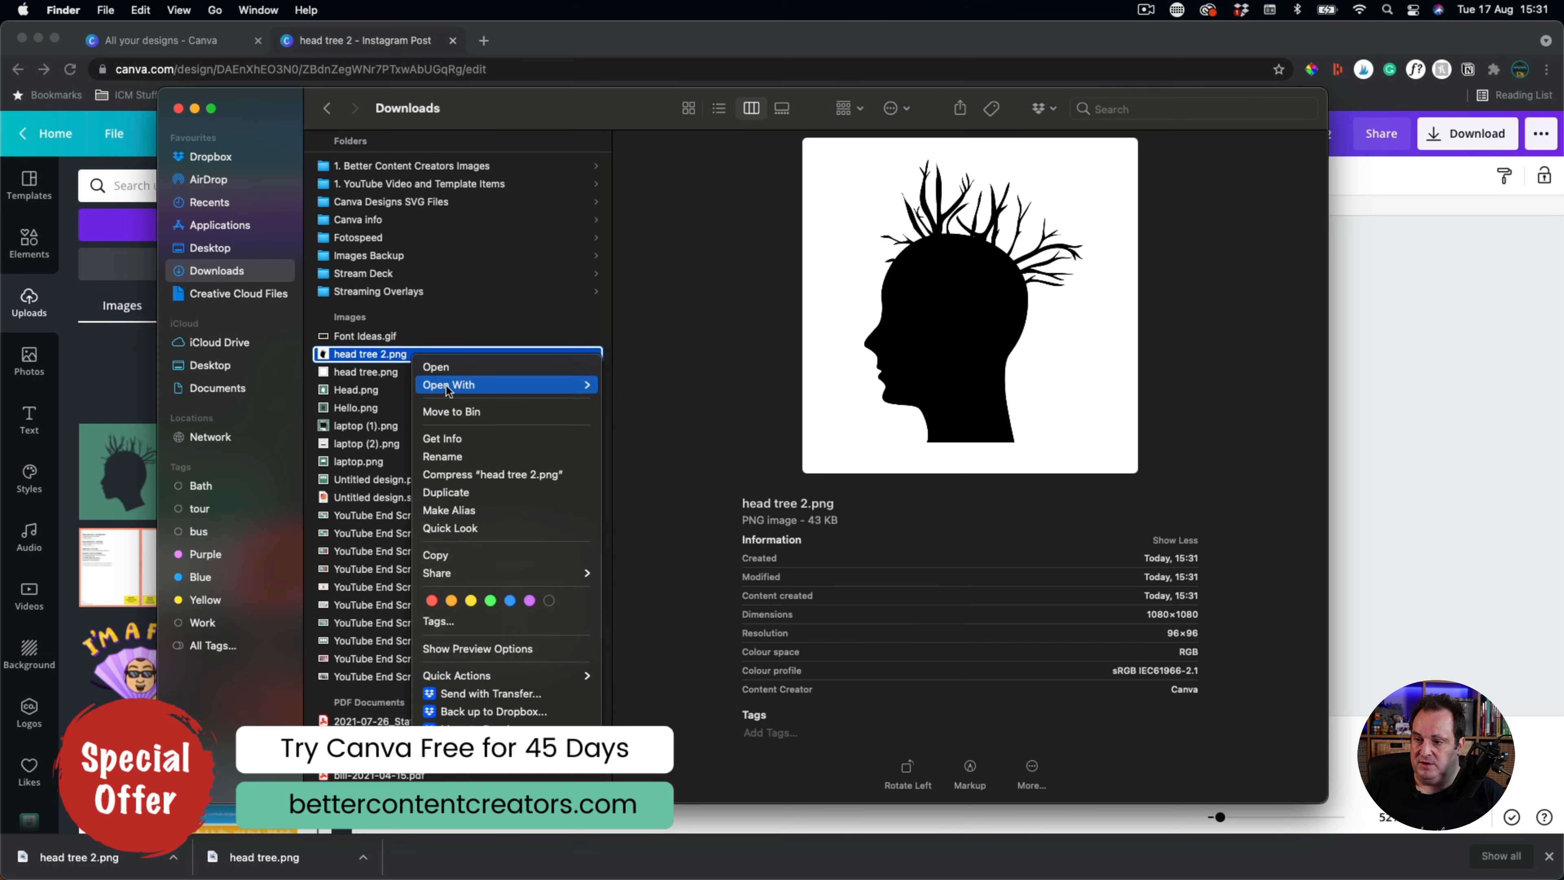
pyautogui.click(435, 367)
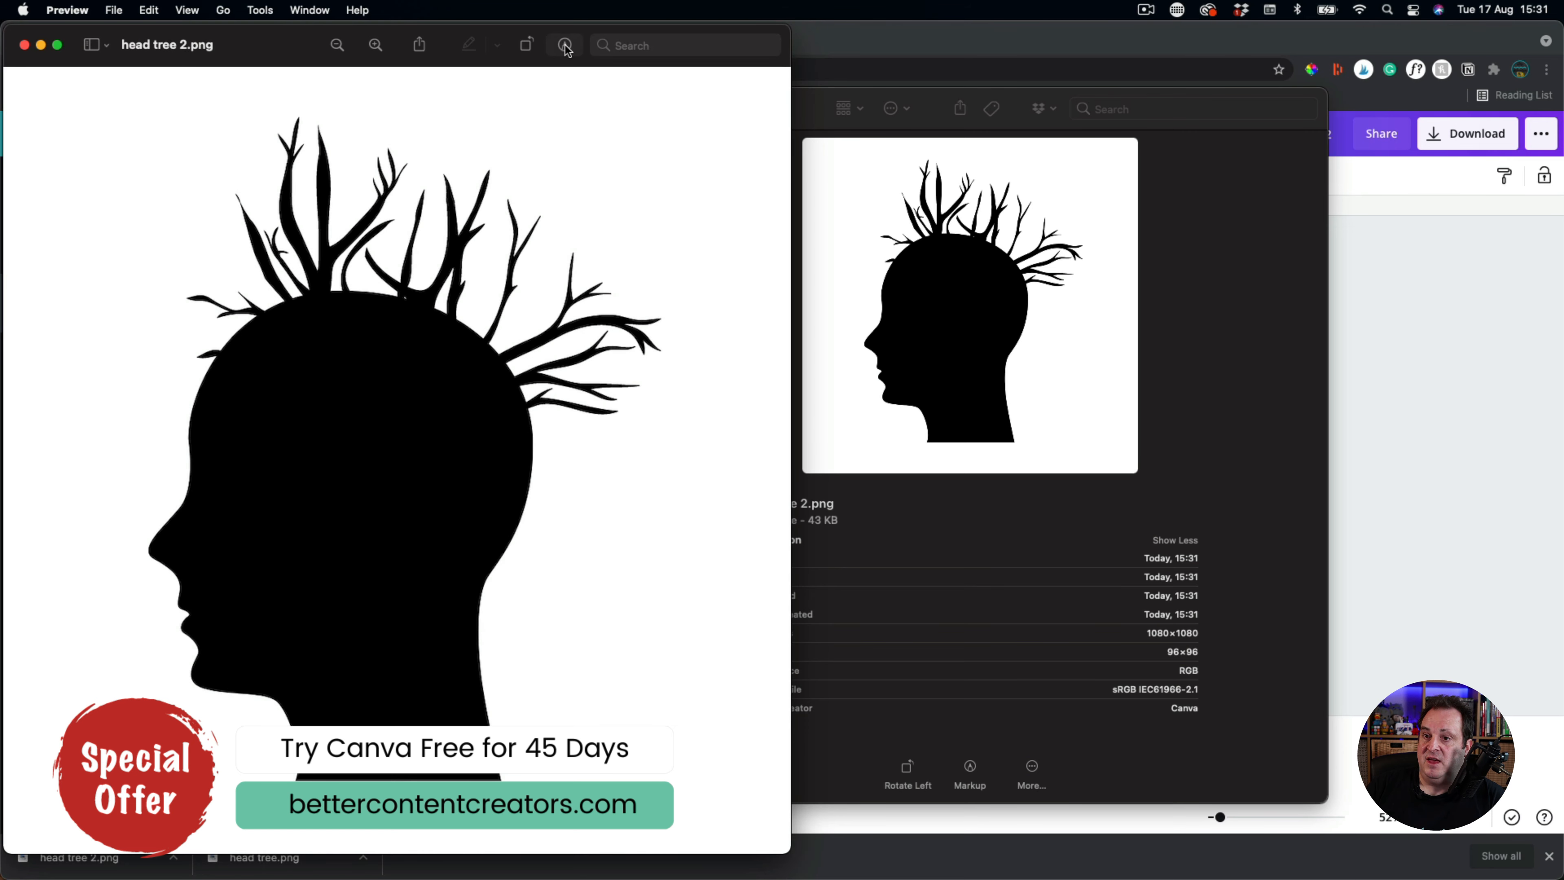
pyautogui.moveTo(564, 45)
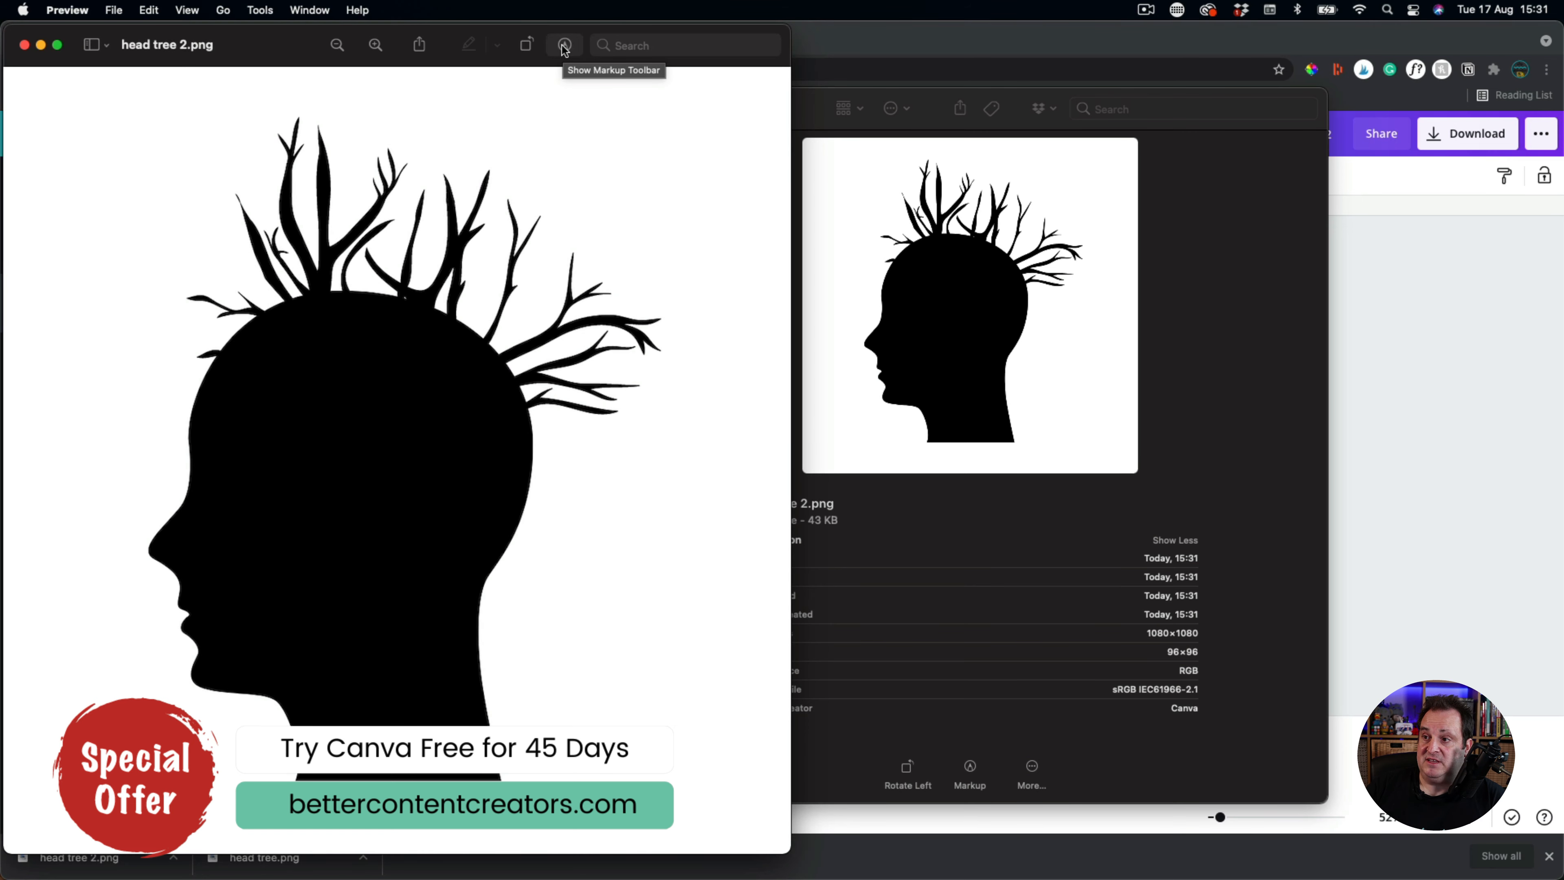
# - Use Markup's Instant Alpha to make the head-tree silhouette transparent, then close the image
pyautogui.click(563, 45)
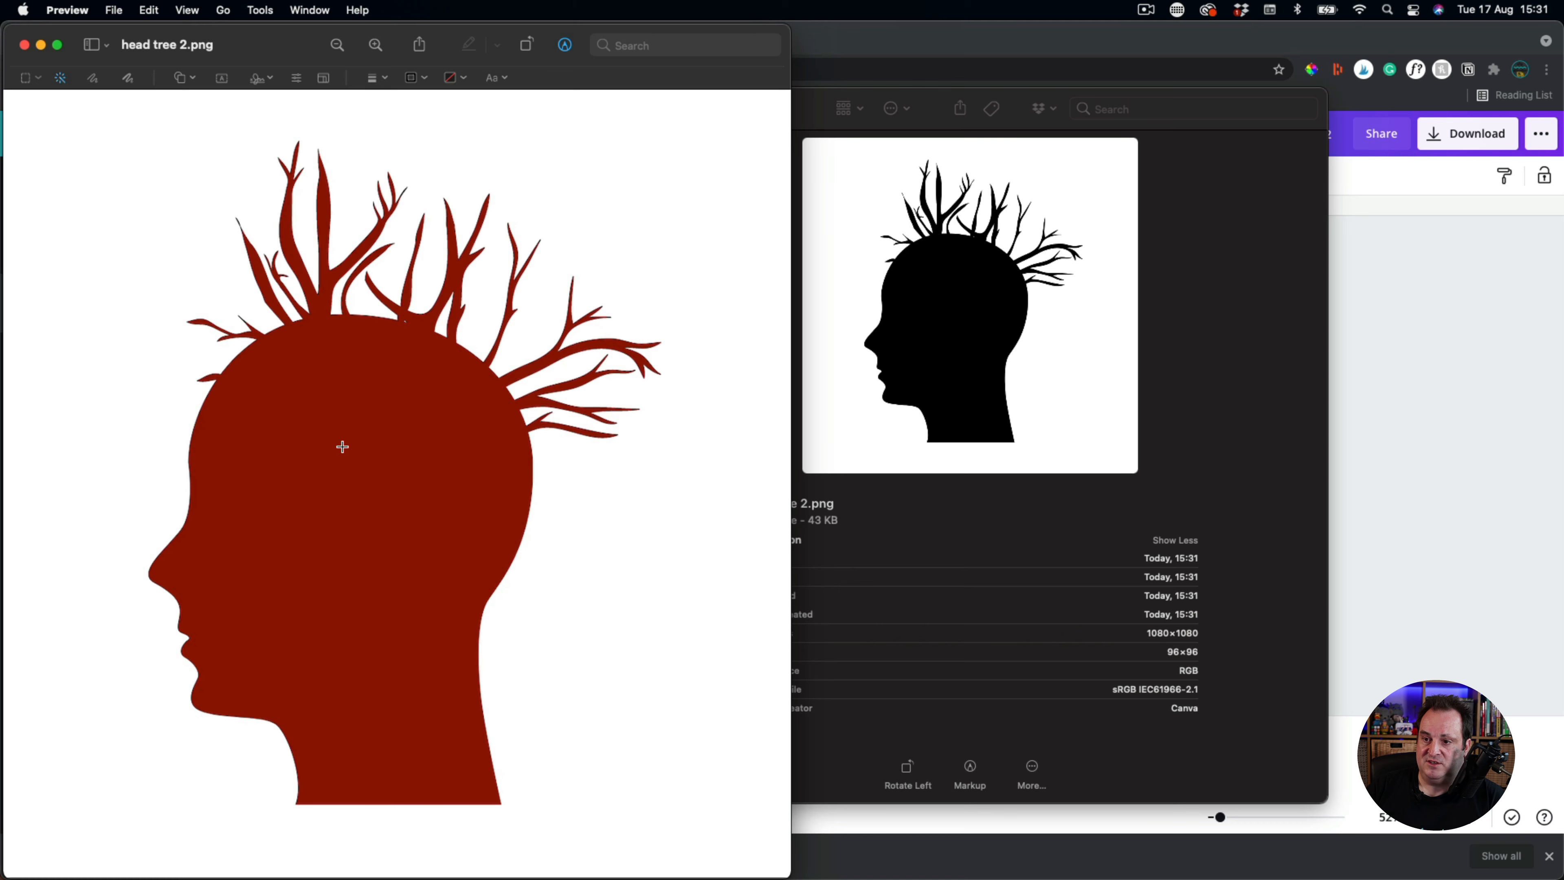
pyautogui.moveTo(412, 452)
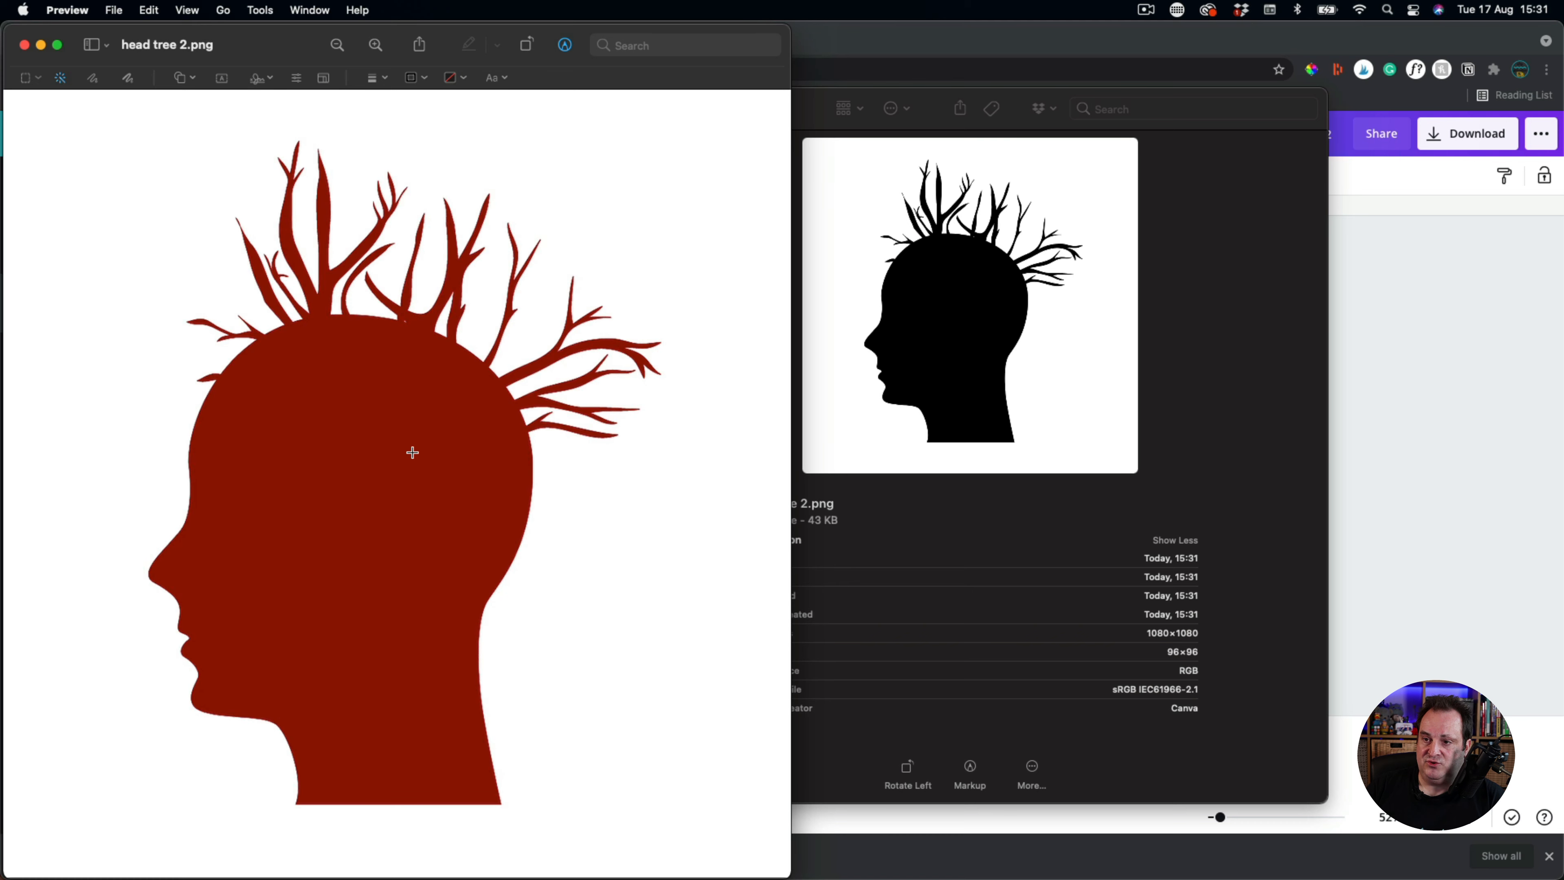
pyautogui.moveTo(434, 453)
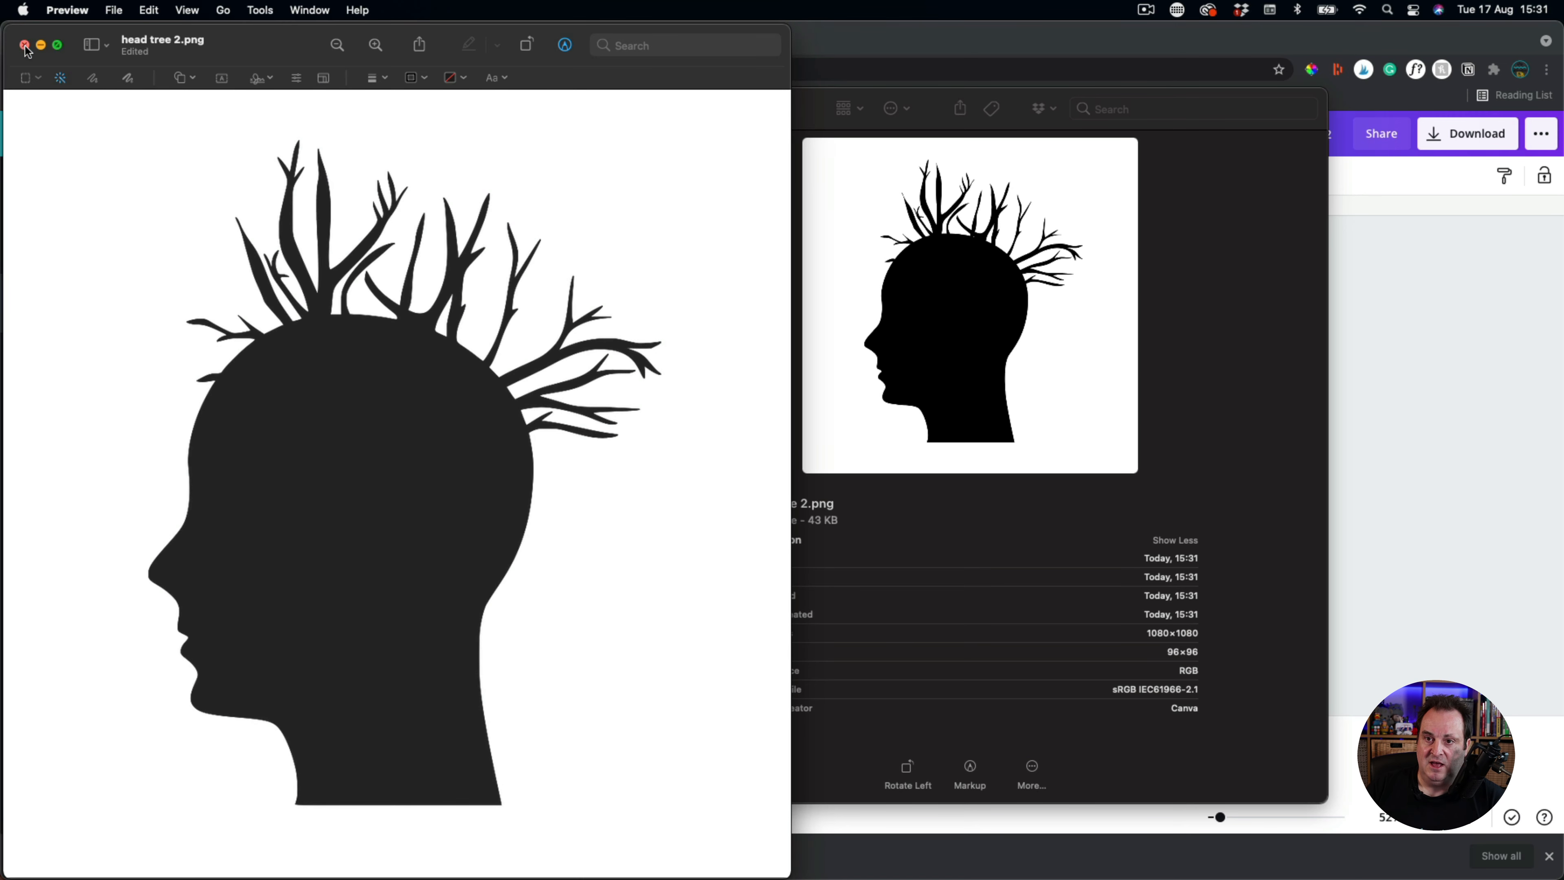
pyautogui.click(26, 45)
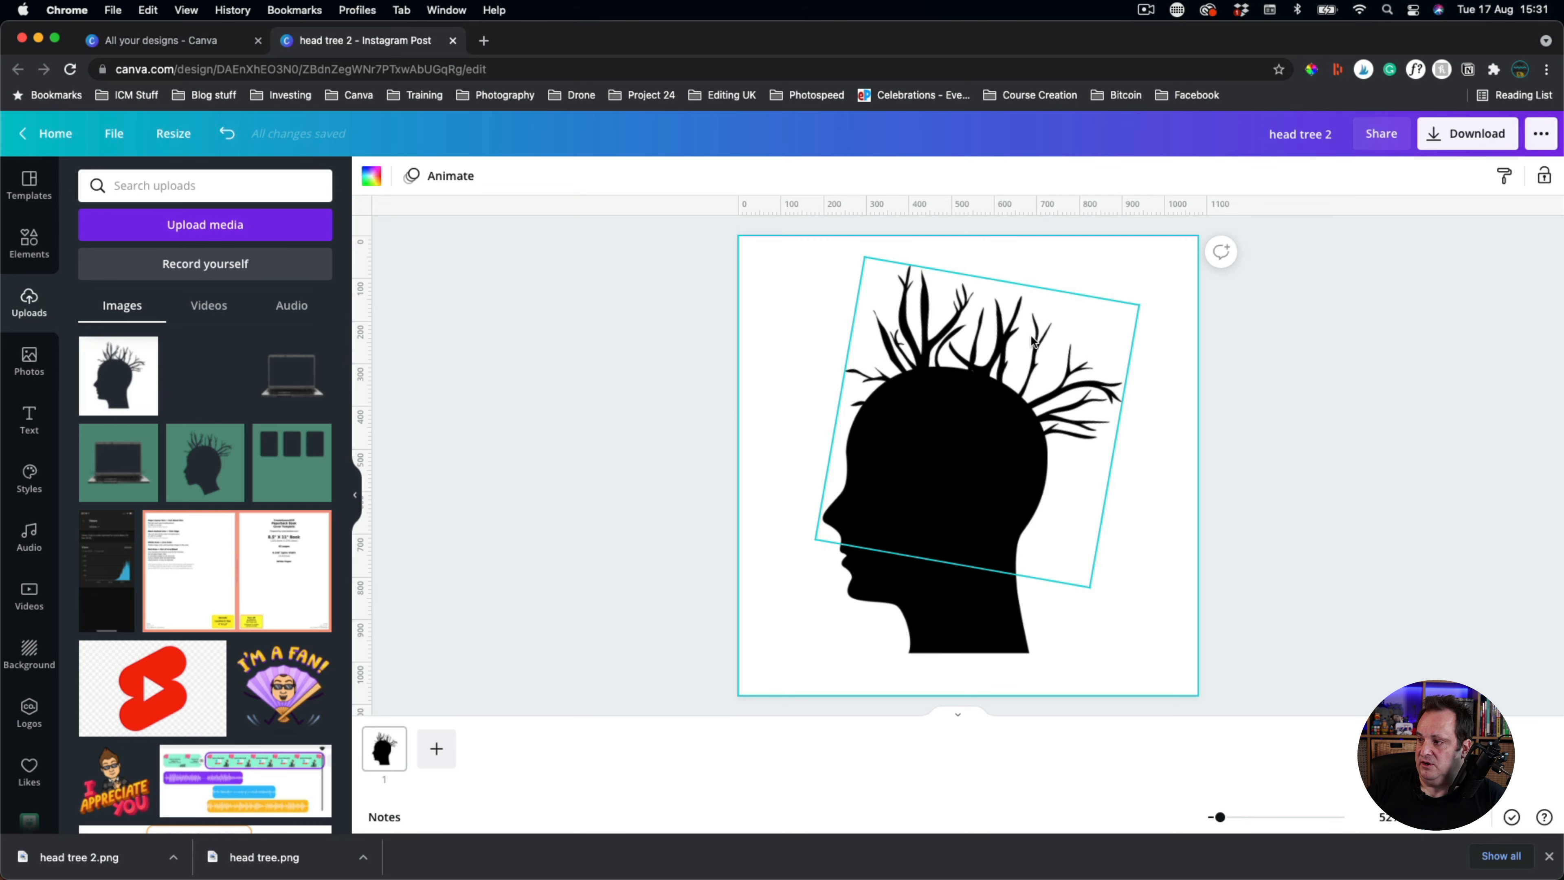
# - Add a new page filled with brand pink and drop the head tree 2 upload onto it
pyautogui.click(436, 747)
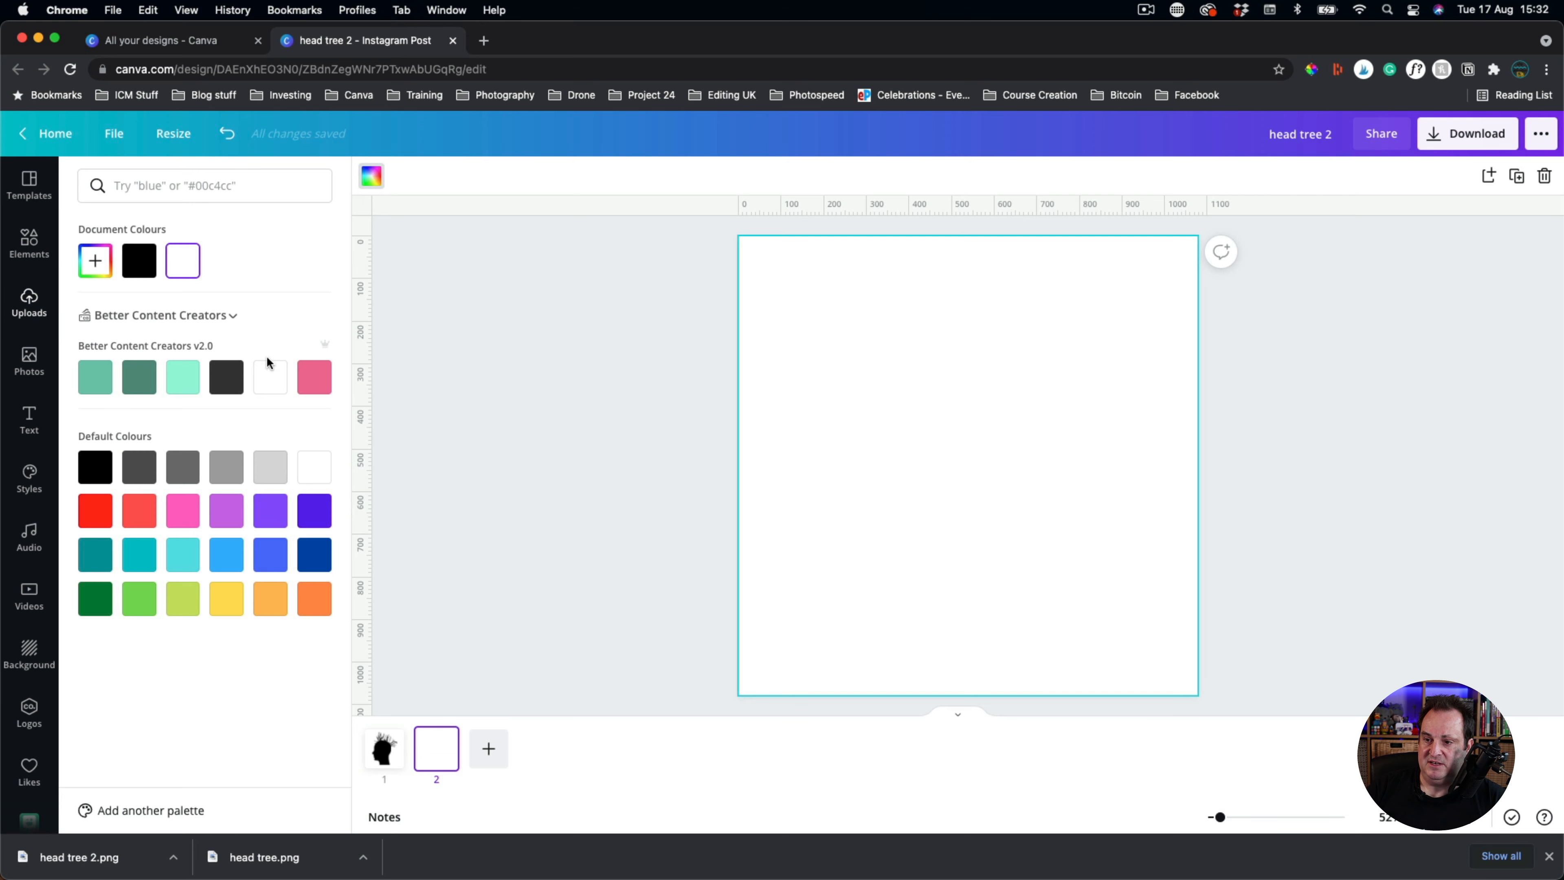
pyautogui.click(314, 377)
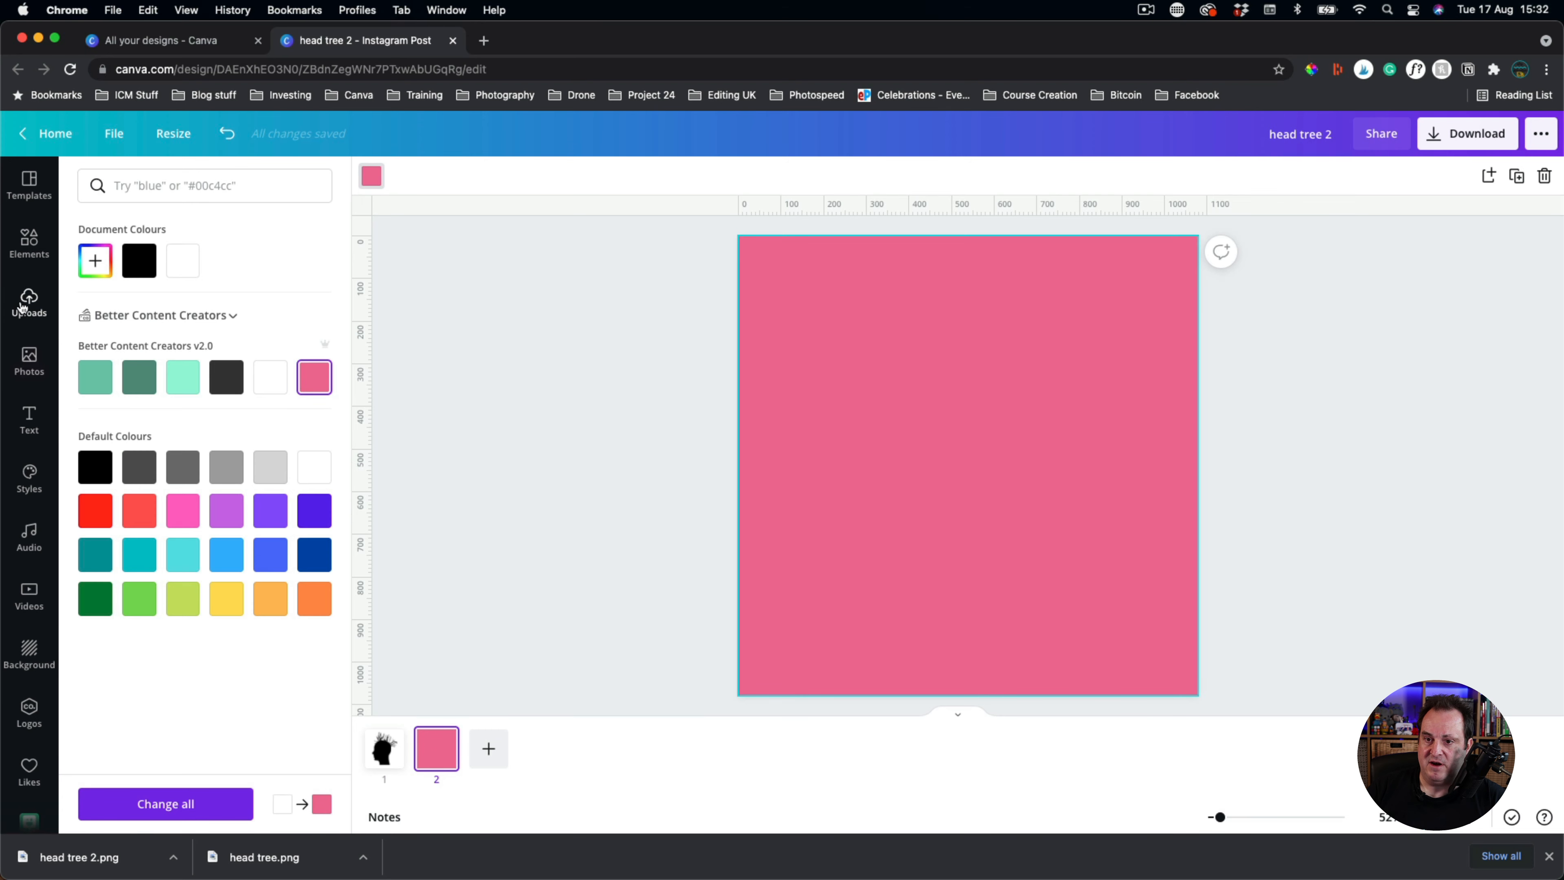
pyautogui.click(28, 302)
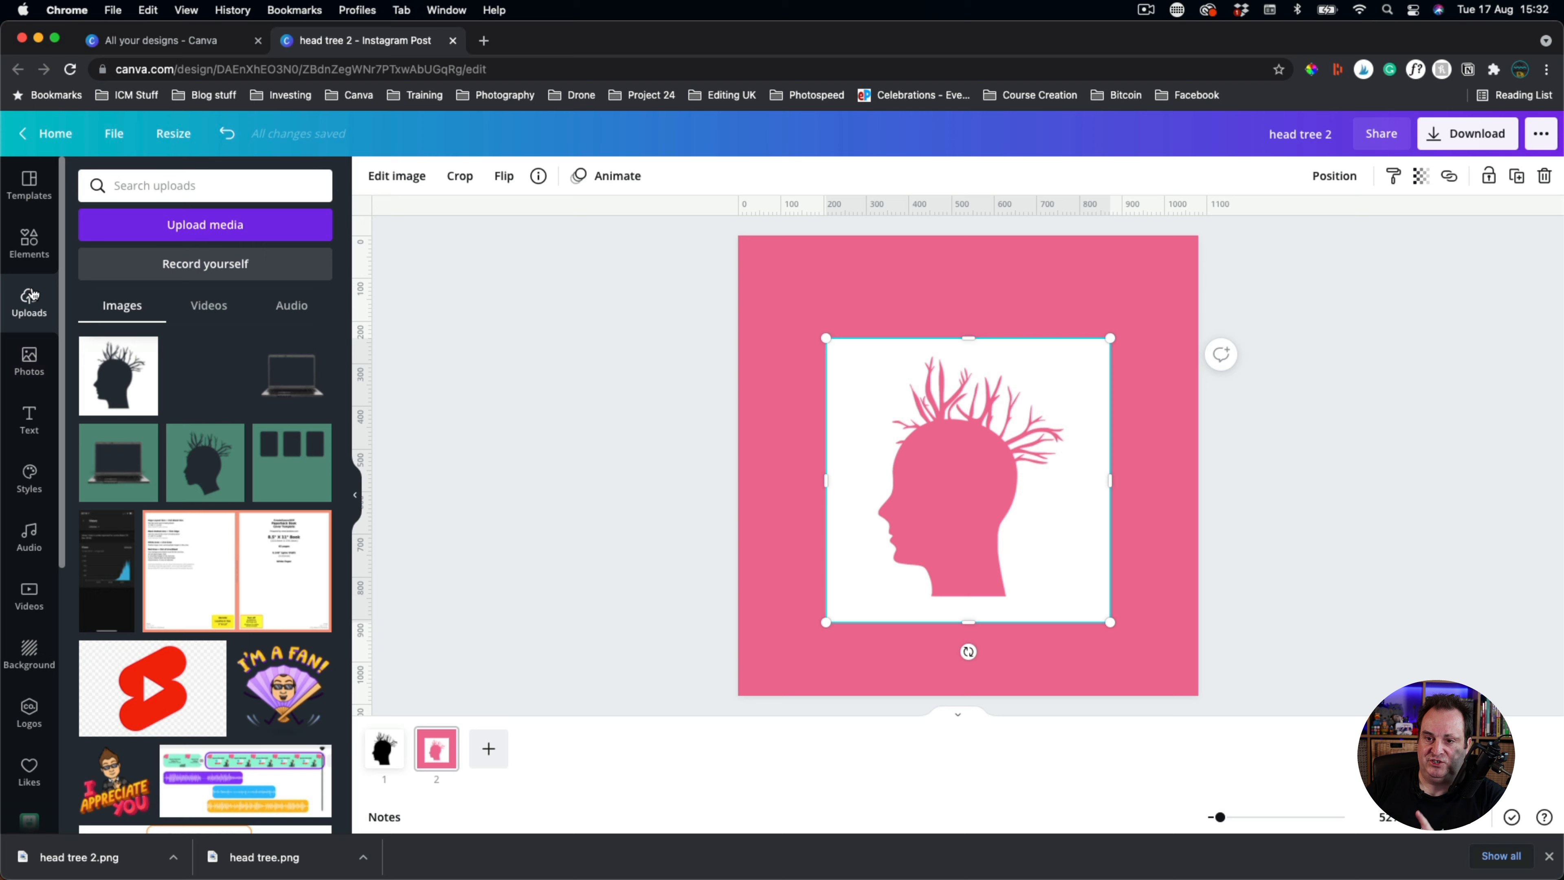
# - Place the office photo inside the head-tree frame, enlarged to fill the page, then add another page
pyautogui.click(30, 361)
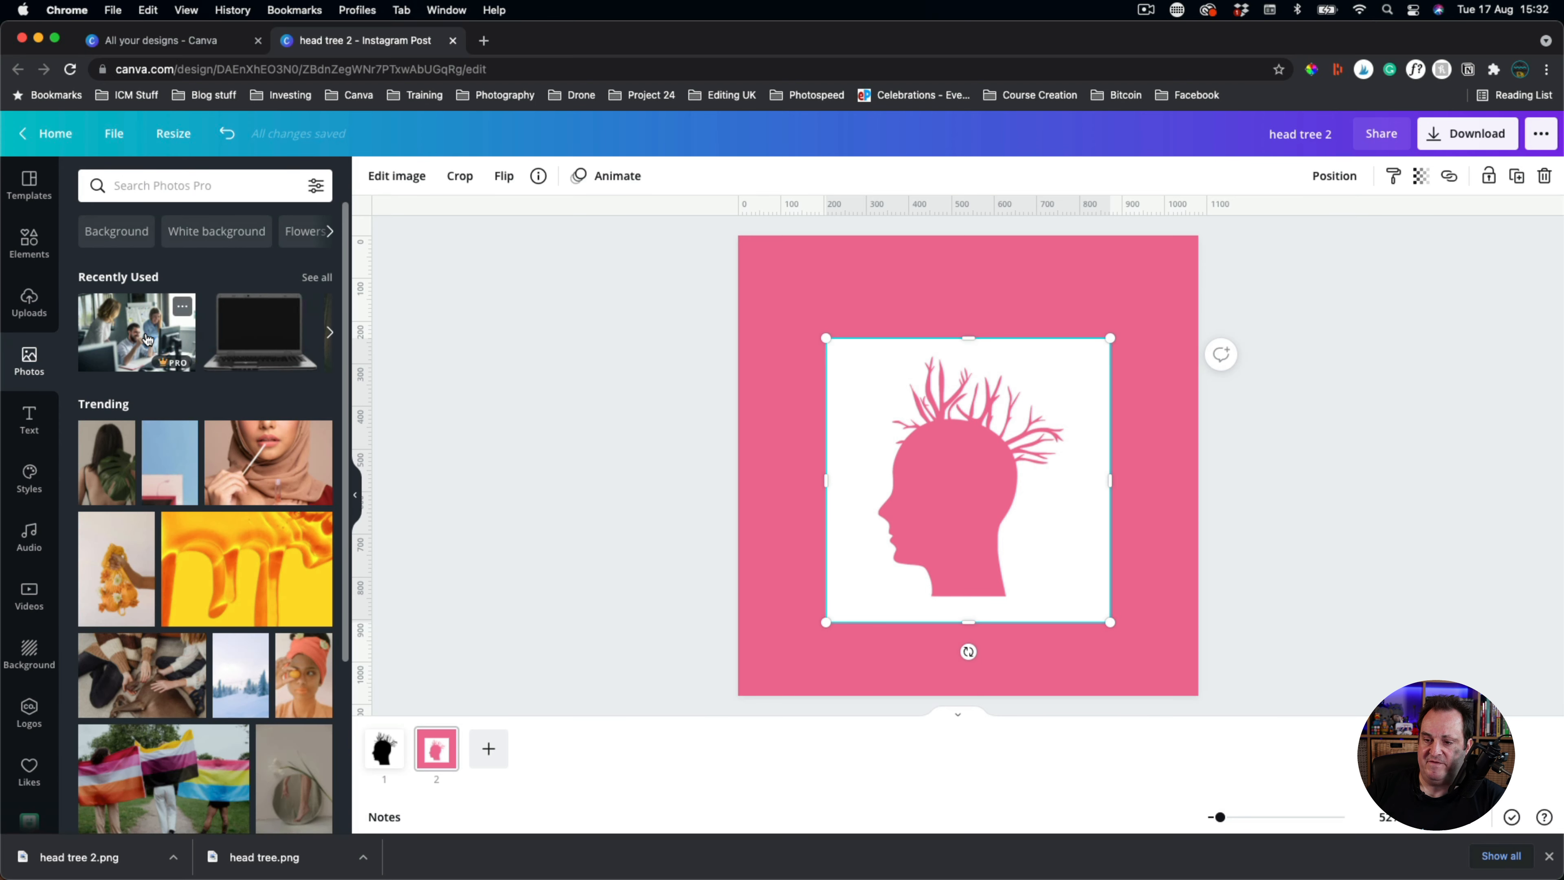
pyautogui.click(1334, 176)
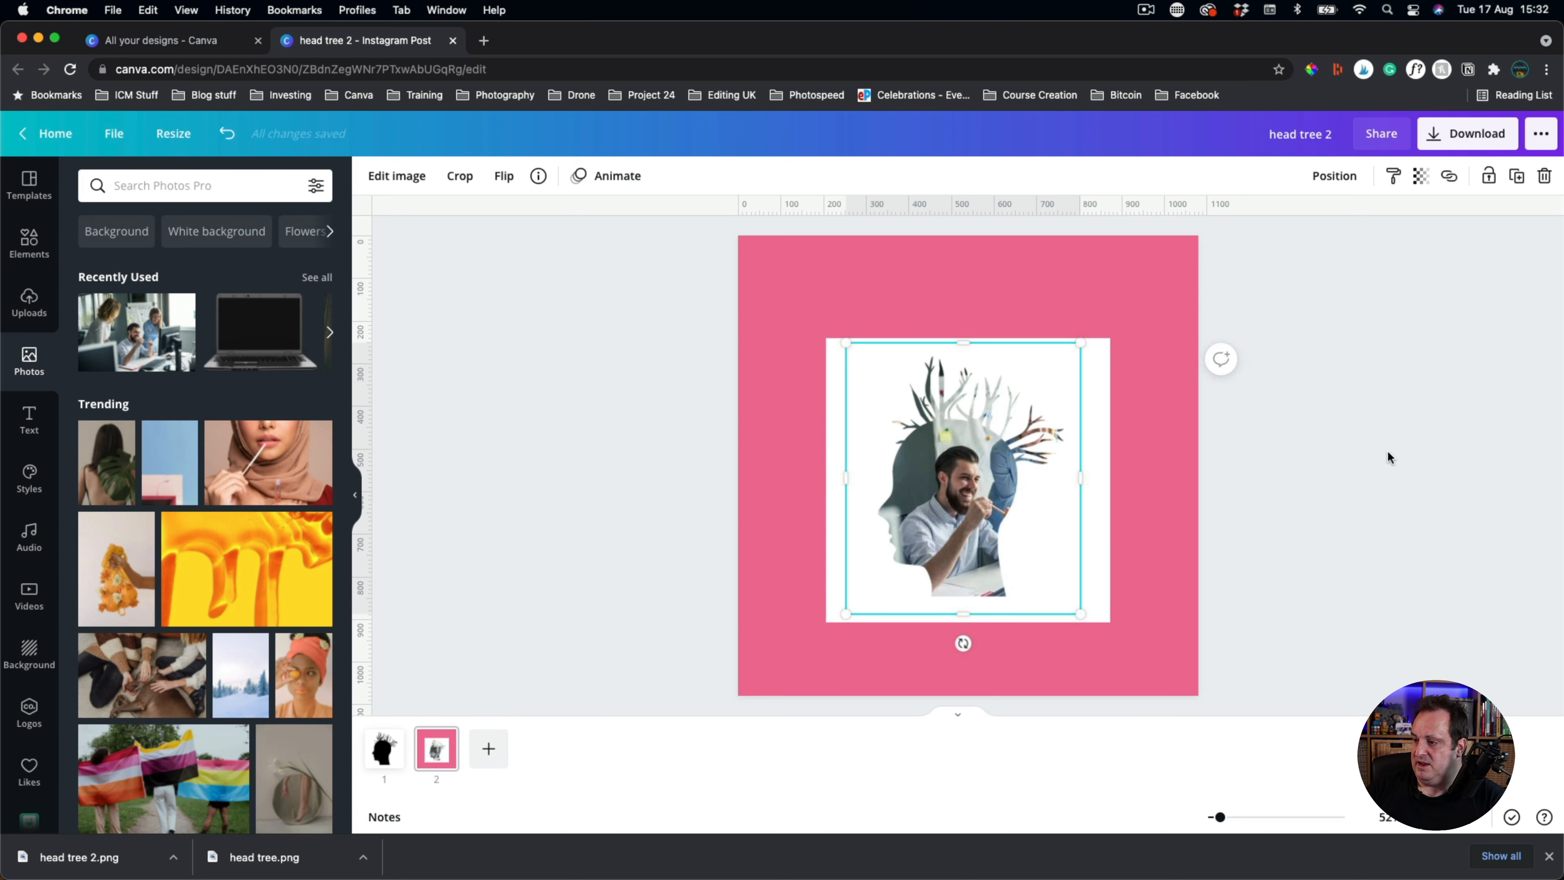
pyautogui.click(956, 510)
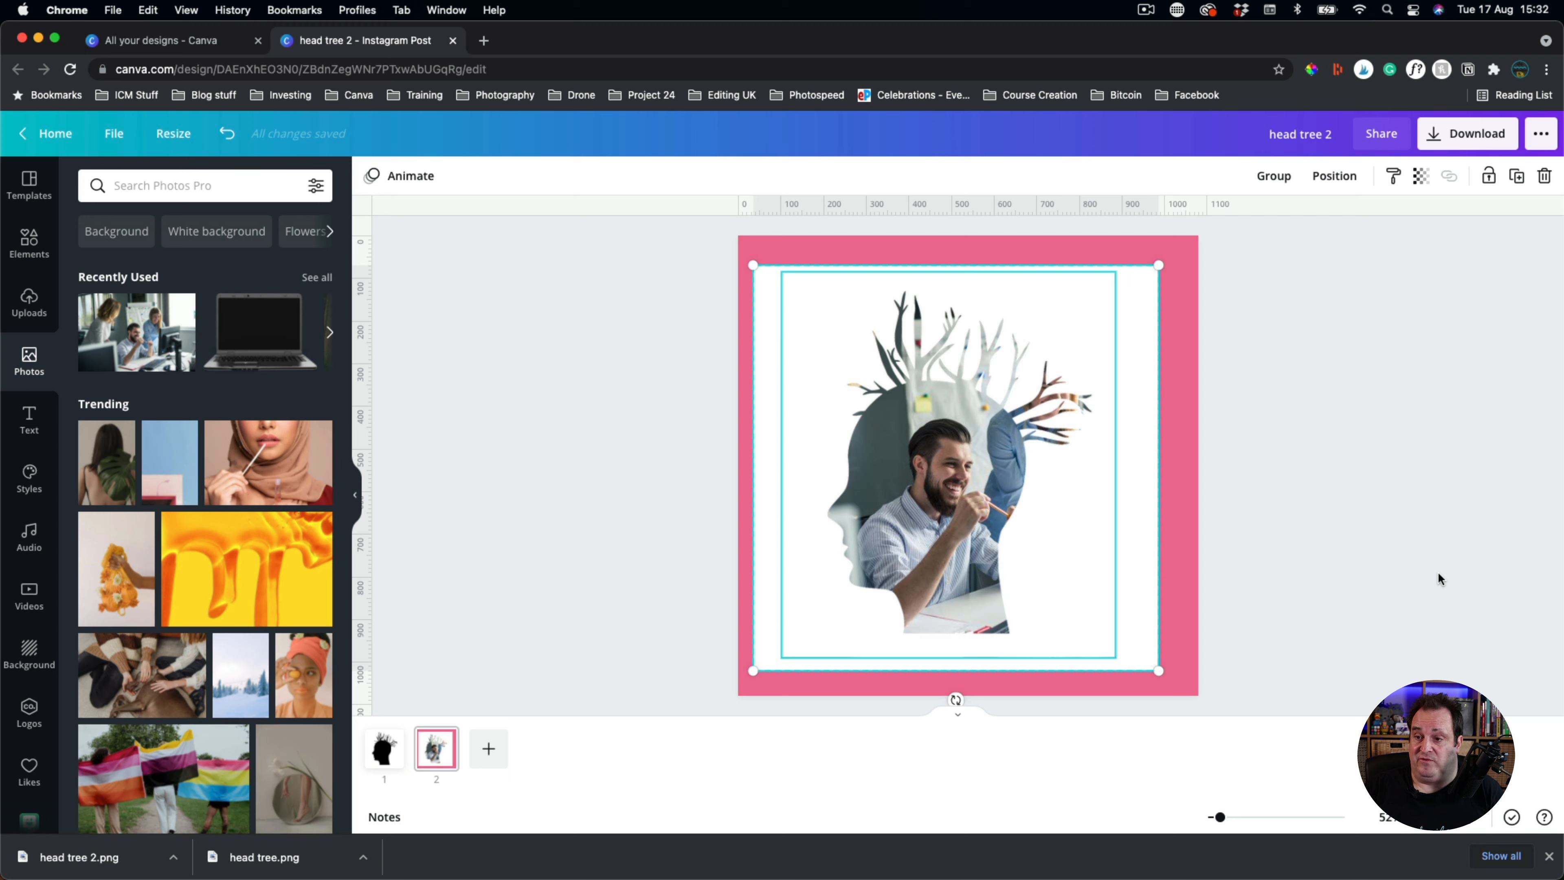
pyautogui.moveTo(623, 492)
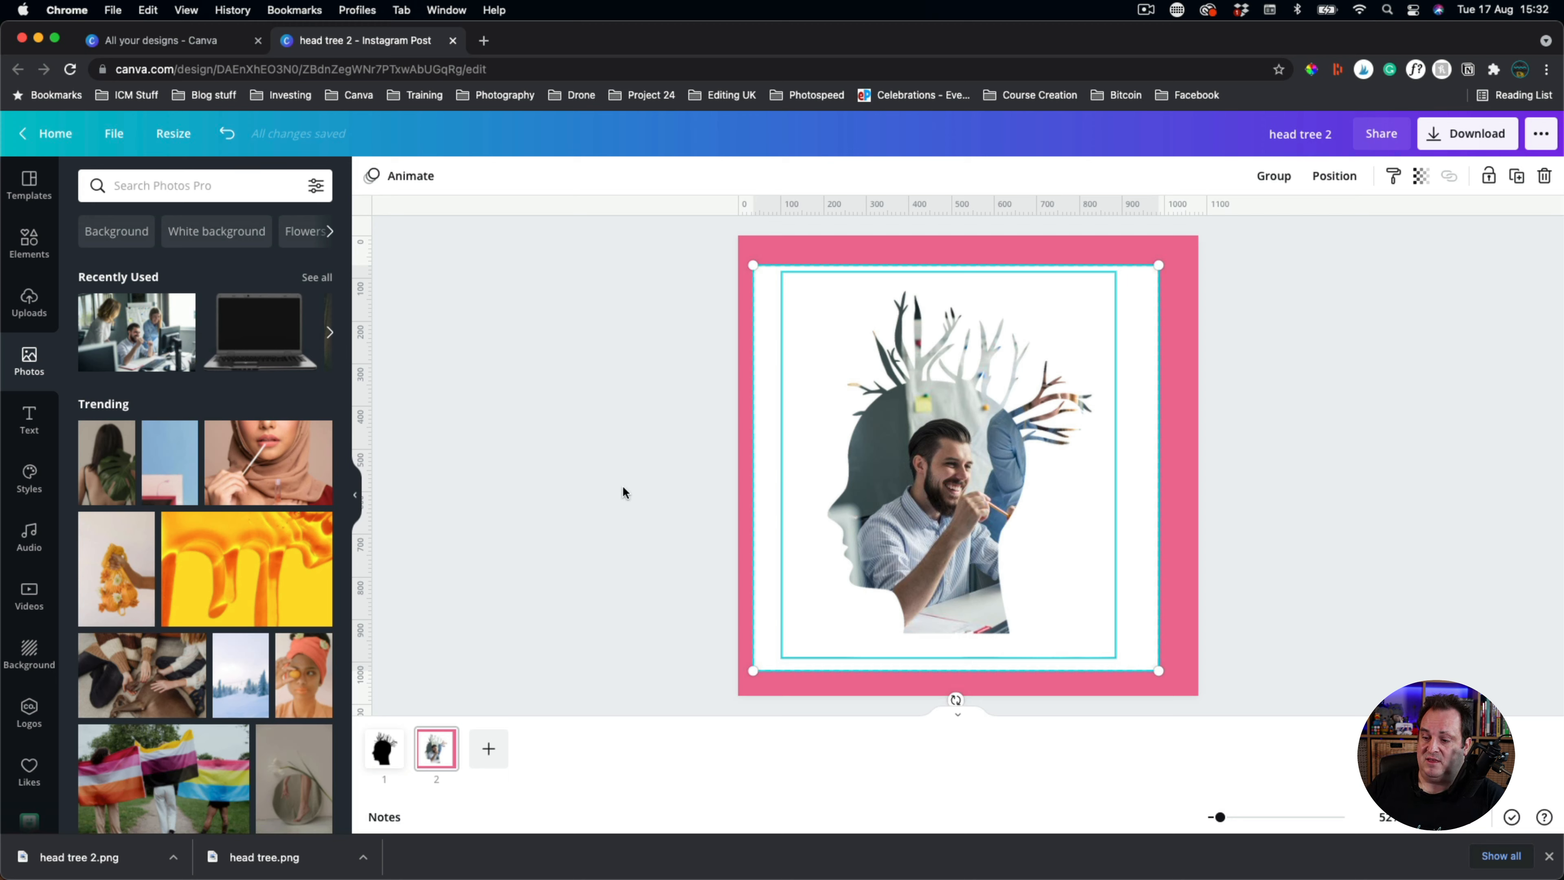
pyautogui.moveTo(586, 539)
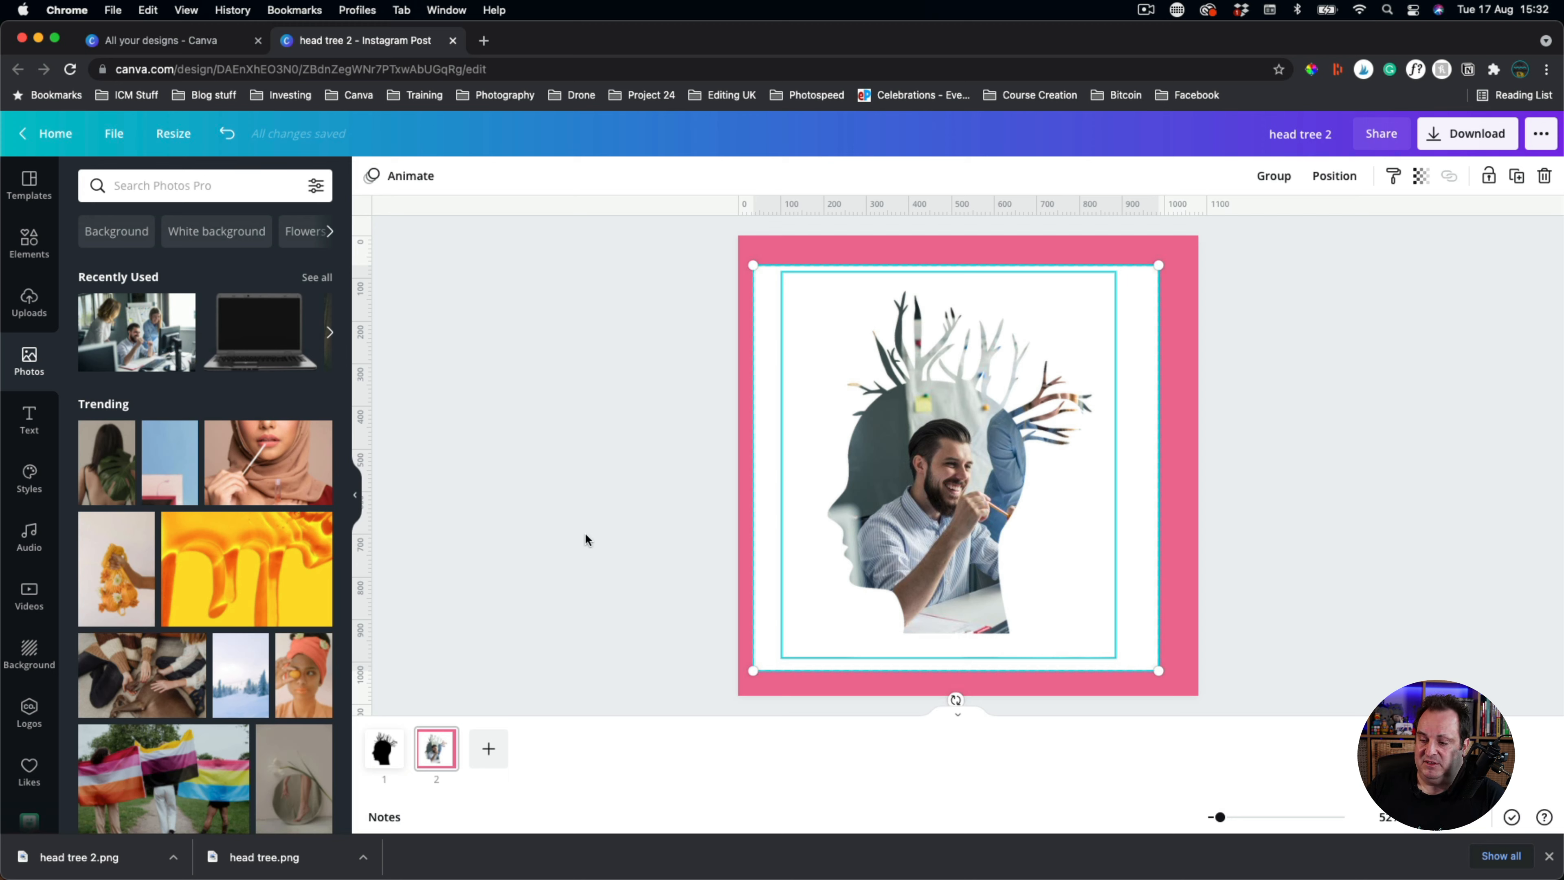
pyautogui.click(488, 748)
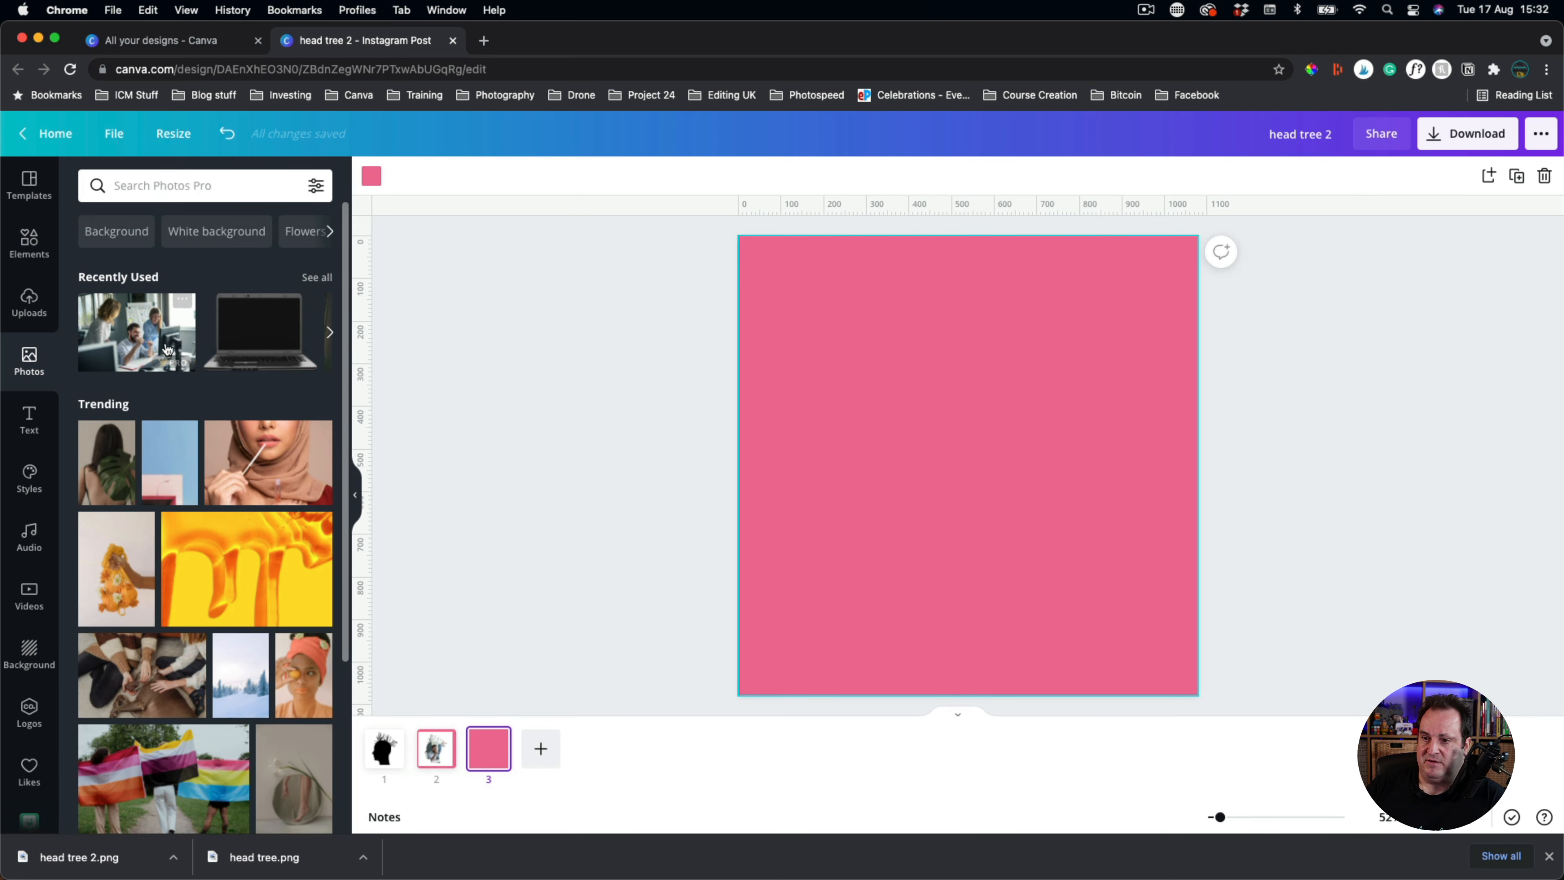
# - Add the open laptop photo from Recently Used onto the third pink page
pyautogui.click(258, 332)
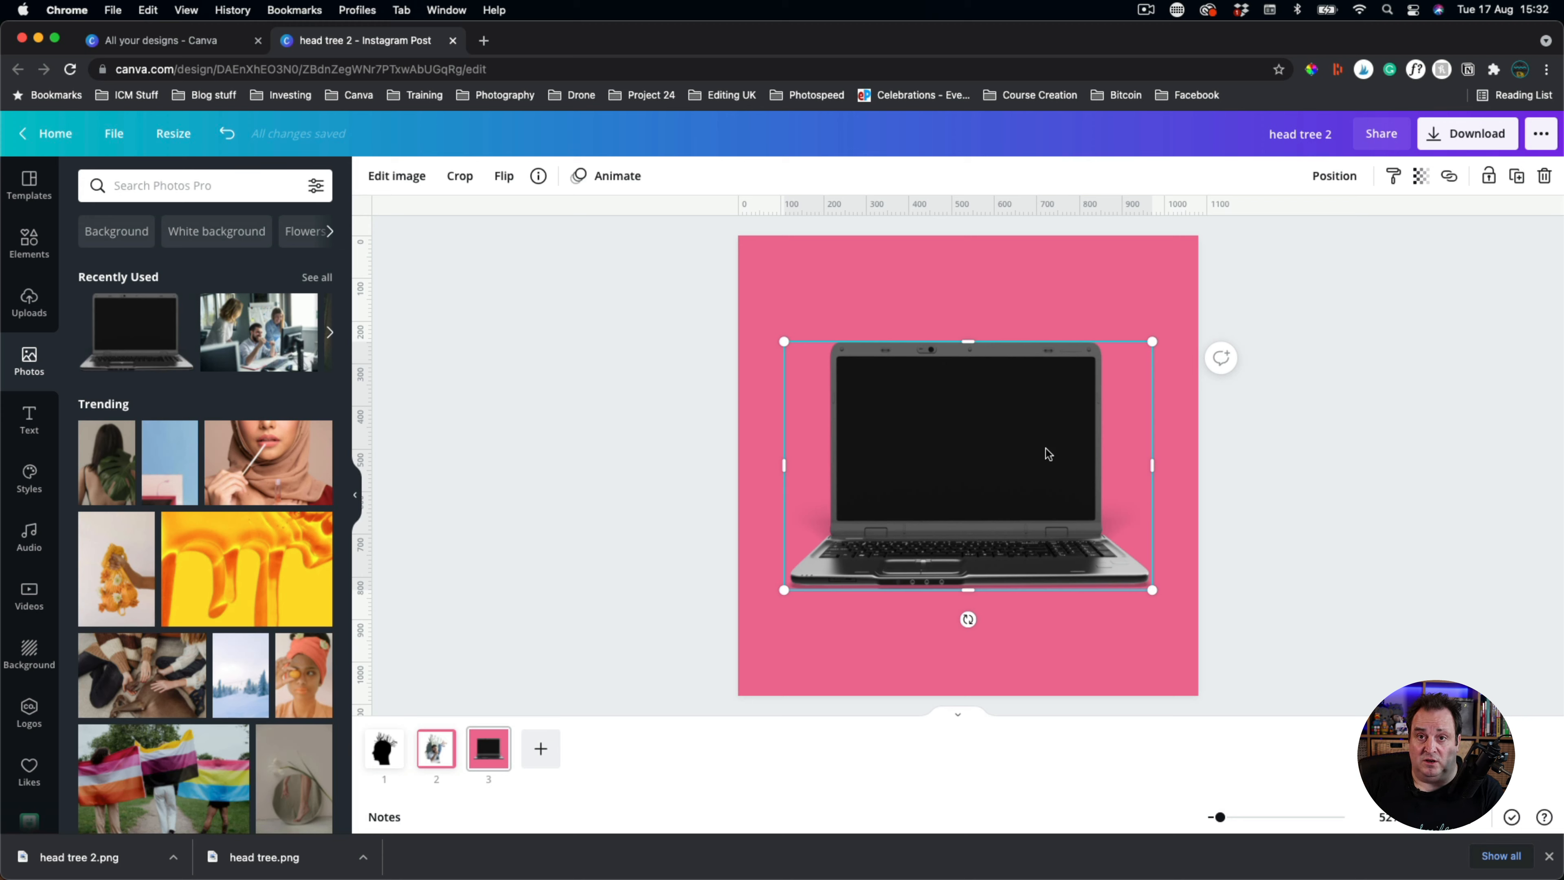
pyautogui.moveTo(1263, 365)
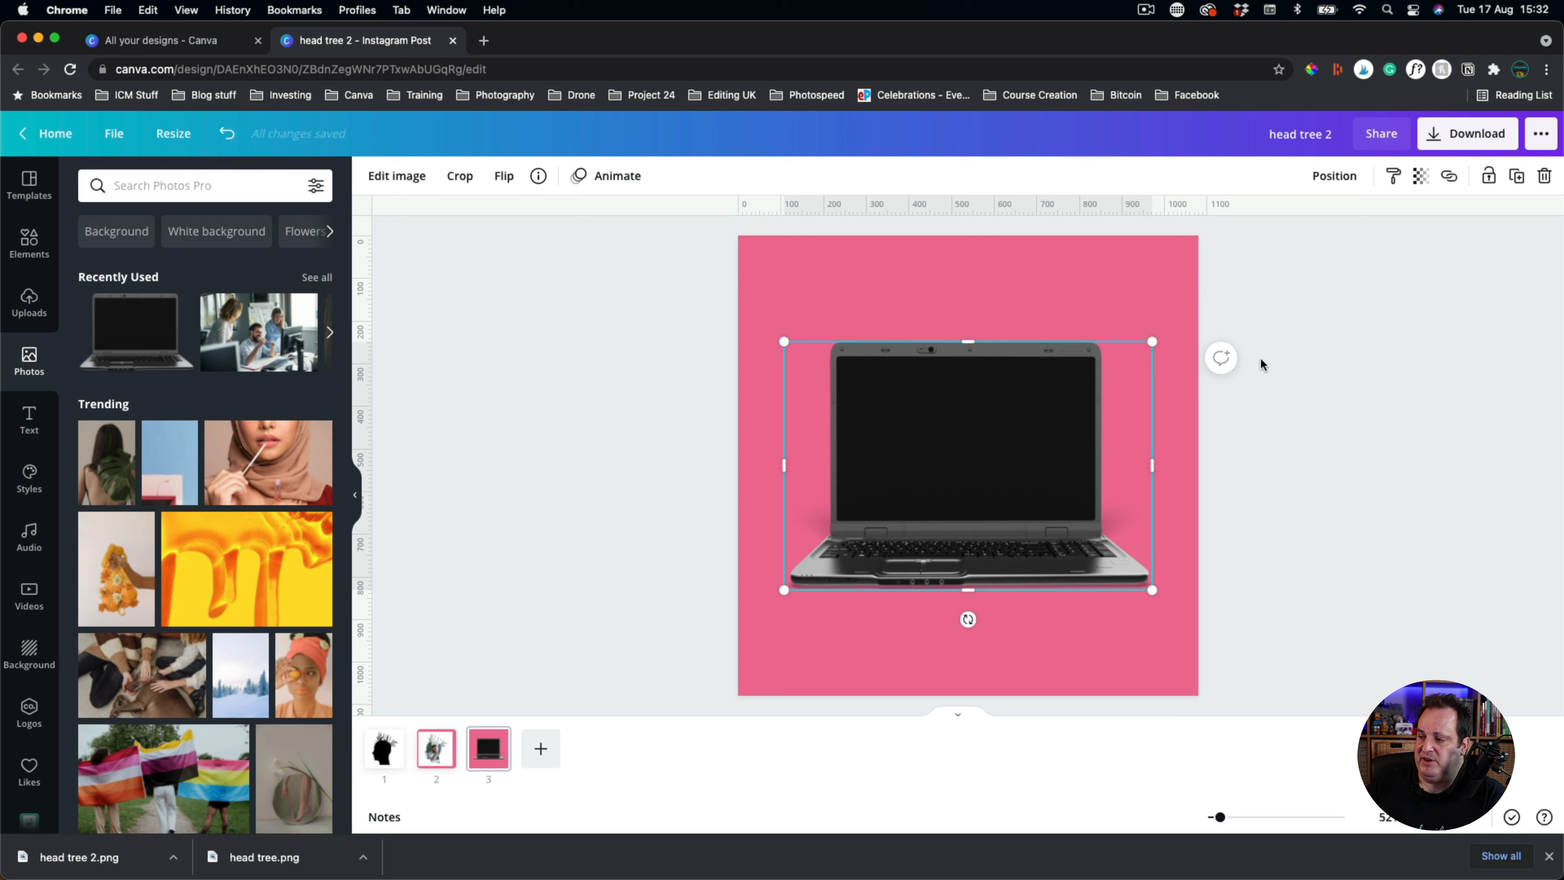
pyautogui.moveTo(861, 332)
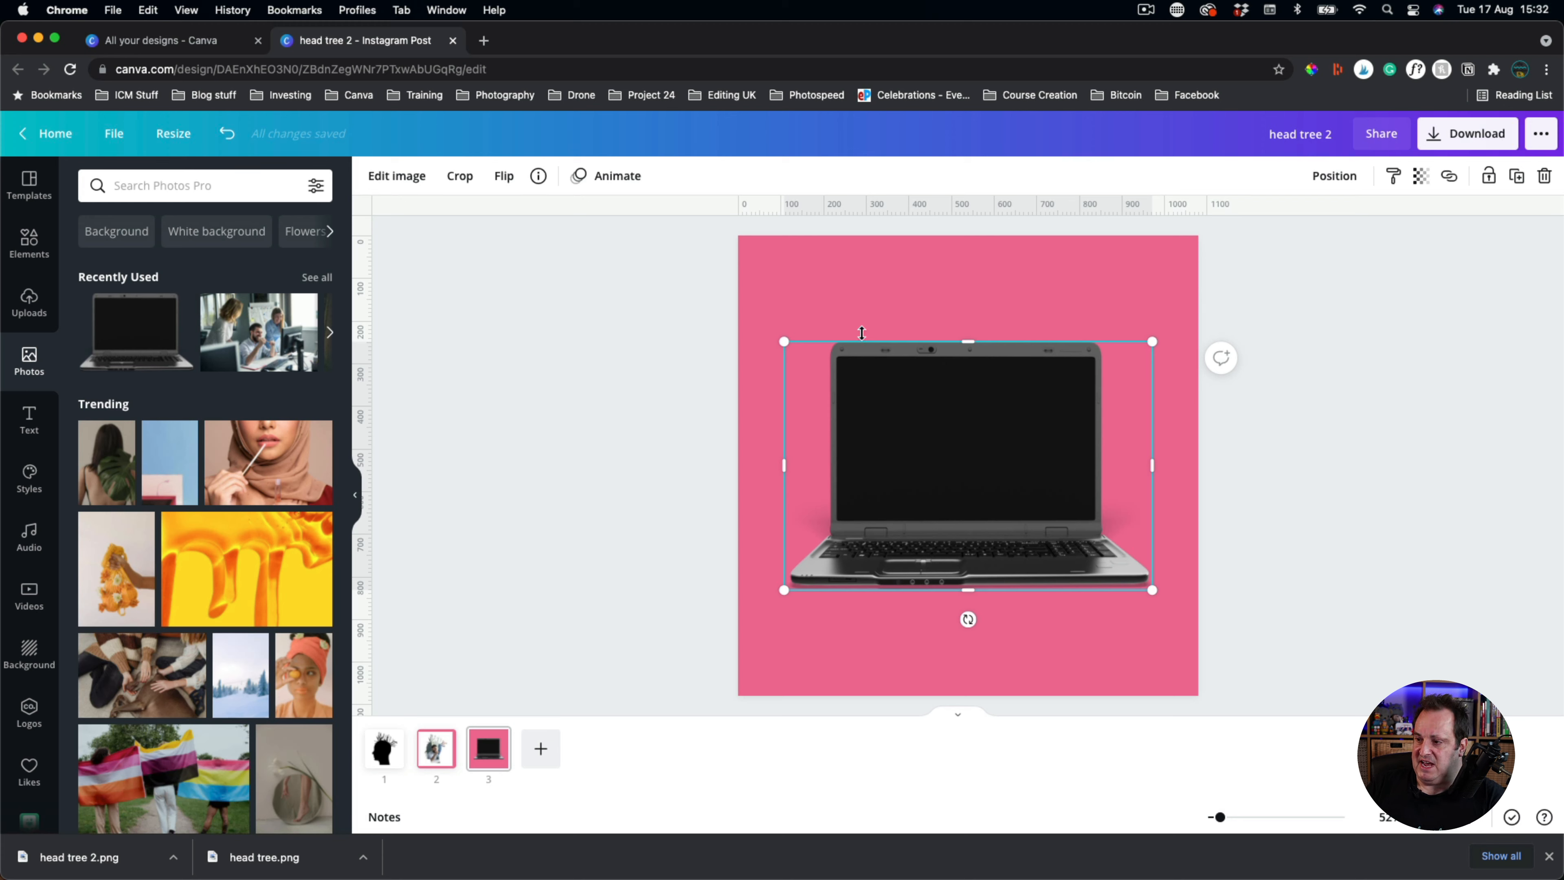
pyautogui.moveTo(828, 391)
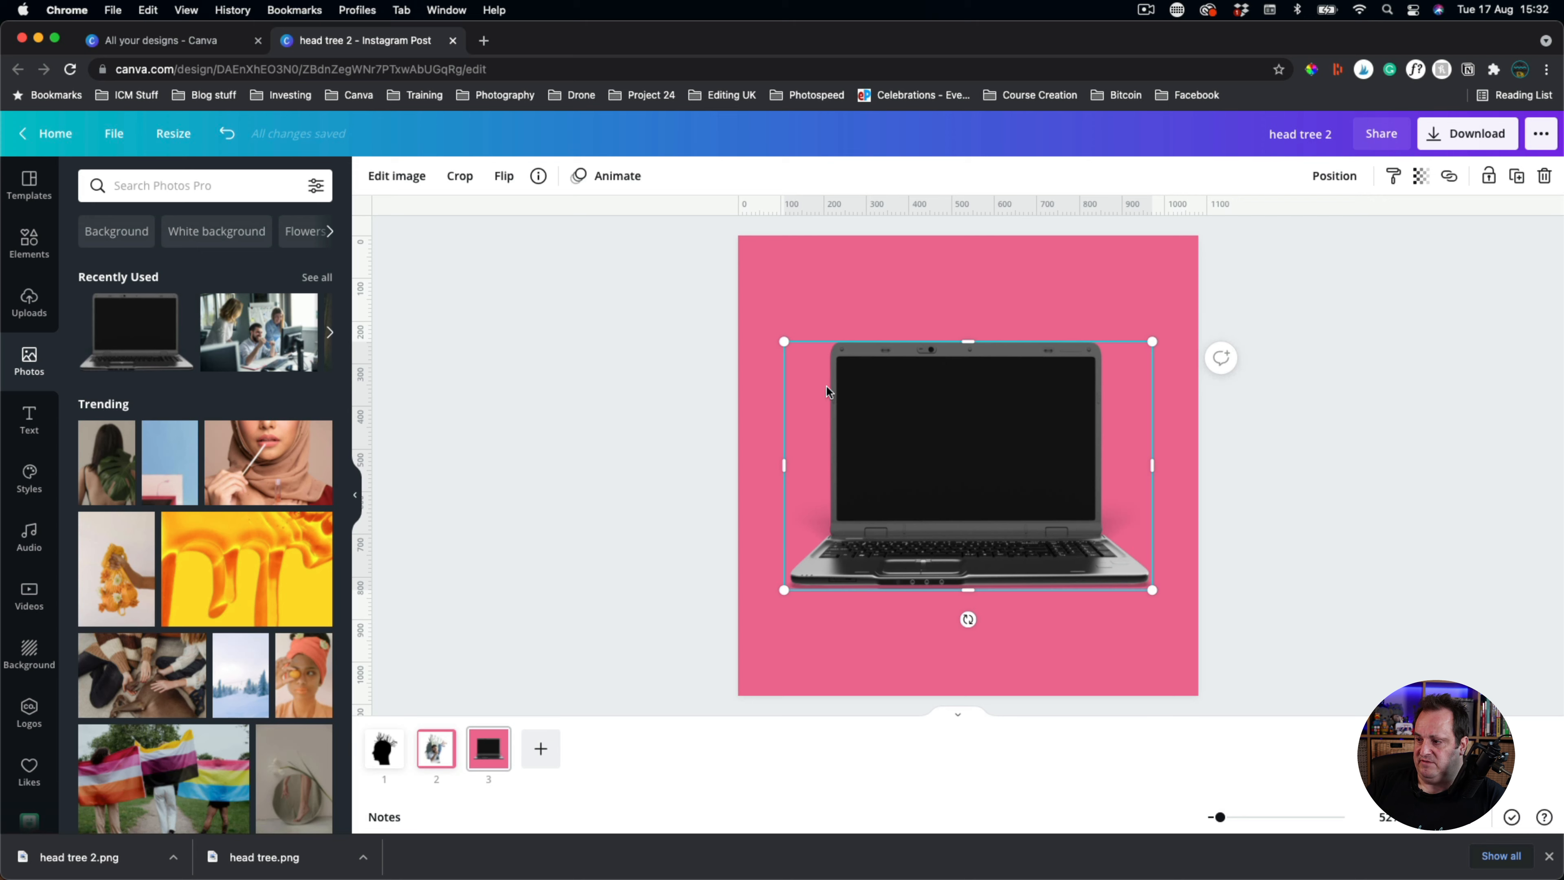
pyautogui.moveTo(995, 412)
pyautogui.write('laptop2')
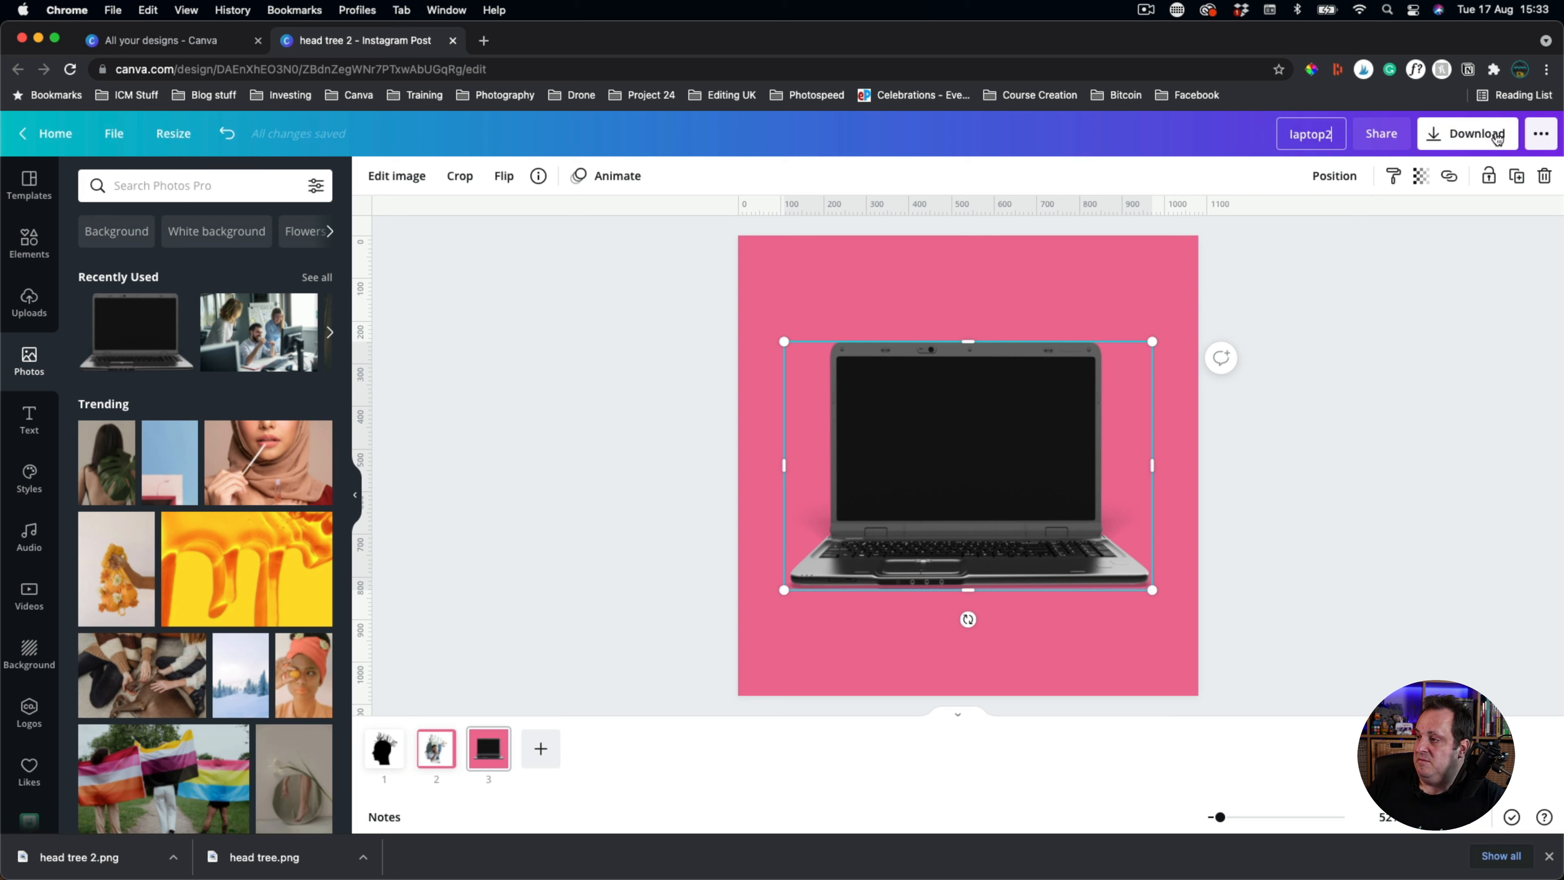
# - Export Page 3 as a transparent-background PNG saved as laptop2.png
pyautogui.click(1467, 133)
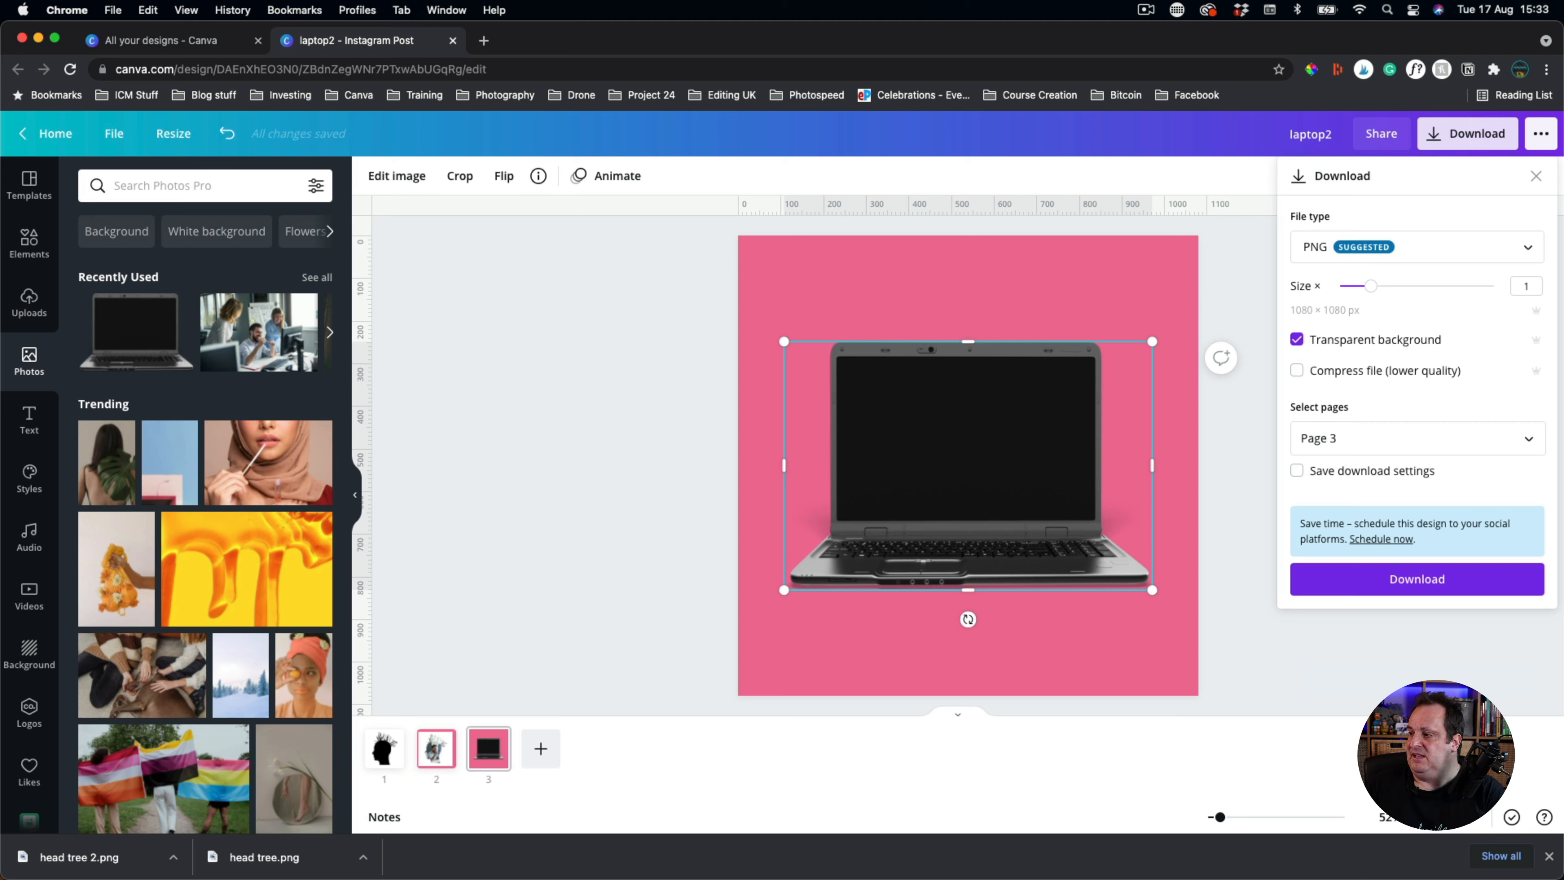
pyautogui.moveTo(1416, 579)
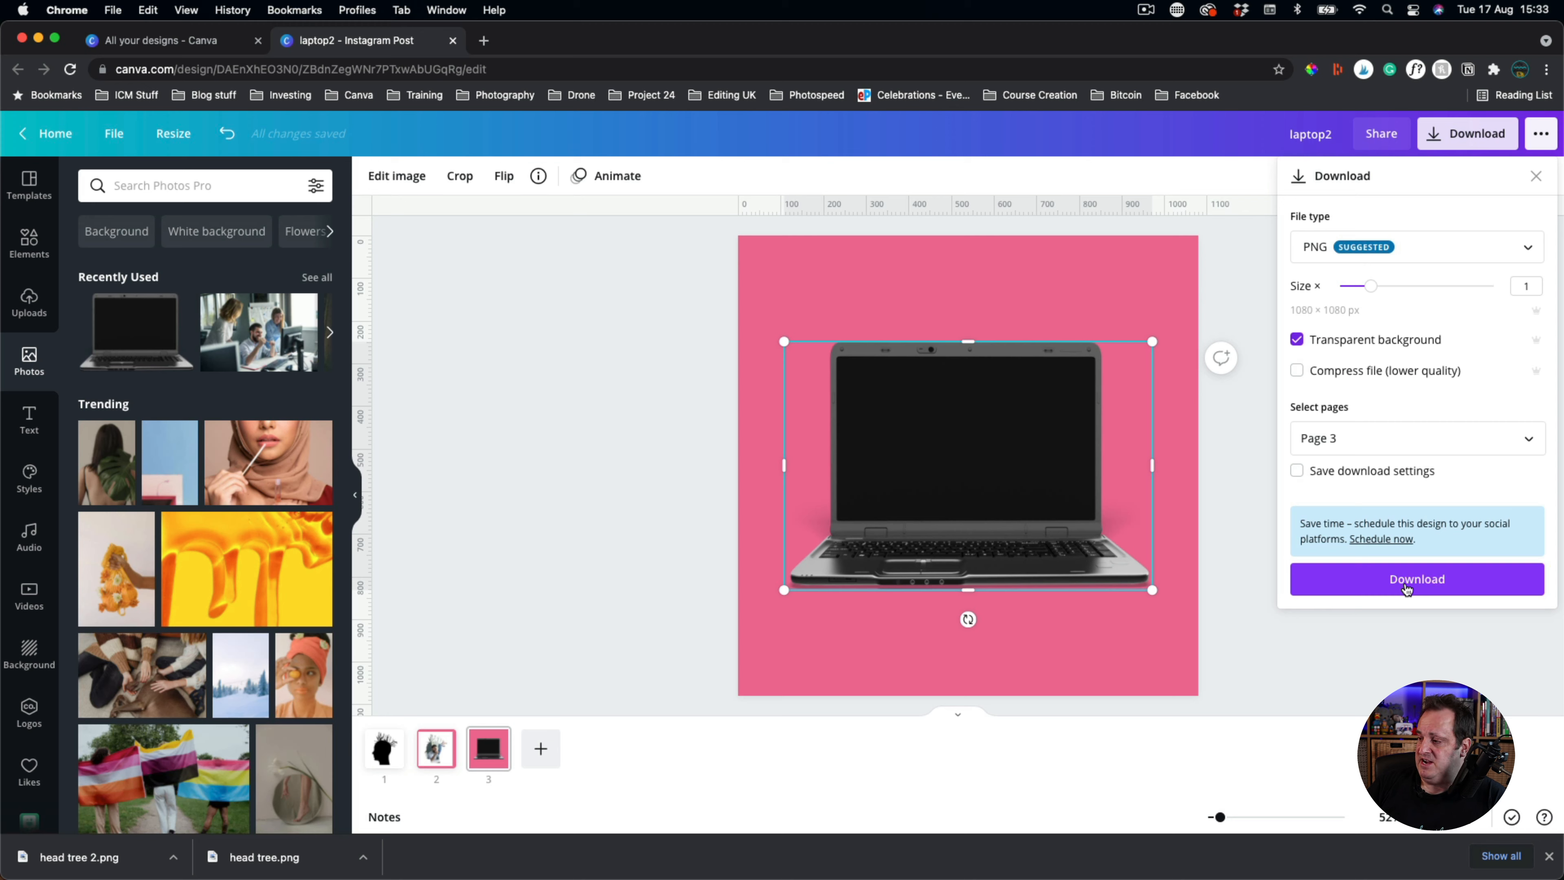
pyautogui.click(1416, 578)
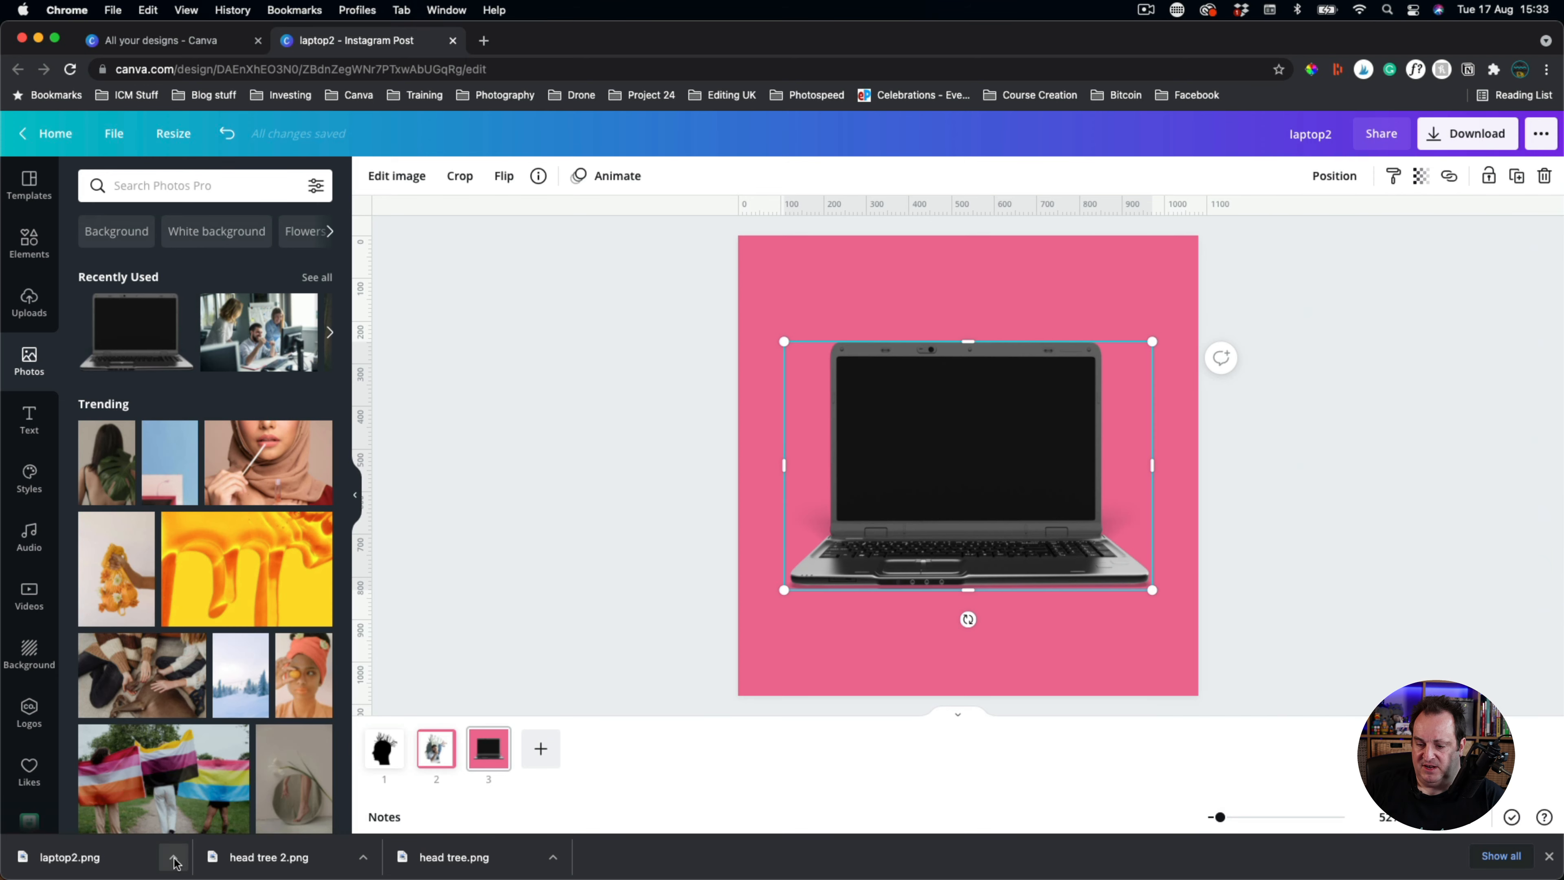
# - Reveal laptop2.png in Downloads and open it in Preview
pyautogui.click(174, 863)
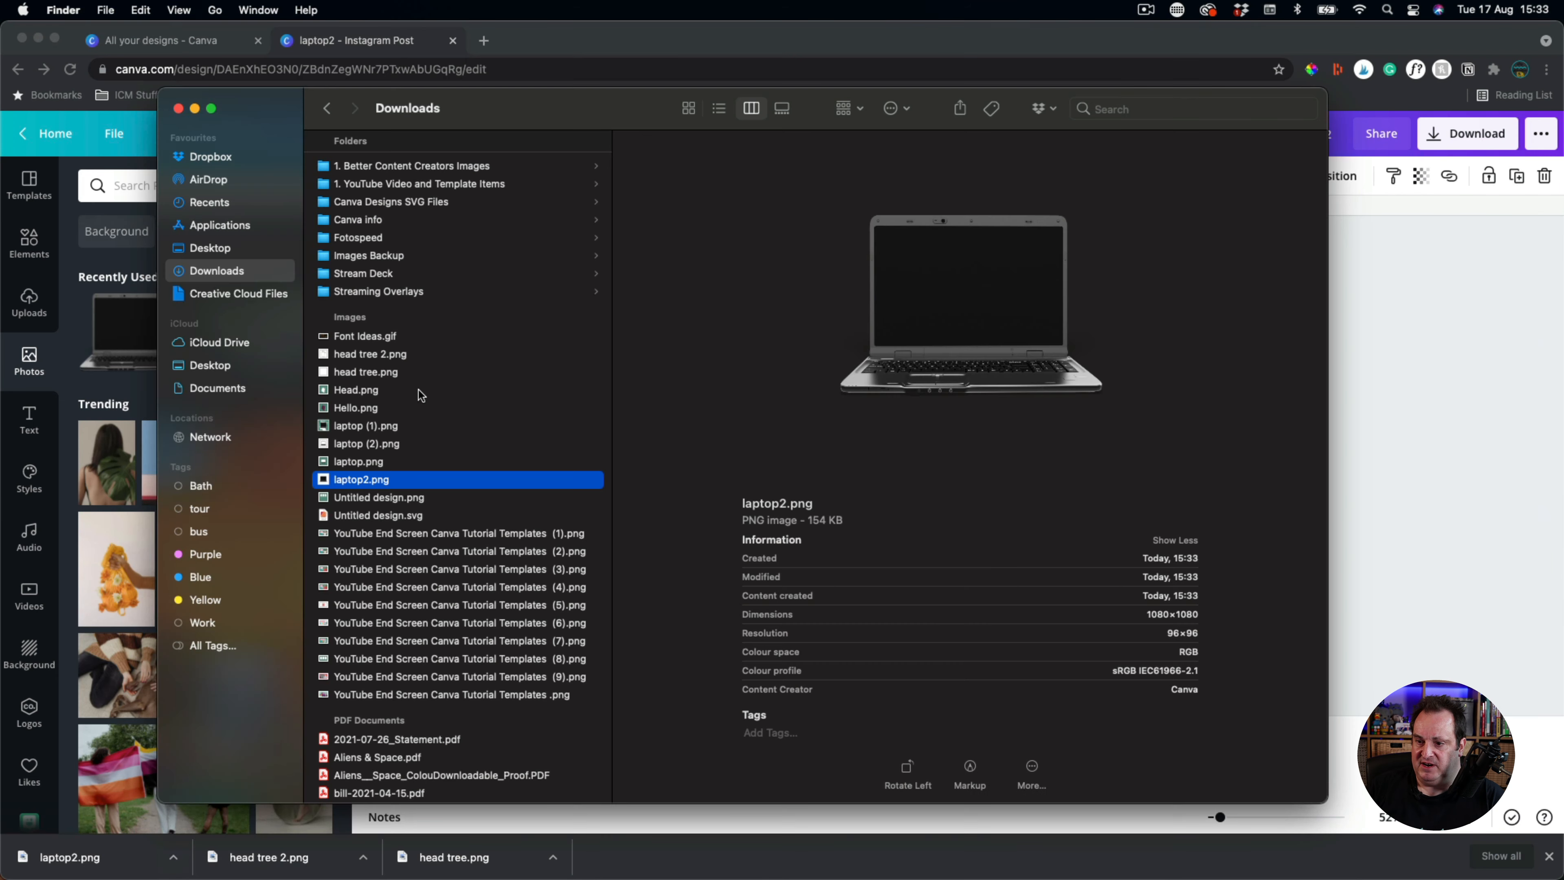
pyautogui.rightClick(360, 480)
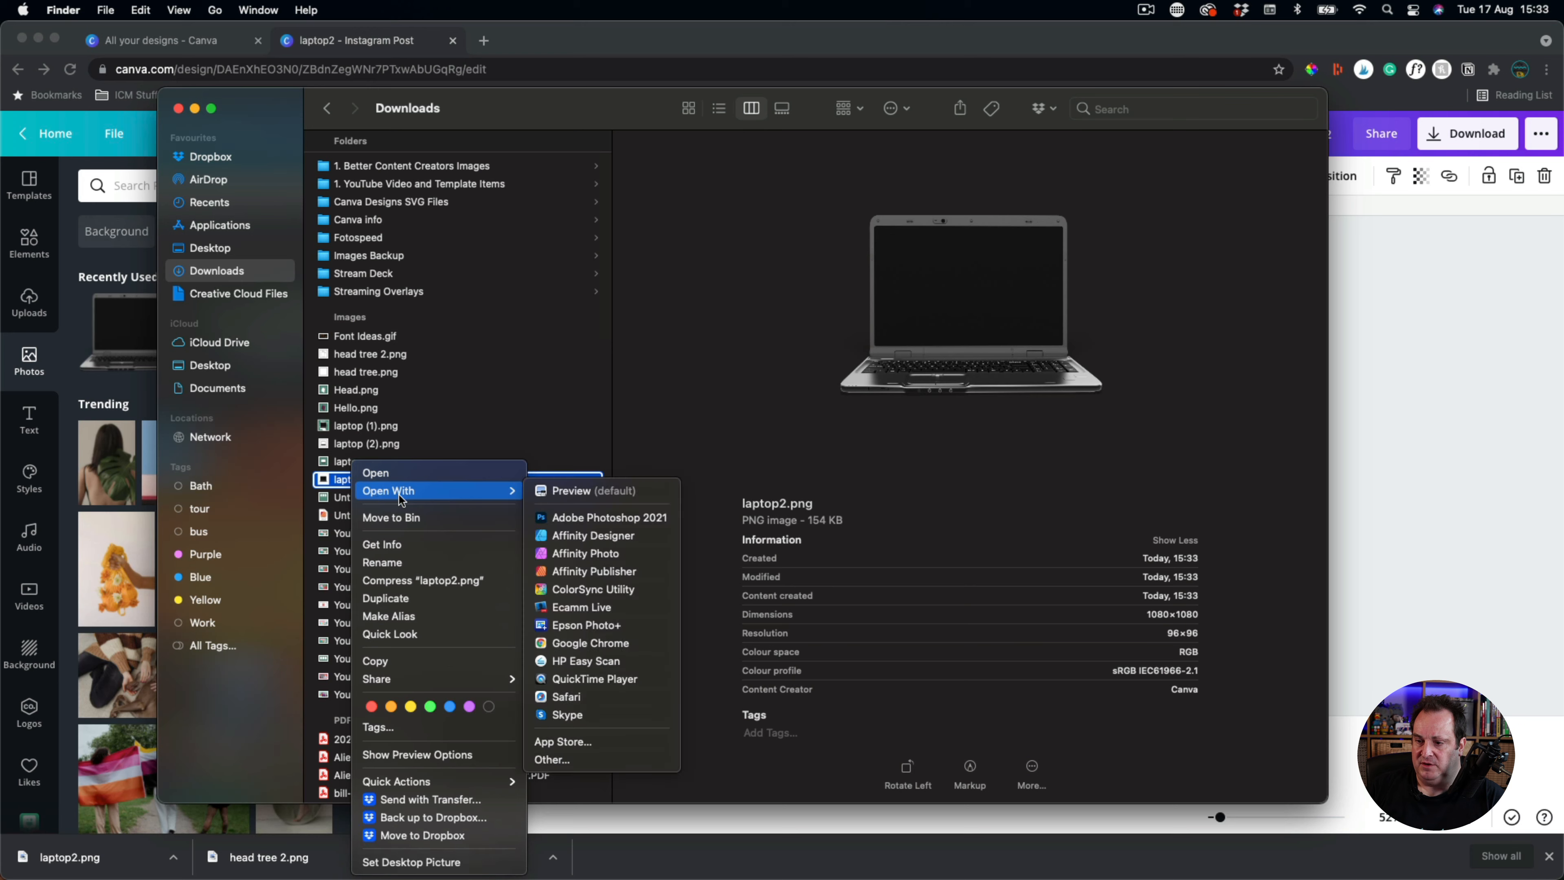
pyautogui.click(572, 490)
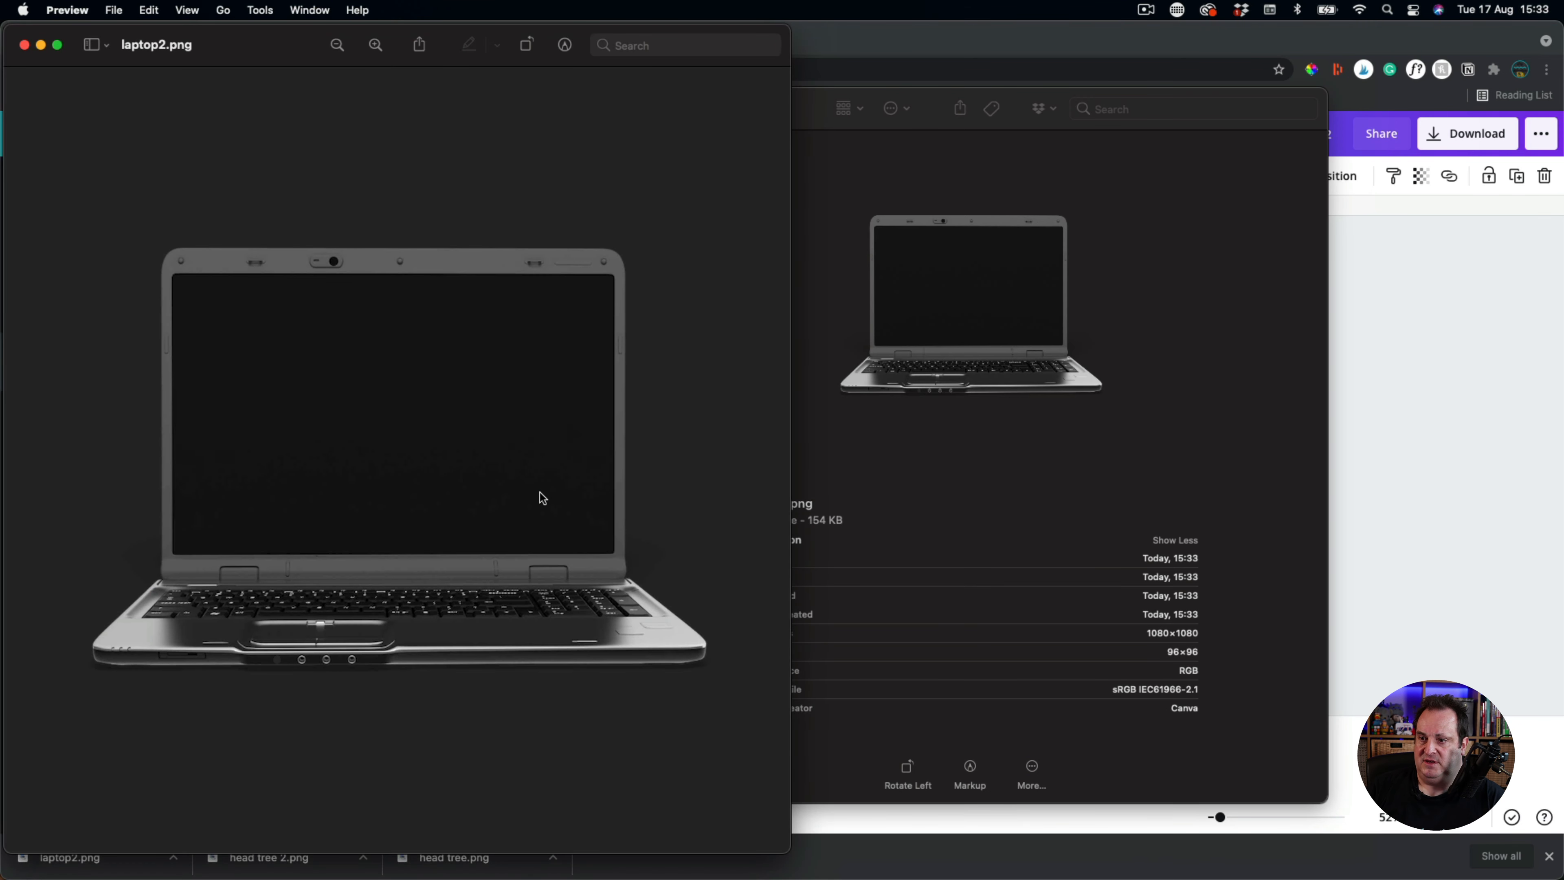
pyautogui.moveTo(276, 78)
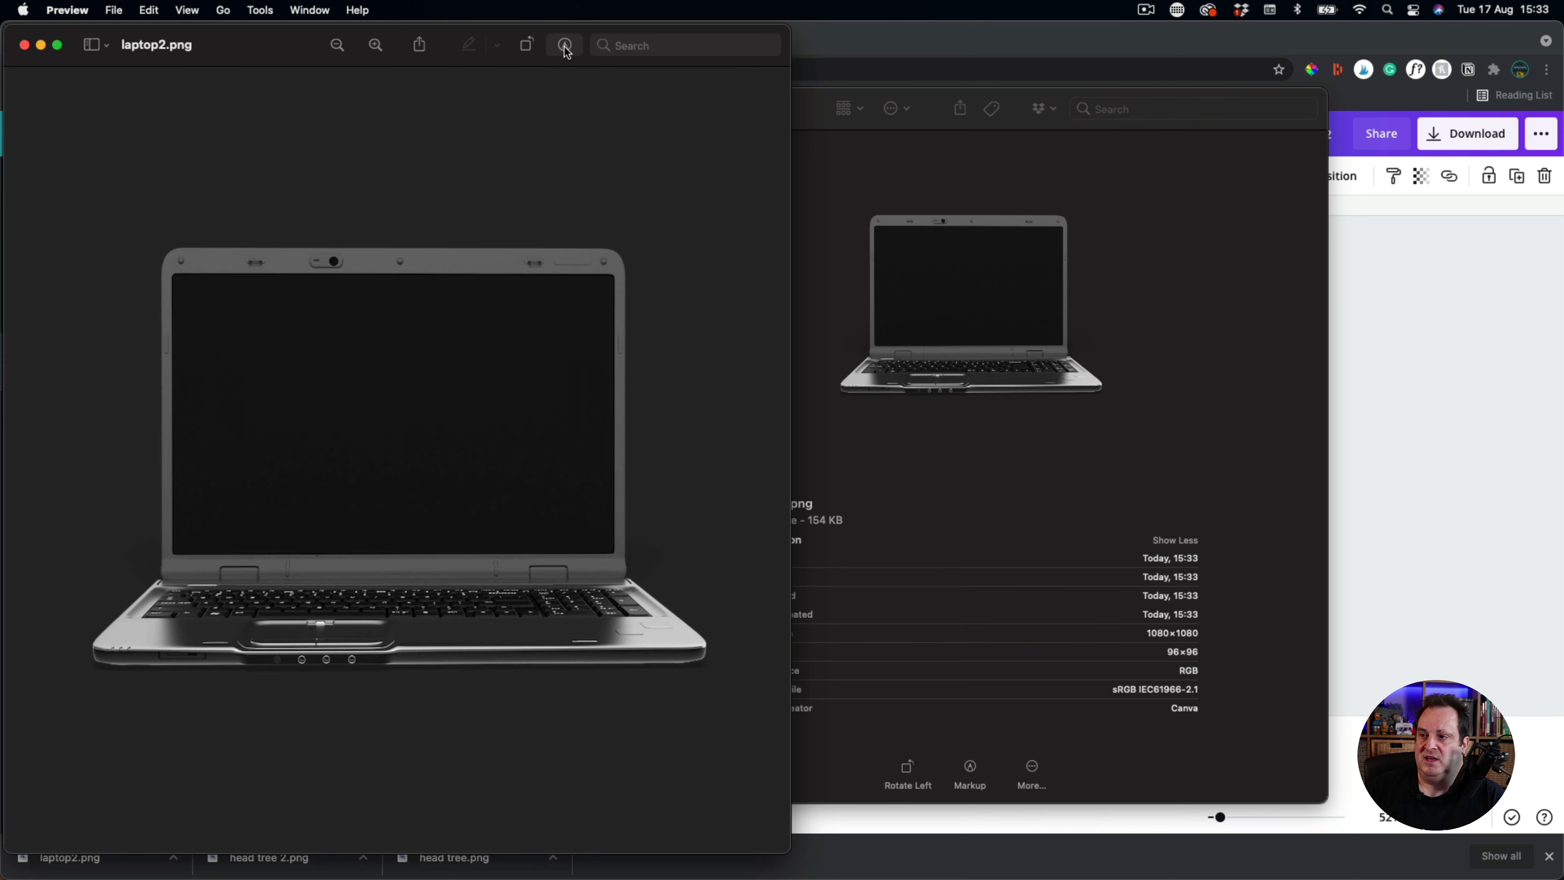
# - Cut out the laptop screen with Markup so it is transparent, save and return to Downloads
pyautogui.click(563, 45)
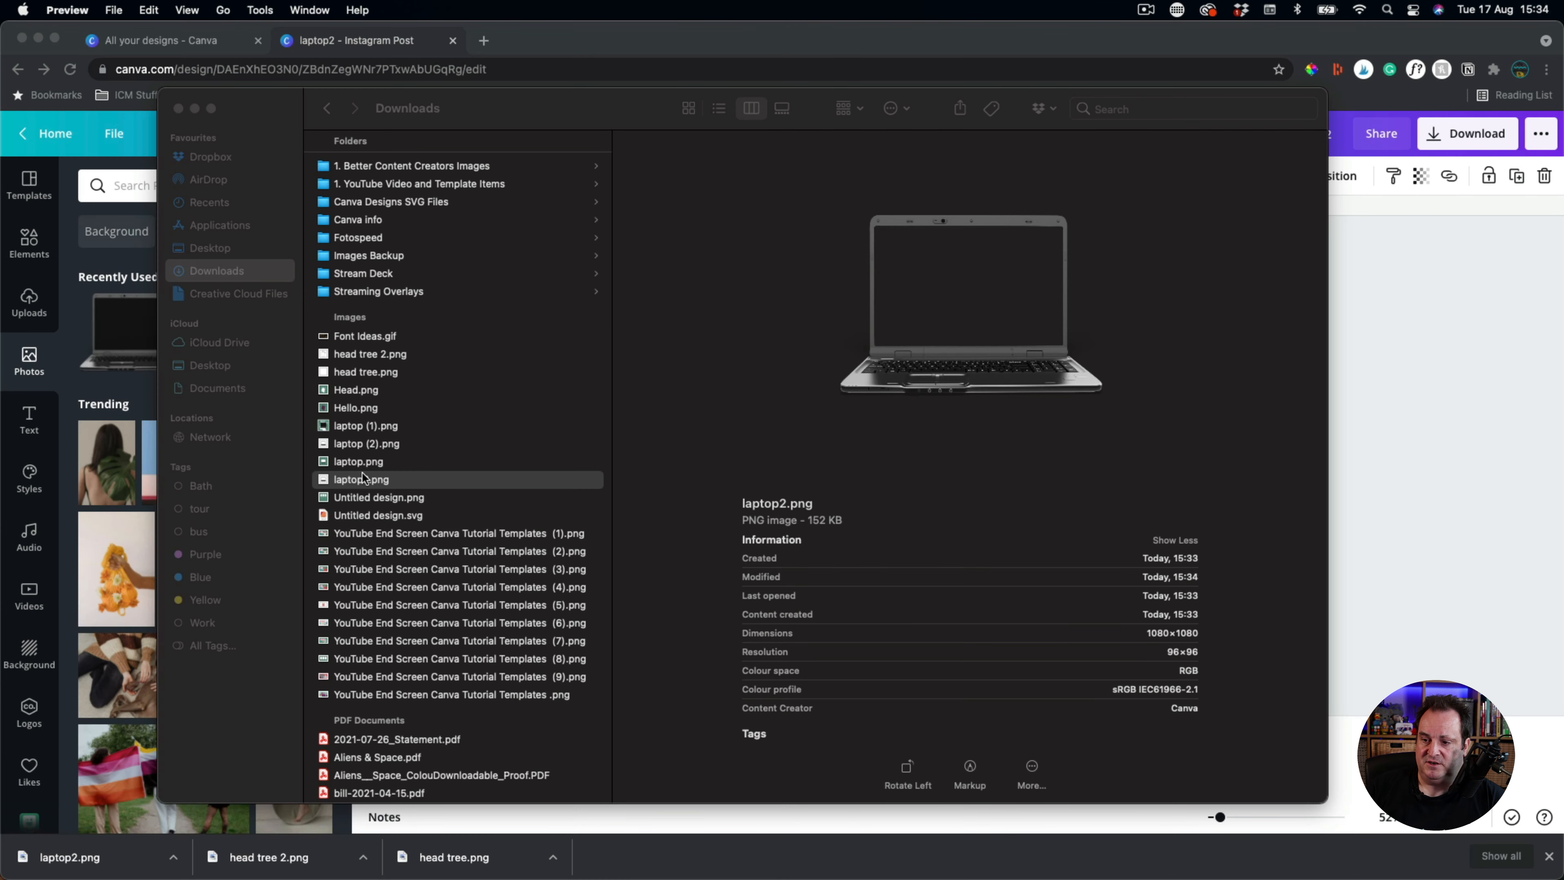
pyautogui.click(361, 479)
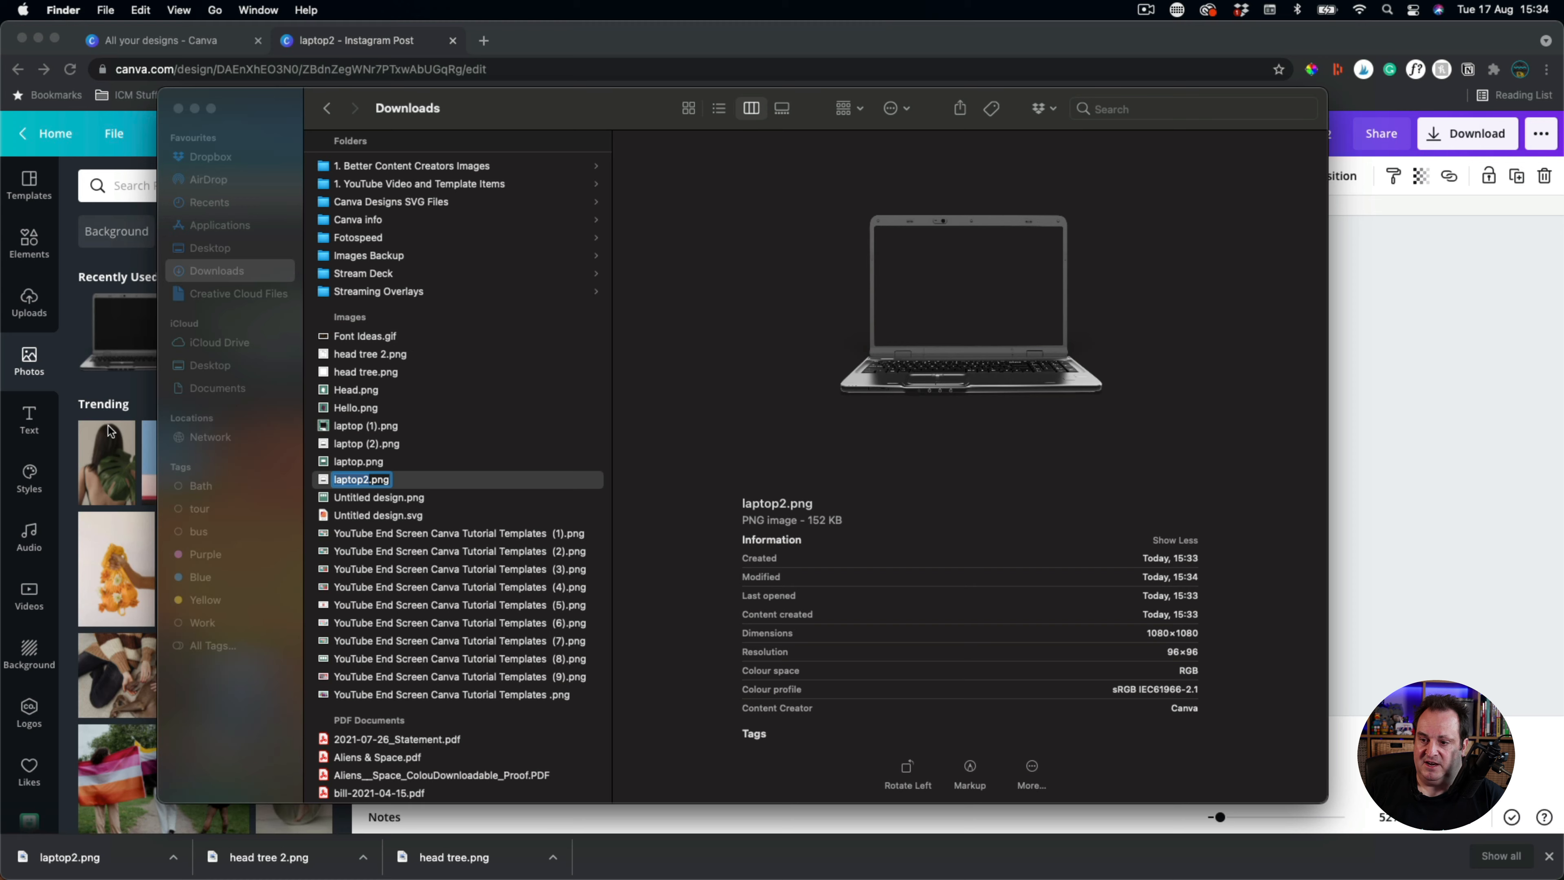
# - Back in Canva, add a fourth page with the office photo and switch to Uploads for the laptop frame
pyautogui.click(361, 479)
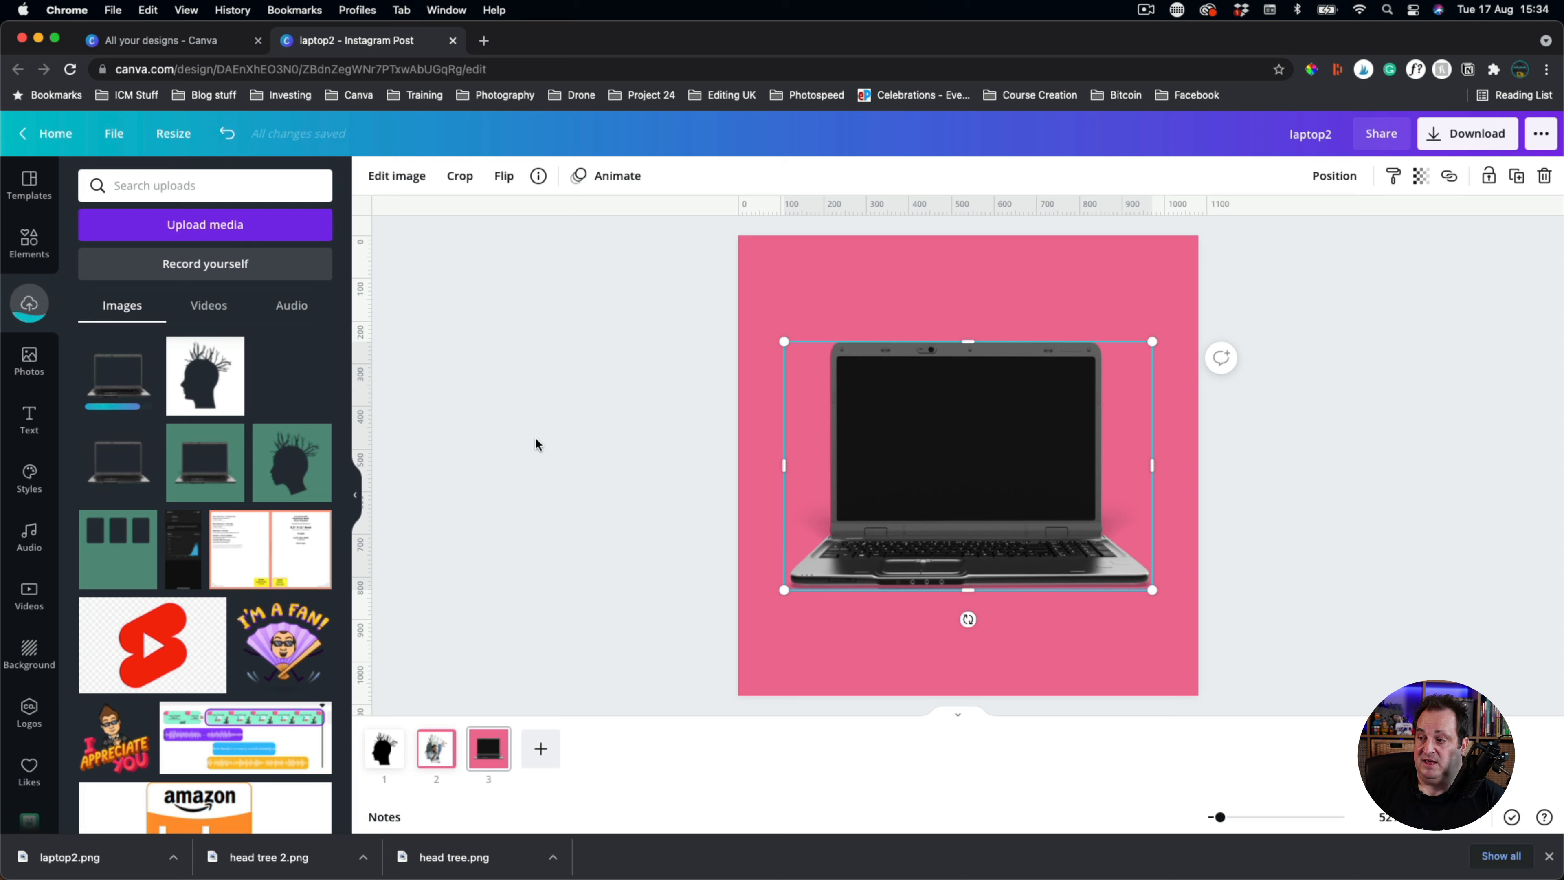
pyautogui.click(541, 748)
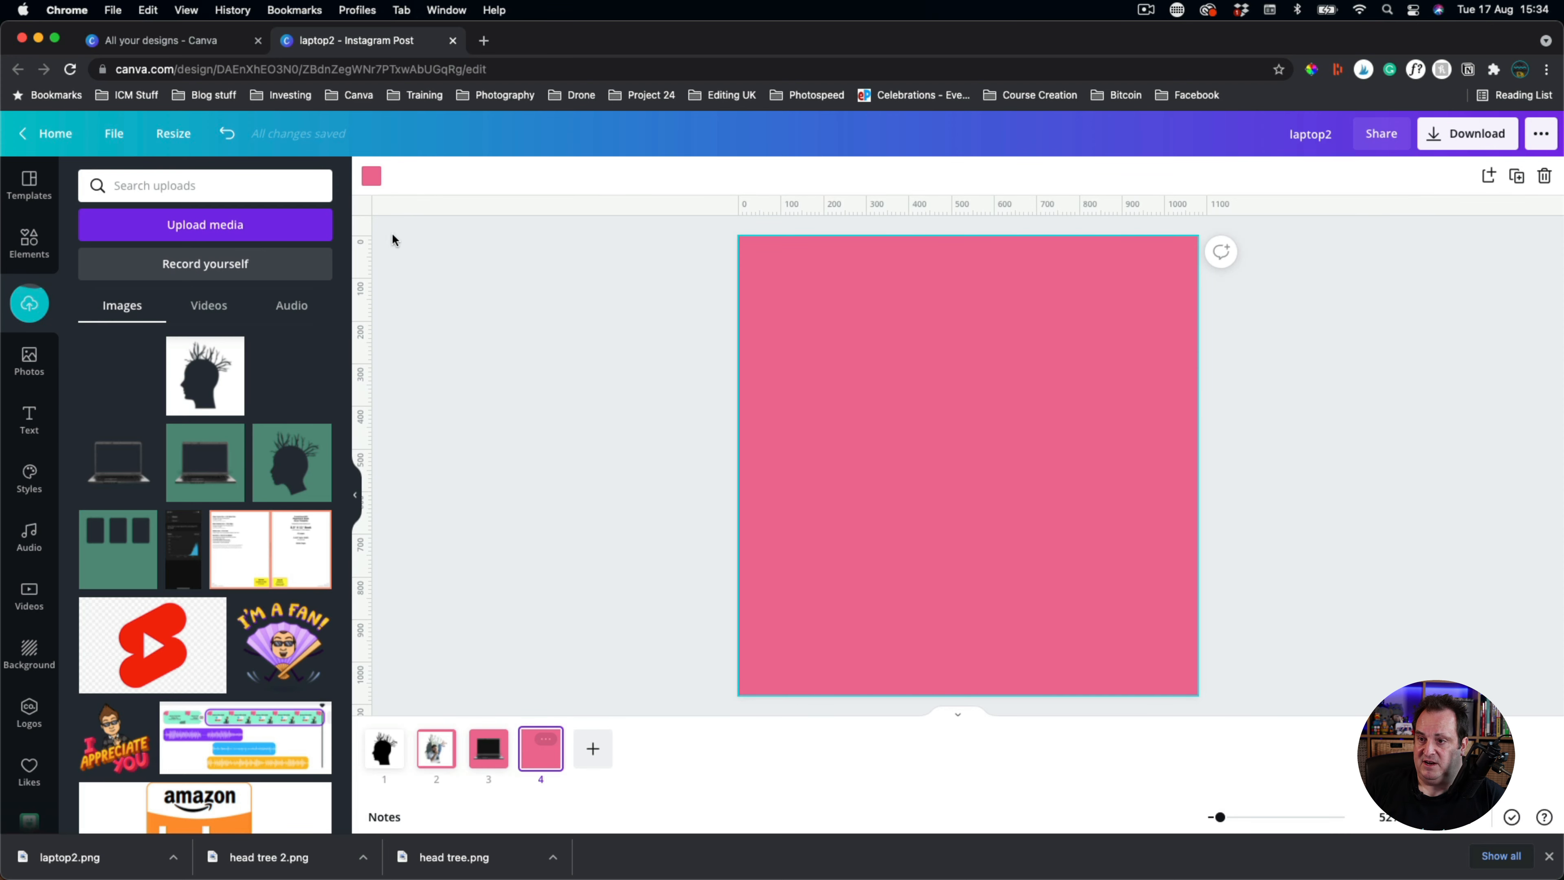
pyautogui.click(29, 243)
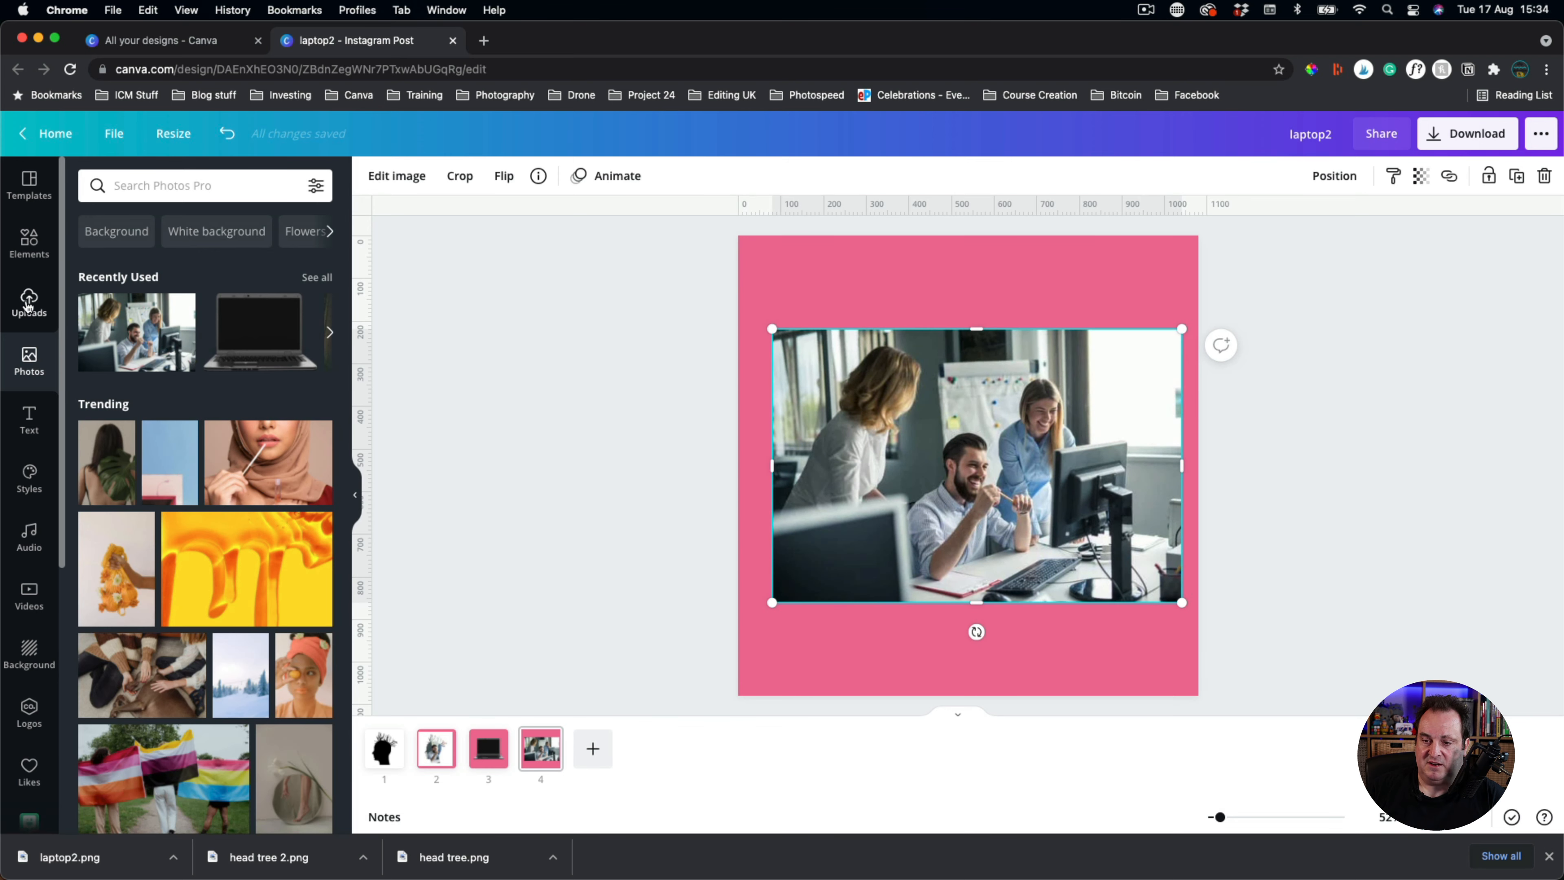
pyautogui.click(28, 304)
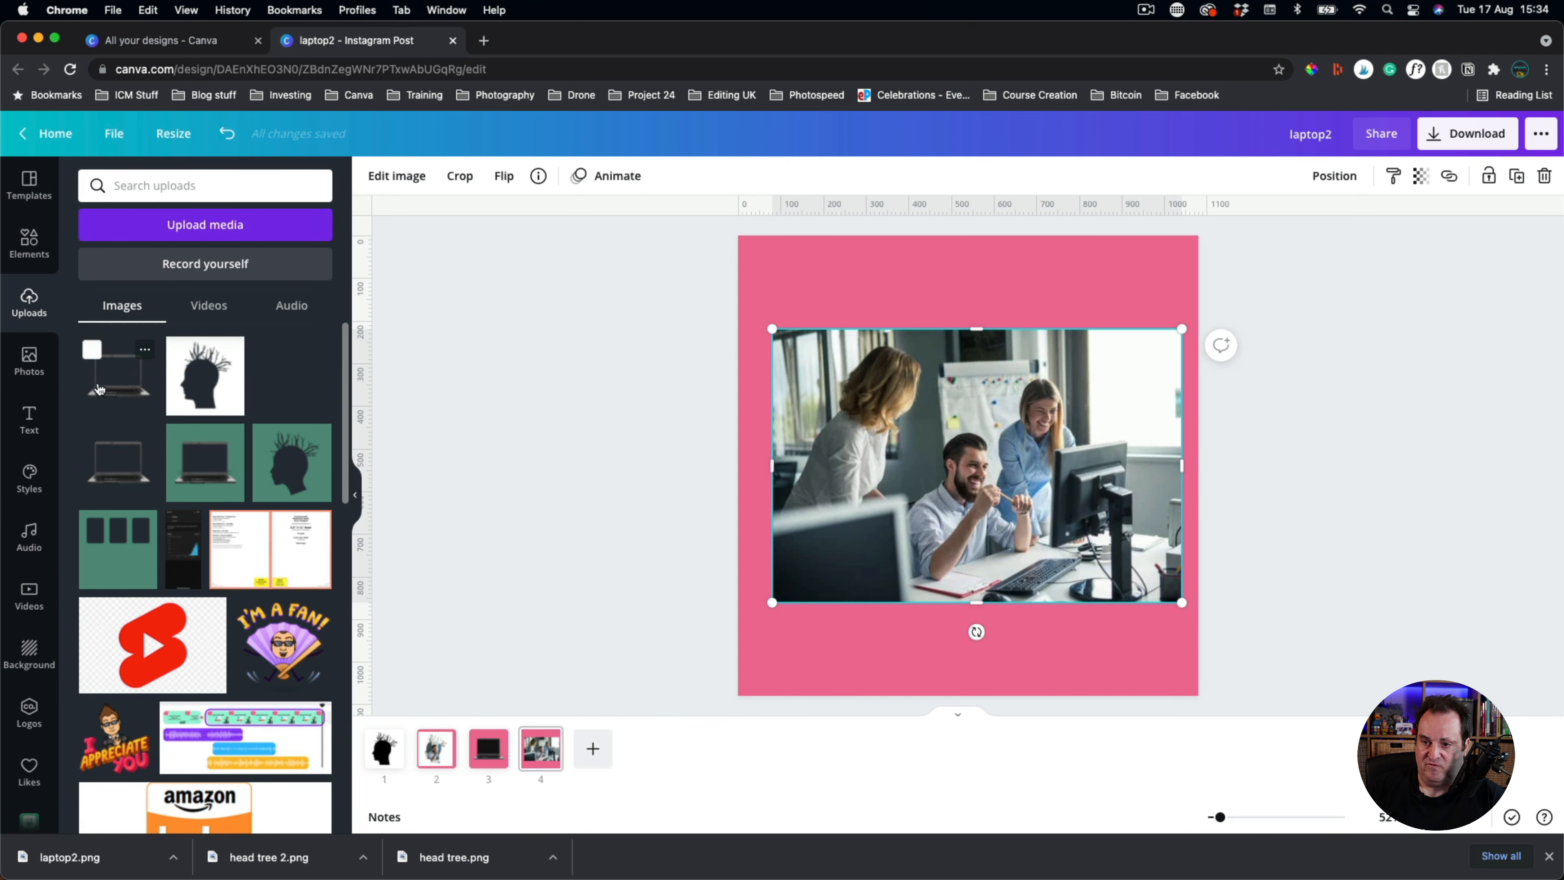